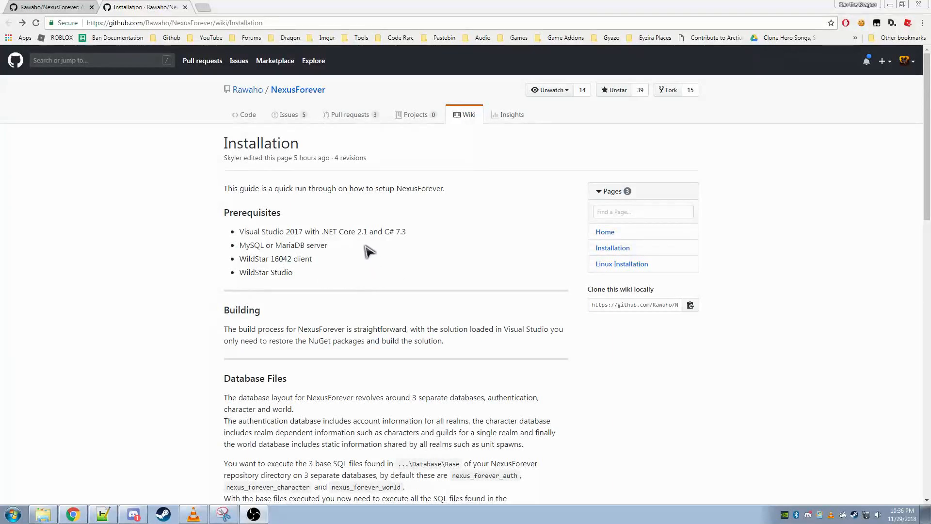
pyautogui.moveTo(391, 187)
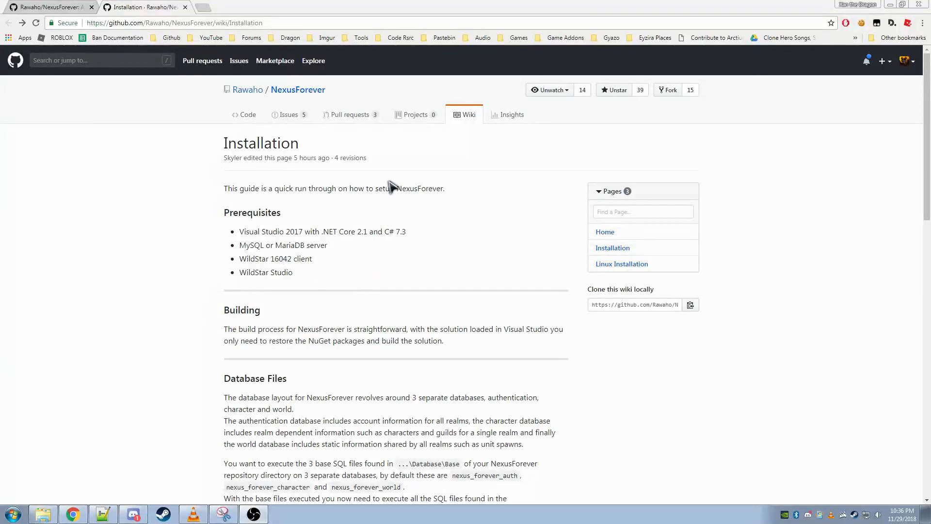
pyautogui.moveTo(413, 194)
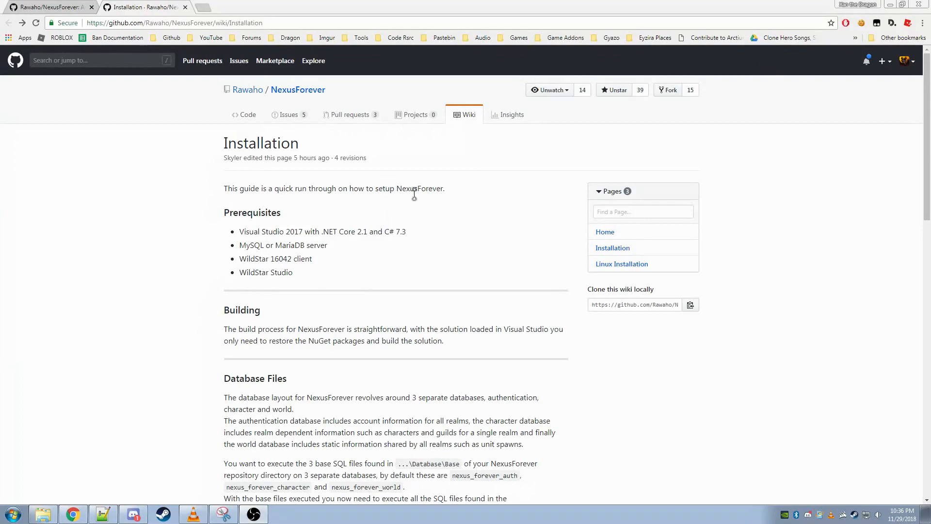
pyautogui.moveTo(263, 202)
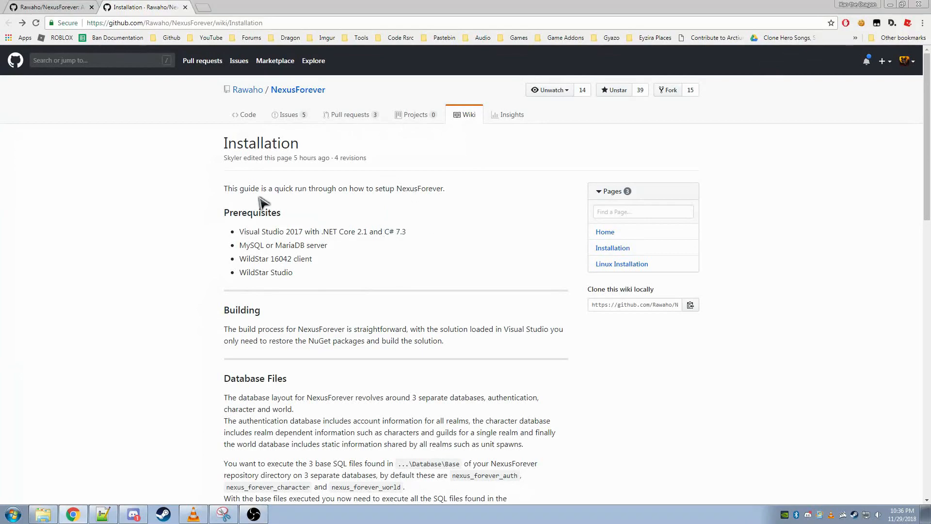
# - Scroll down the Visual Studio downloads page offering Visual Studio 2017 Community
pyautogui.scroll(-3)
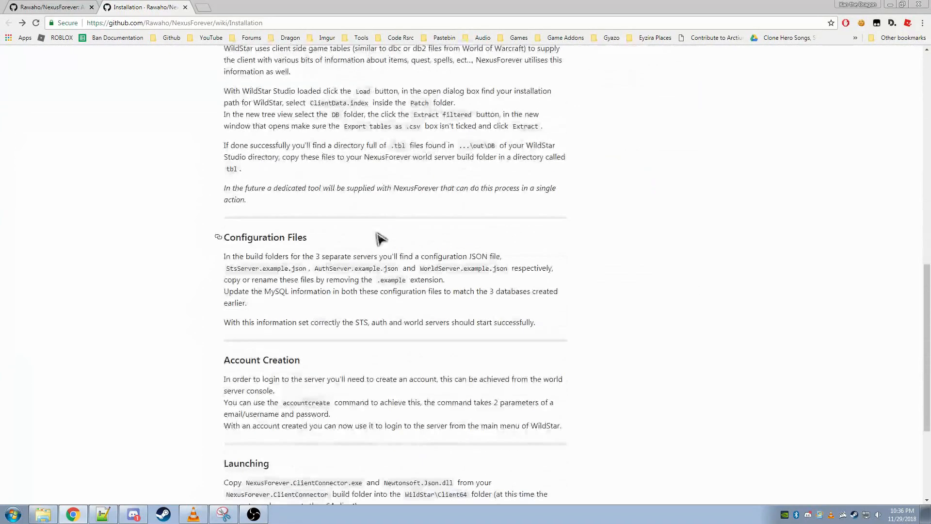
pyautogui.scroll(-3)
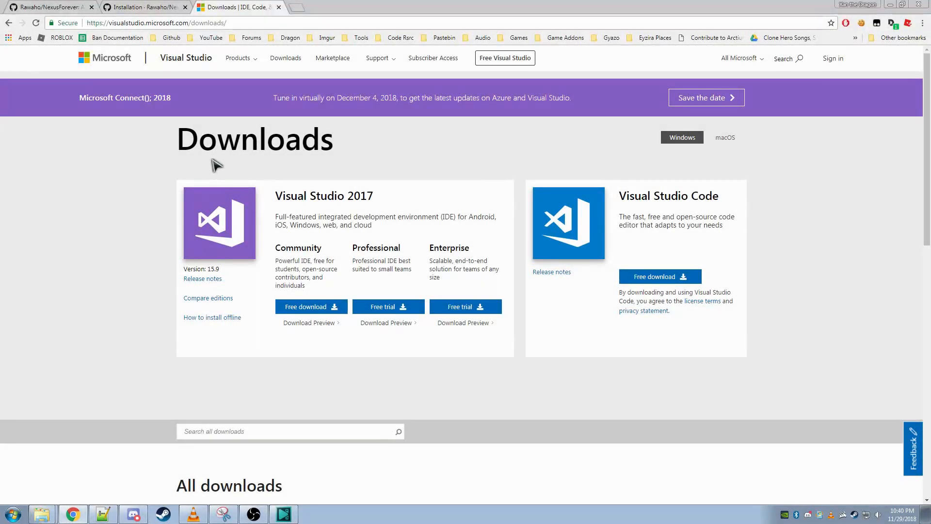
pyautogui.moveTo(362, 154)
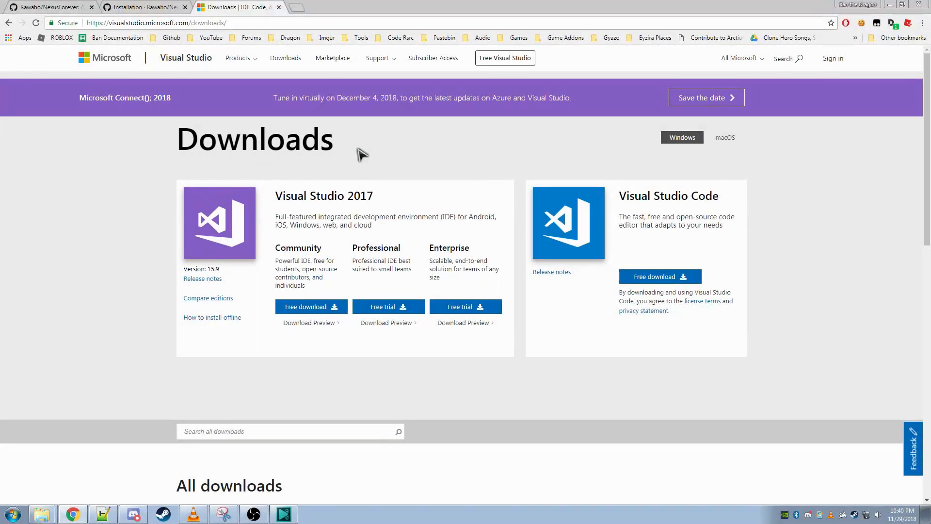
pyautogui.moveTo(368, 152)
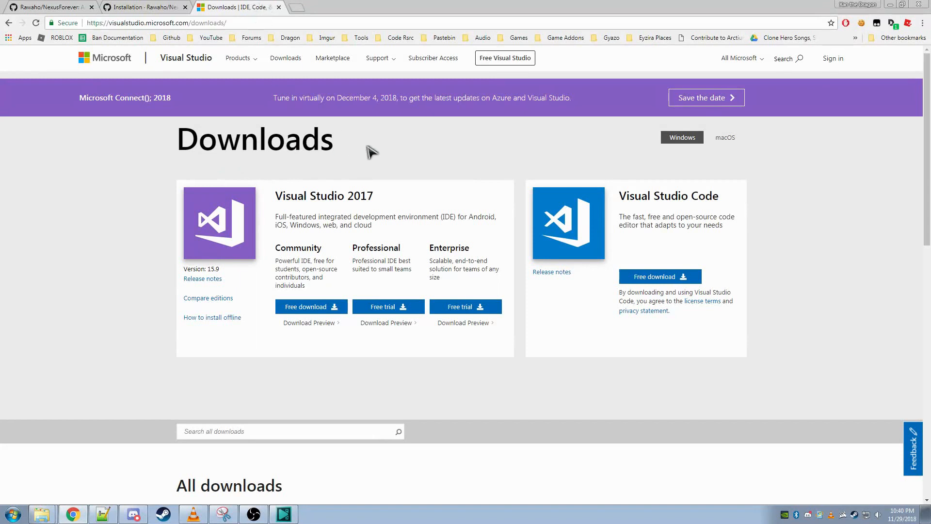
pyautogui.moveTo(298, 296)
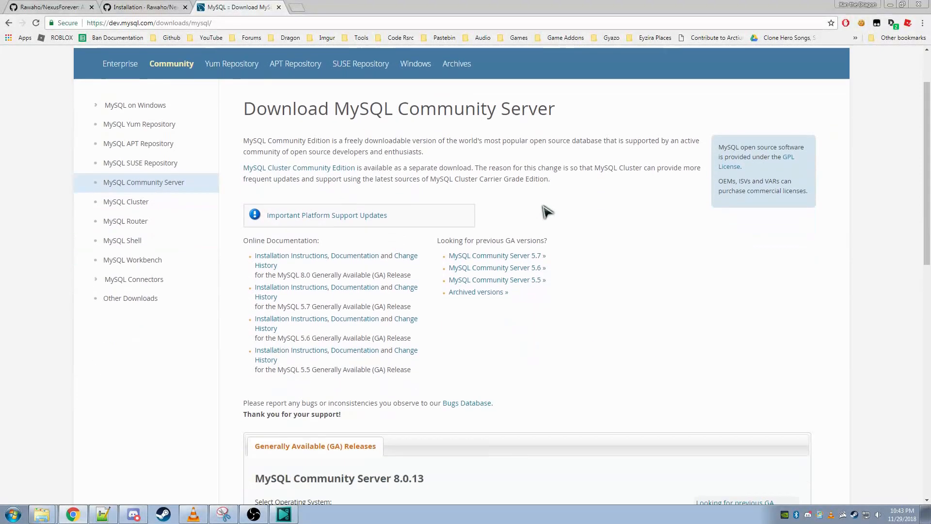
# - Scroll down the MySQL Community Server 8.0.13 download page
pyautogui.scroll(-3)
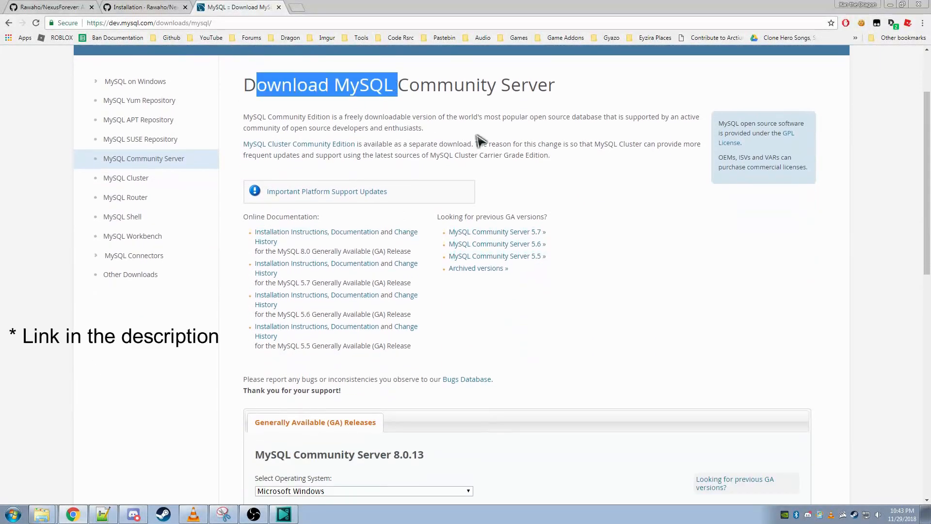
pyautogui.scroll(-3)
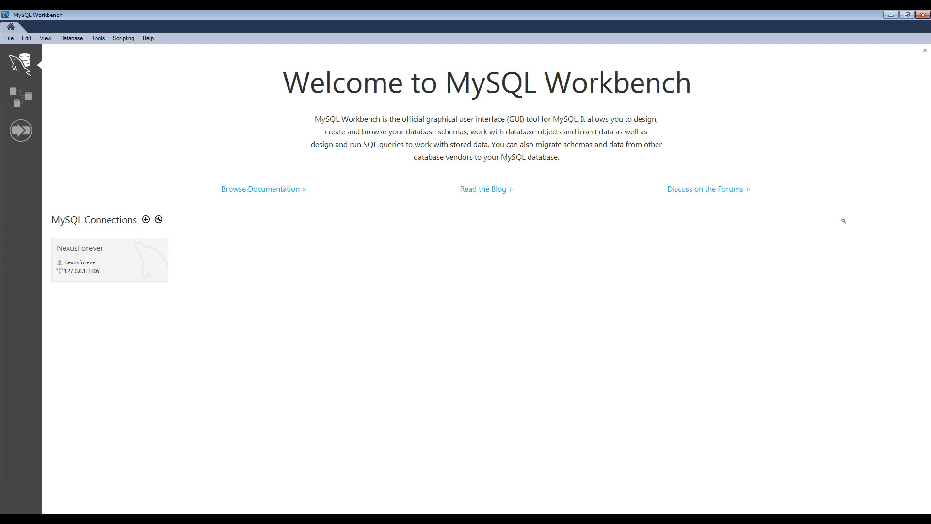
# - Add connection 'NexusForever Example' for user nexusforever2 at 127.0.0.1:3307
pyautogui.click(146, 220)
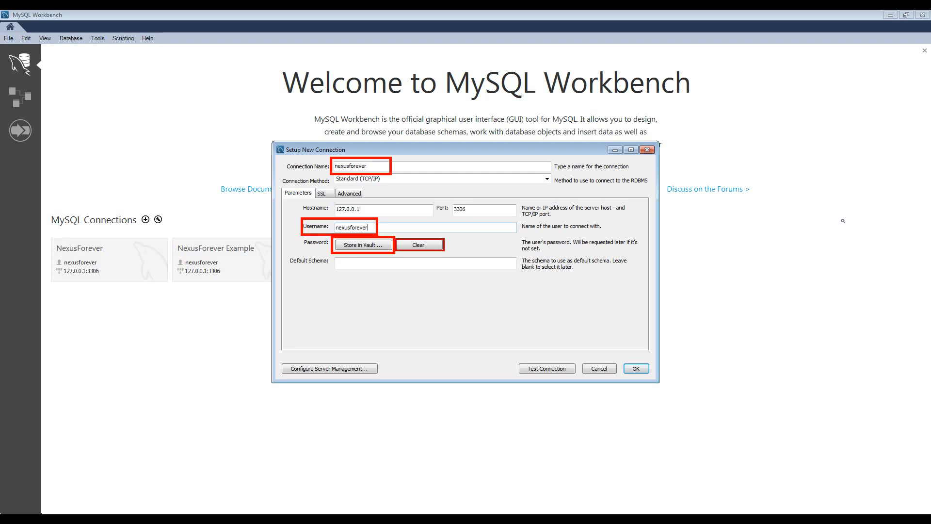
pyautogui.click(383, 209)
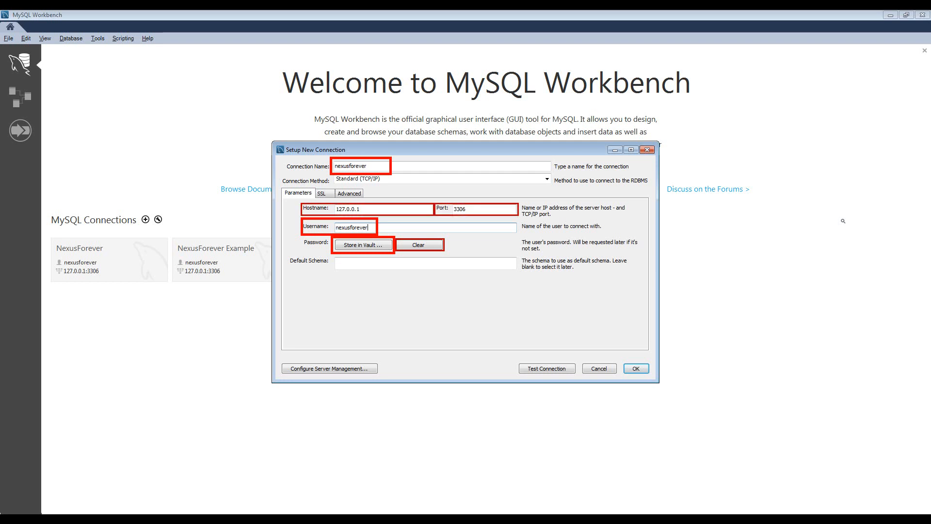
pyautogui.click(635, 368)
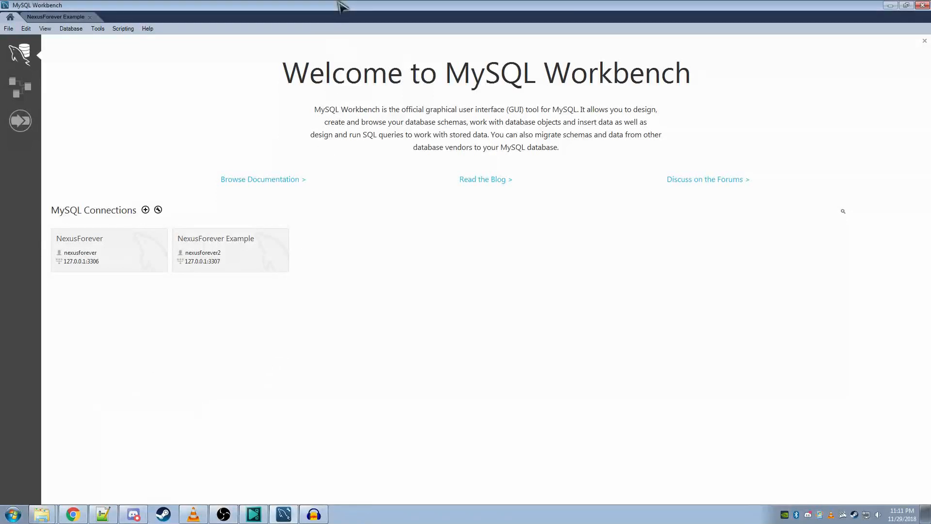
pyautogui.moveTo(244, 249)
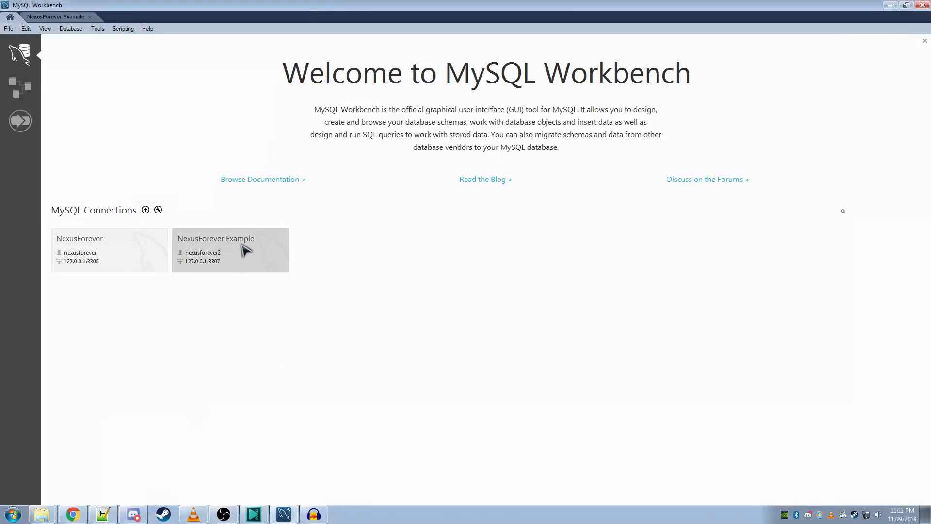
pyautogui.moveTo(280, 301)
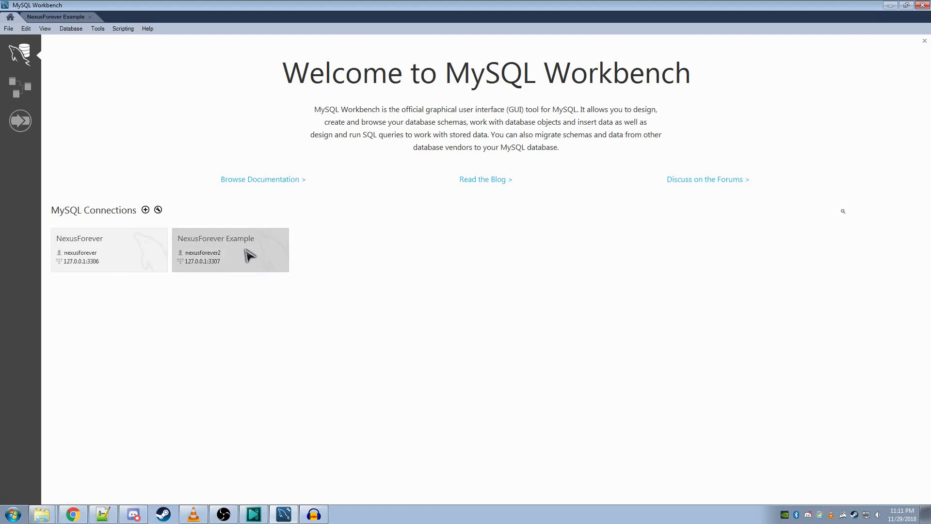
pyautogui.moveTo(150, 187)
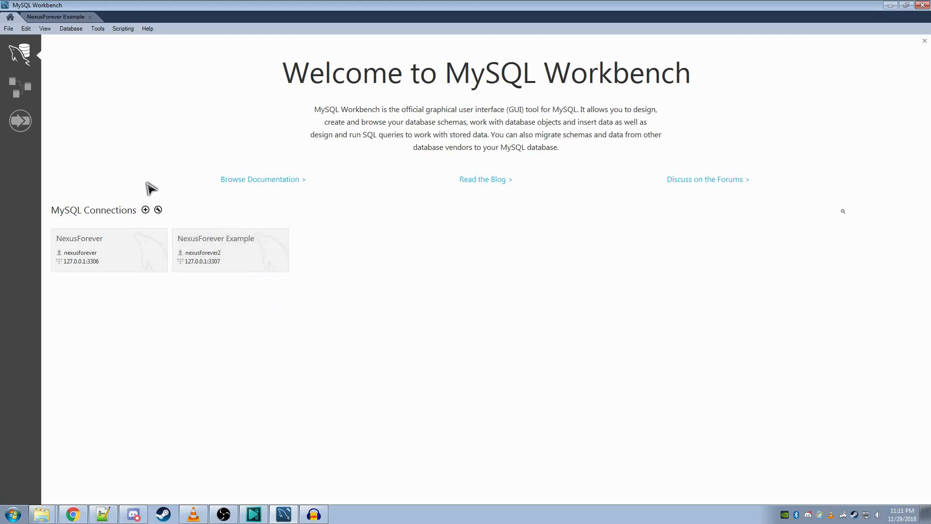
pyautogui.moveTo(222, 230)
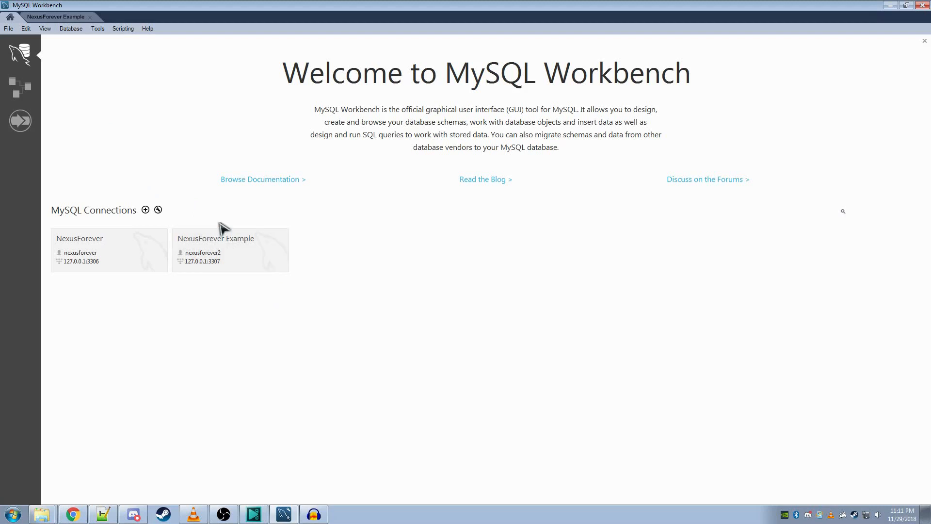
# - Open the NexusForever Example connection to see its server status as Stopped
pyautogui.doubleClick(229, 249)
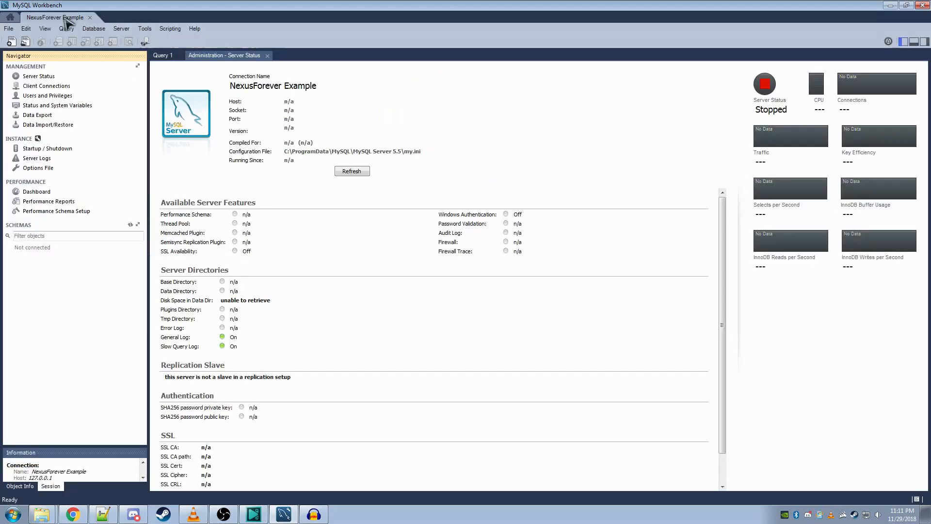
pyautogui.moveTo(357, 5)
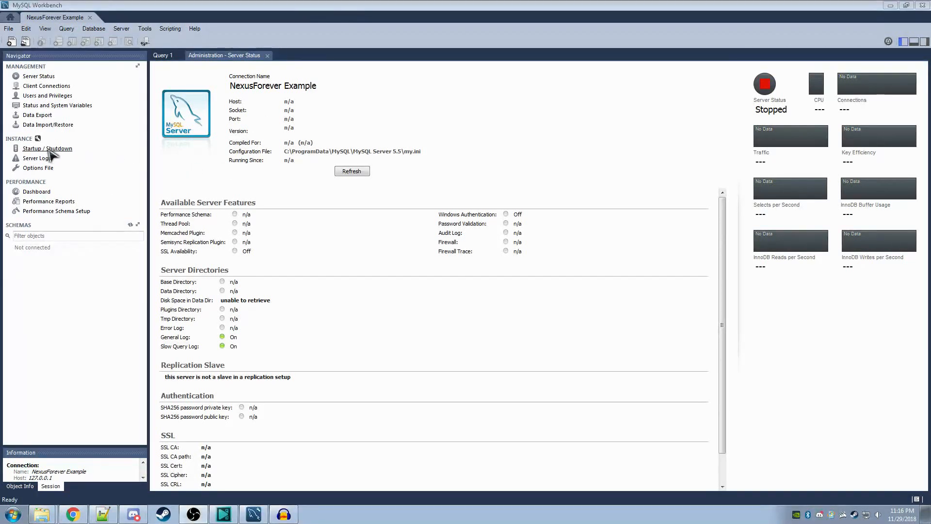
# - Try starting the NexusForever Example server from Startup / Shutdown, dismissing the connect error
pyautogui.click(47, 148)
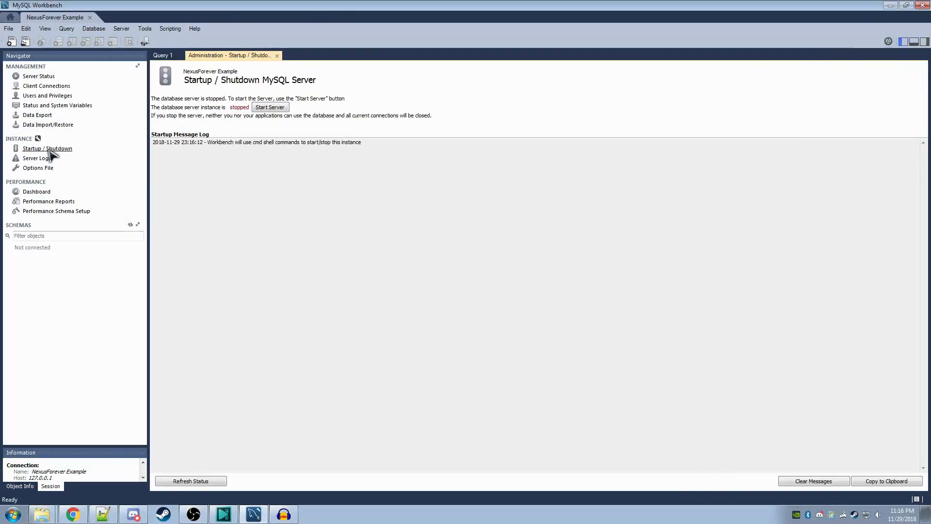
pyautogui.moveTo(236, 115)
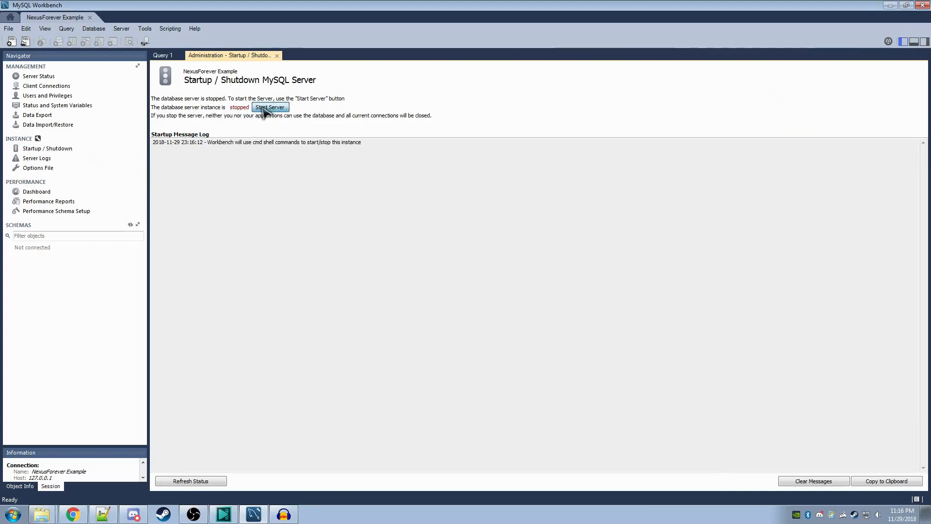
pyautogui.moveTo(268, 136)
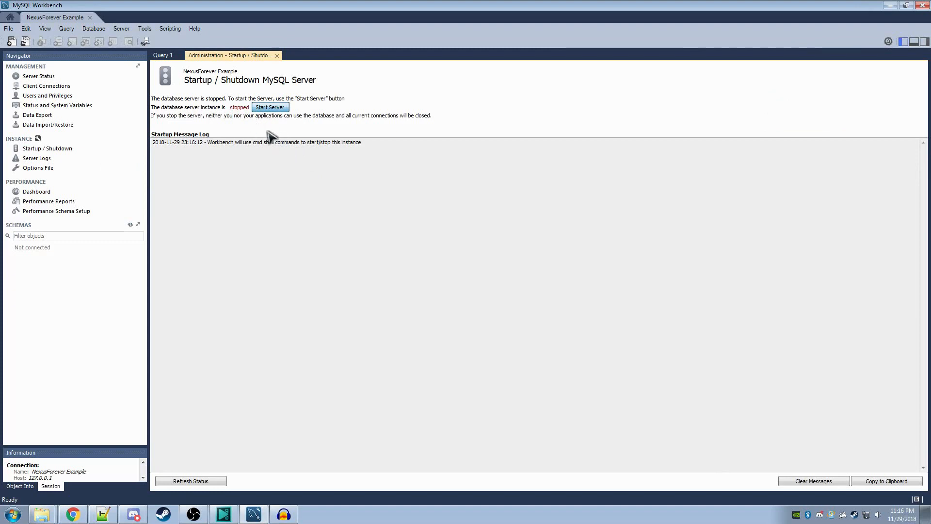
pyautogui.click(269, 106)
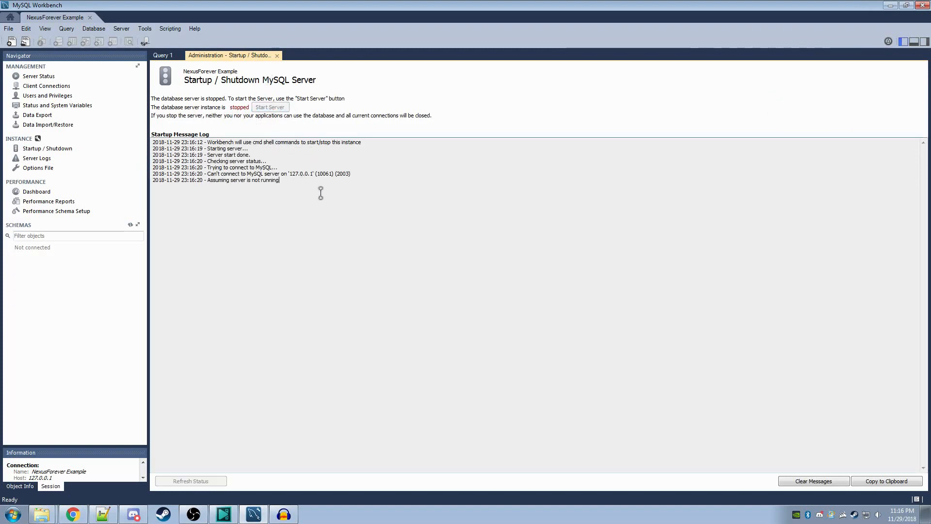
pyautogui.click(270, 106)
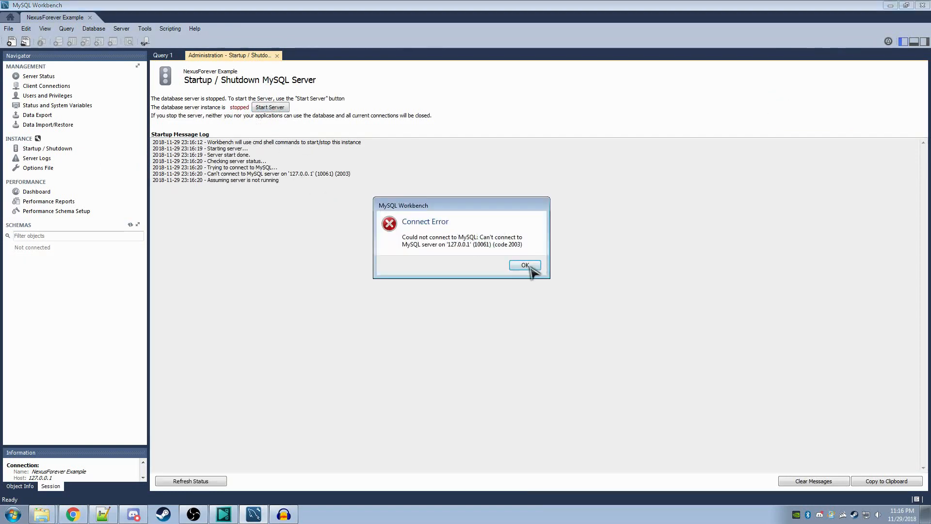
pyautogui.click(524, 265)
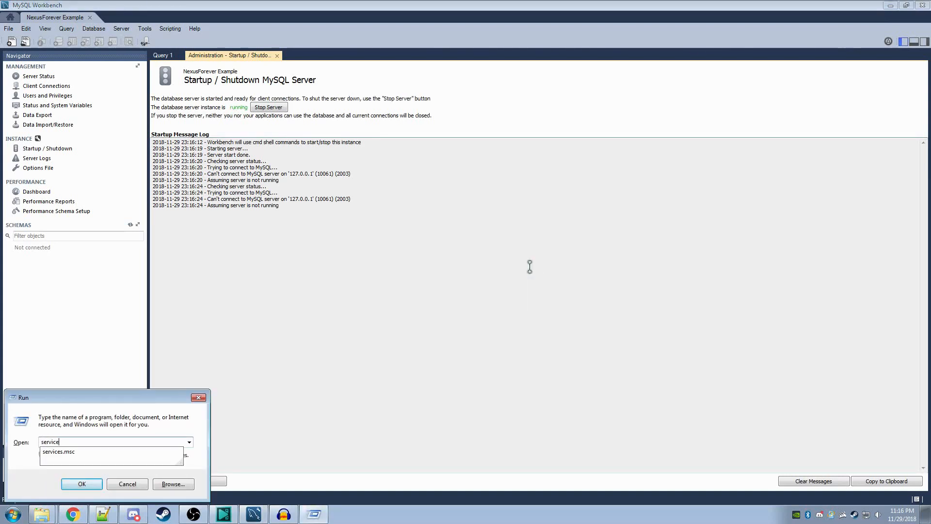
pyautogui.click(82, 483)
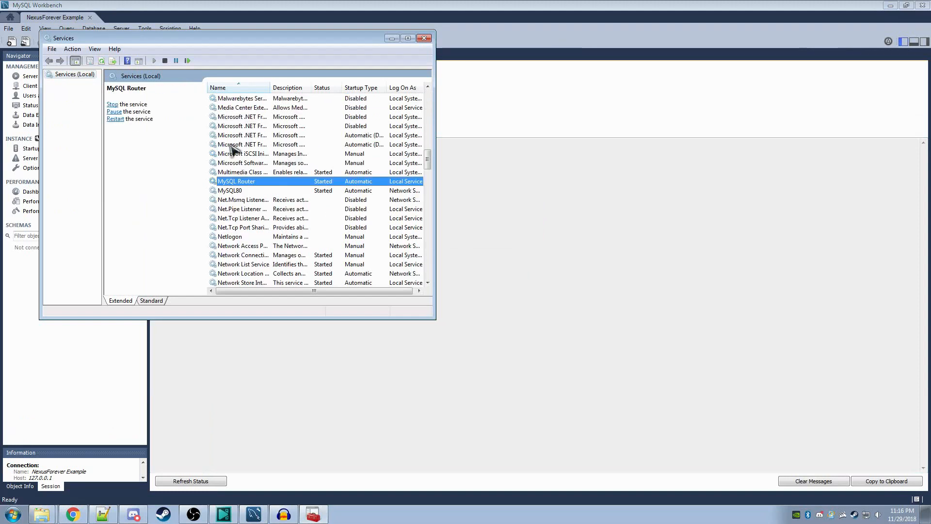
pyautogui.click(237, 190)
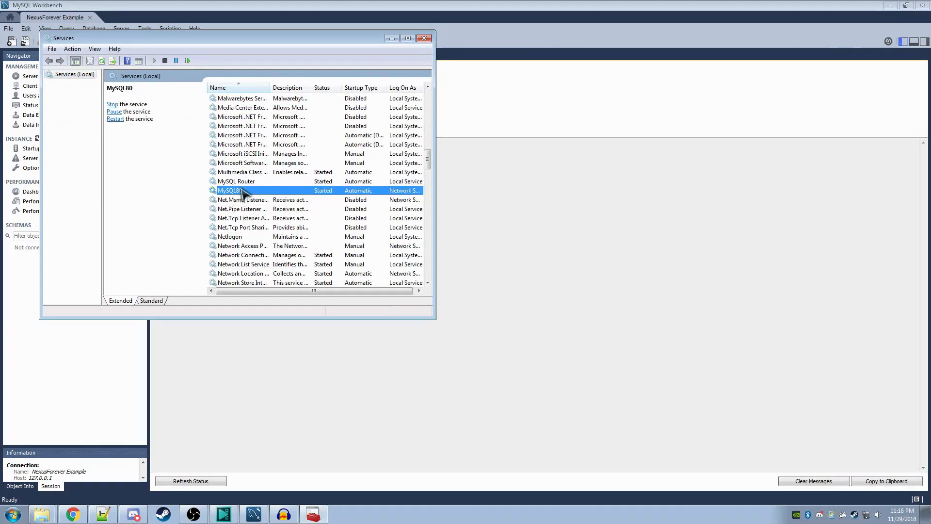
pyautogui.moveTo(424, 37)
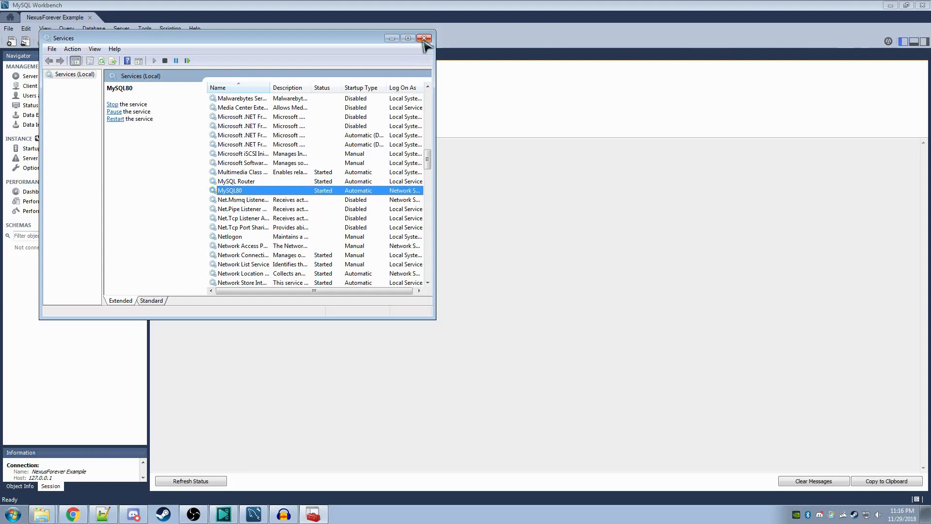
pyautogui.click(424, 38)
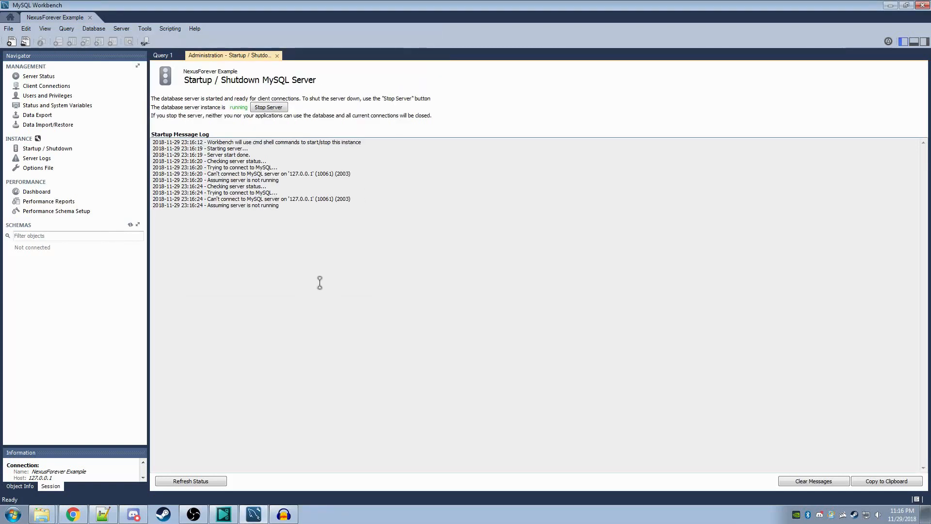
pyautogui.moveTo(135, 219)
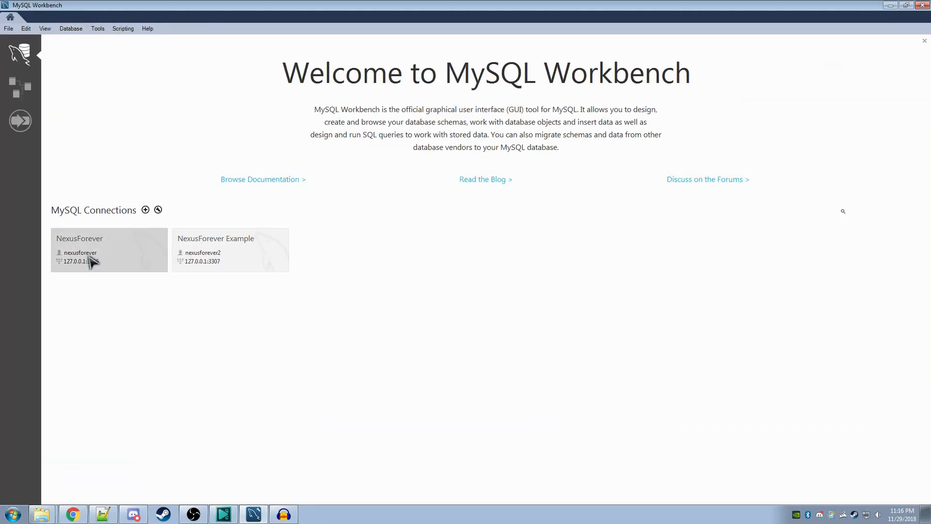
# - Open the original NexusForever connection listing the auth, character and world schemas
pyautogui.doubleClick(109, 249)
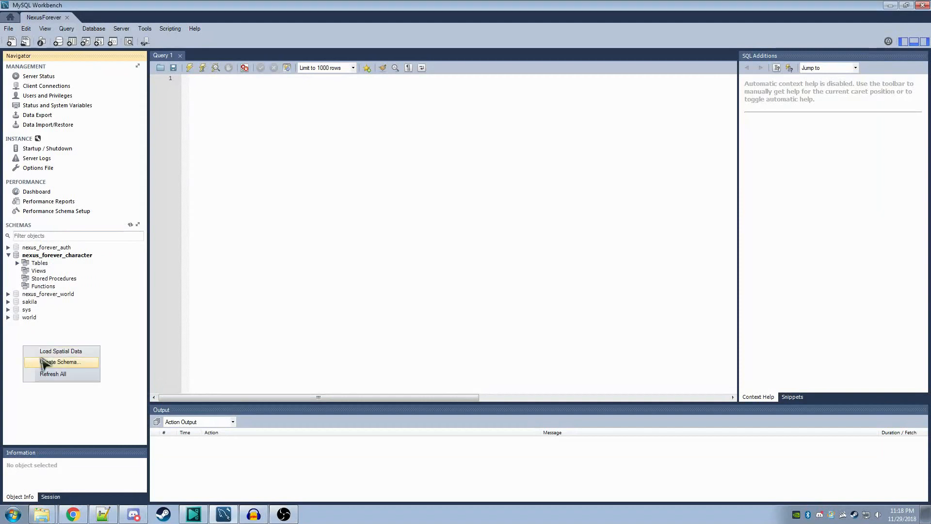
# - Start a new schema and select its default name text
pyautogui.click(58, 362)
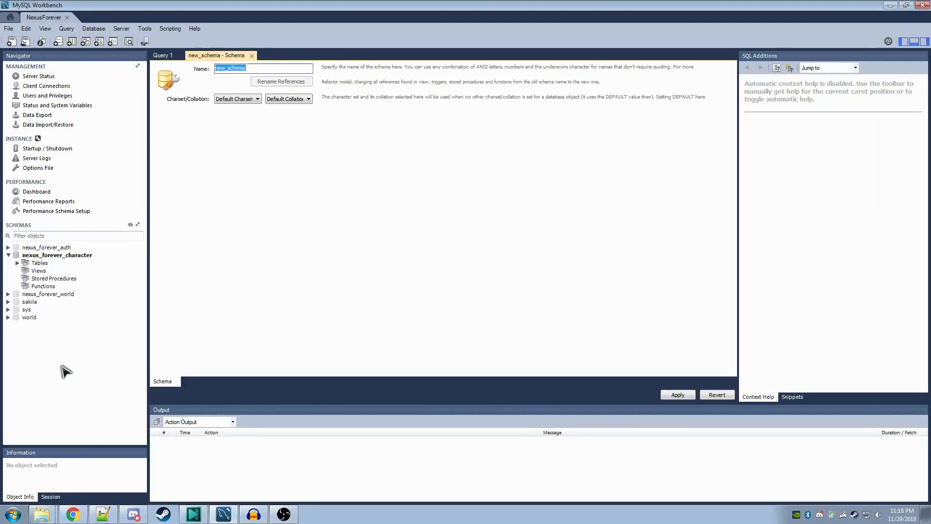
pyautogui.click(254, 68)
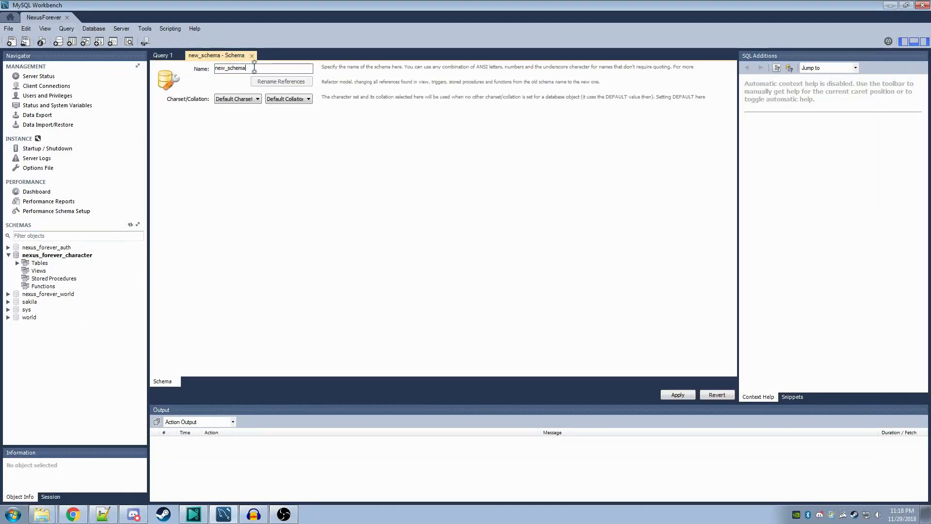
pyautogui.tripleClick(263, 68)
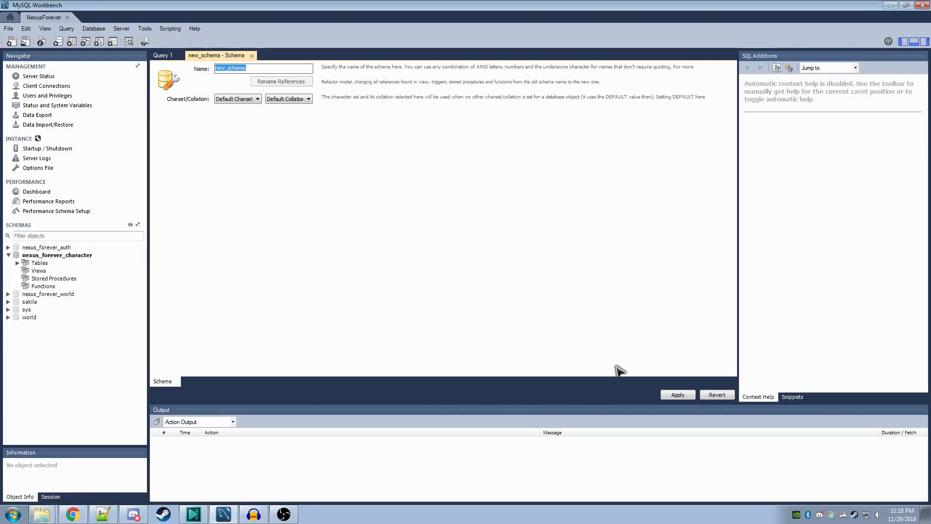
pyautogui.moveTo(233, 315)
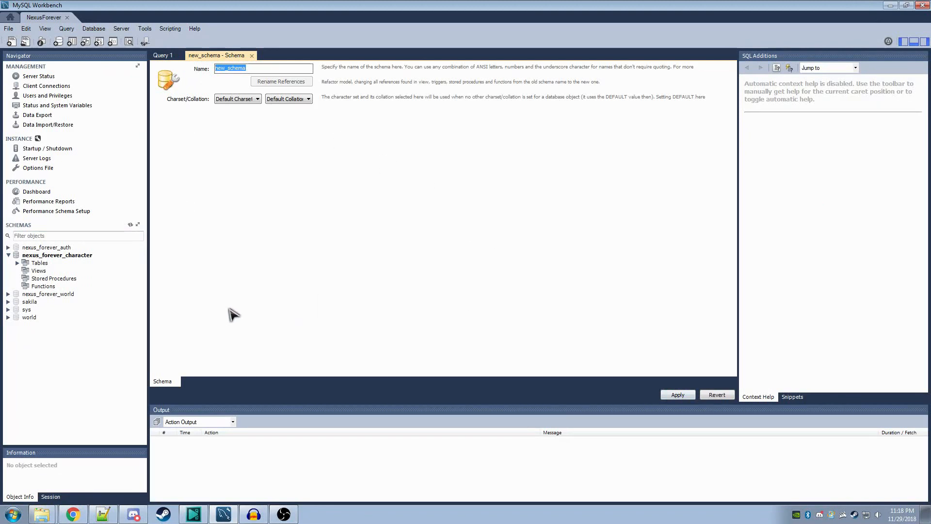
# - Select the nexus_forever_character schema, then bring the NexusForever GitHub page forward
pyautogui.click(57, 254)
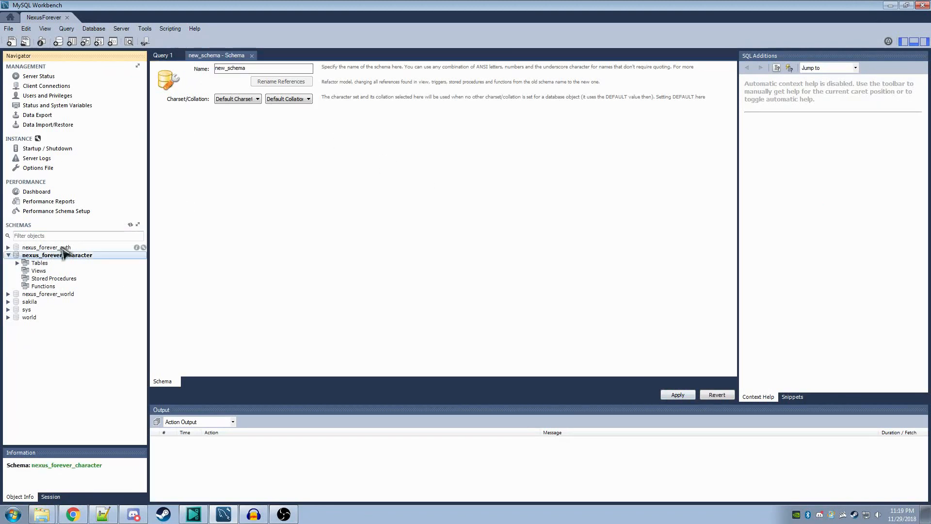
pyautogui.moveTo(93, 262)
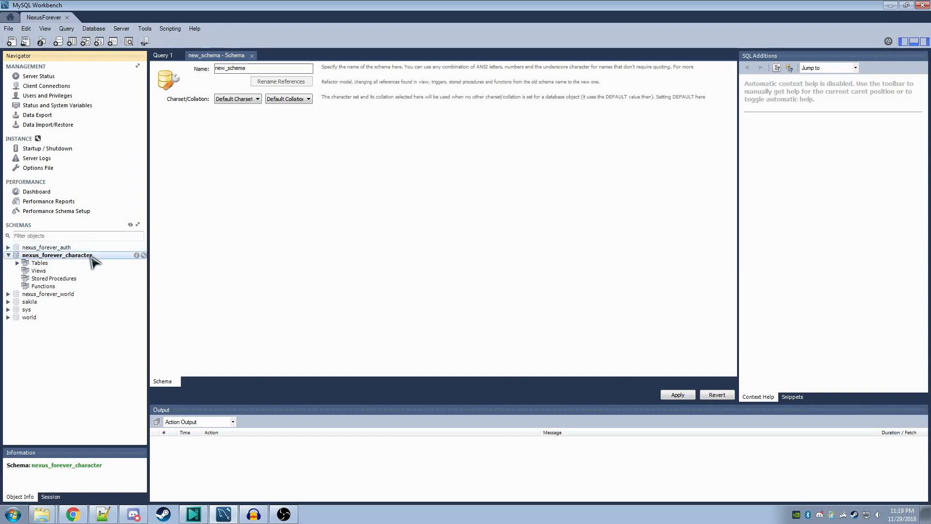
pyautogui.click(48, 294)
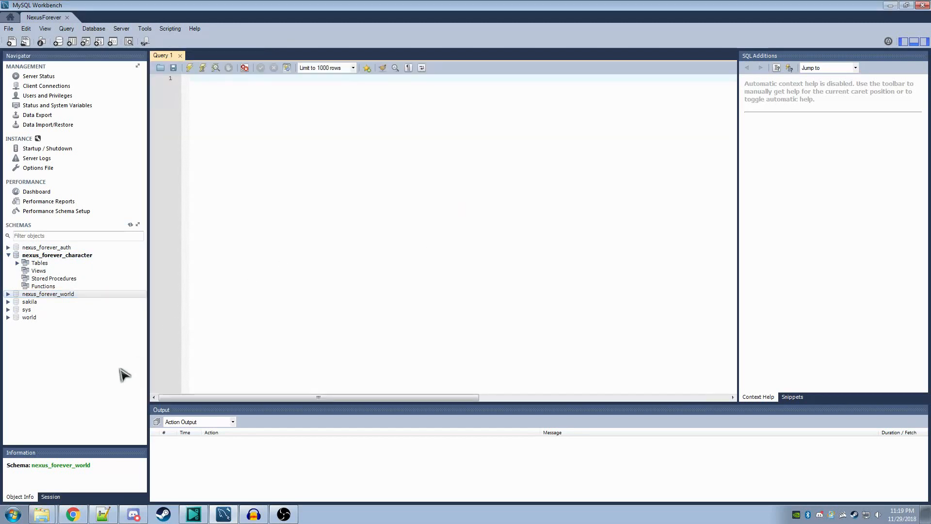
pyautogui.click(71, 514)
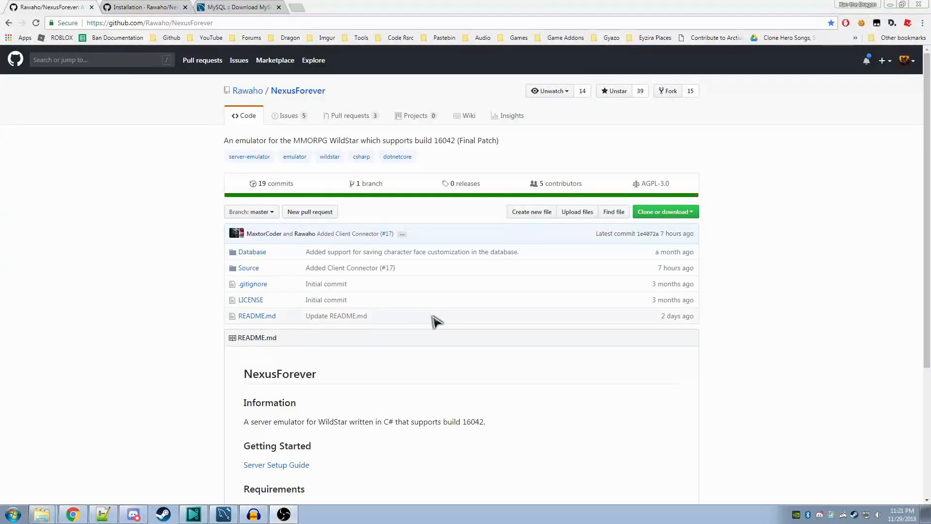
pyautogui.moveTo(728, 249)
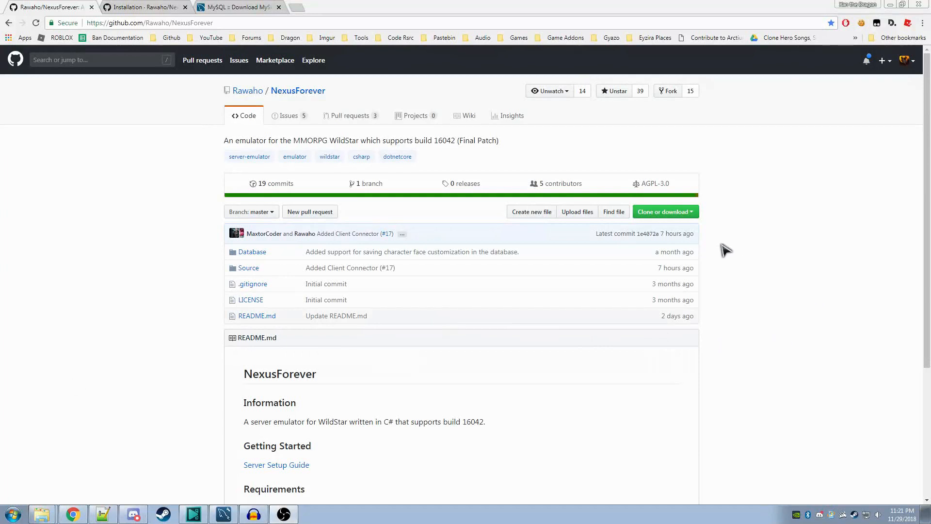
pyautogui.moveTo(693, 221)
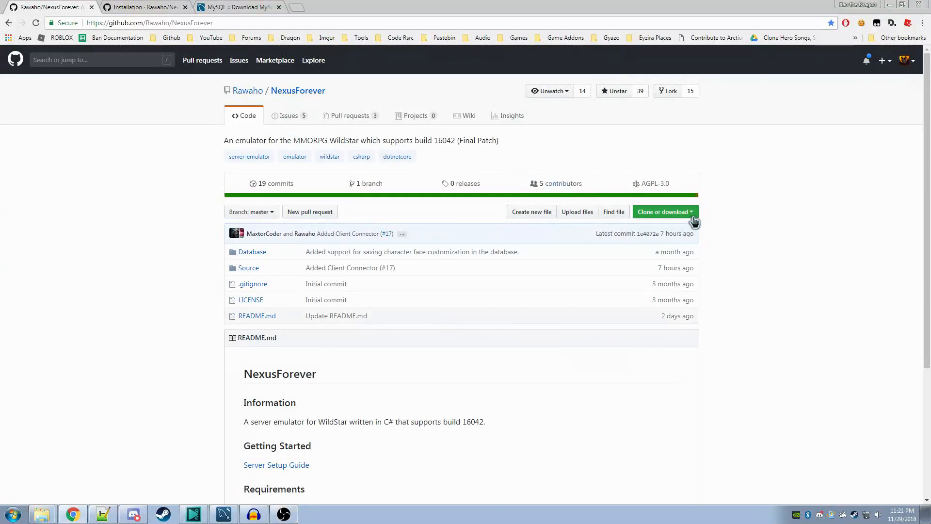
pyautogui.click(663, 212)
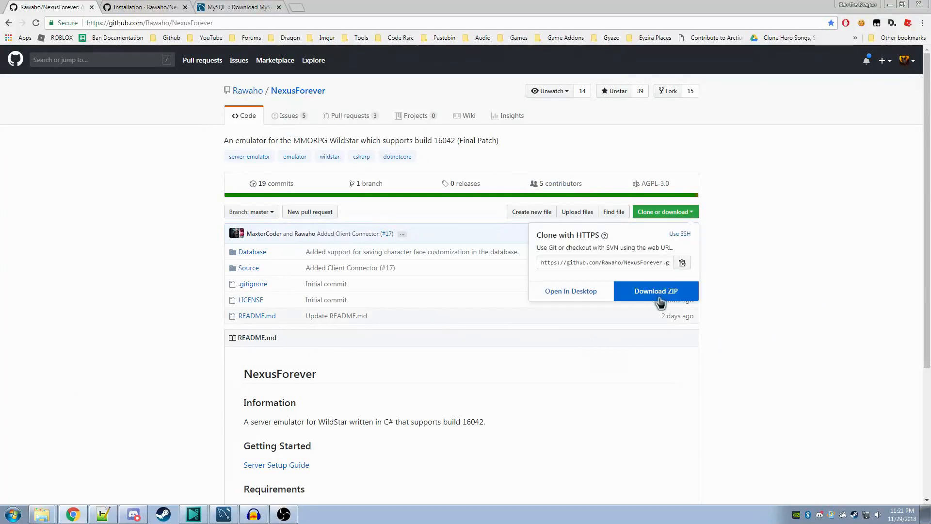
pyautogui.click(157, 341)
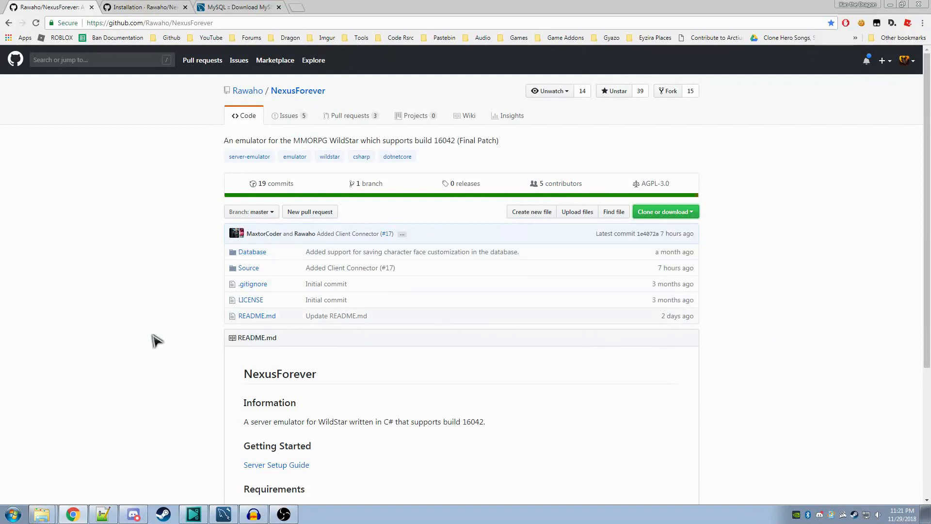
pyautogui.moveTo(64, 309)
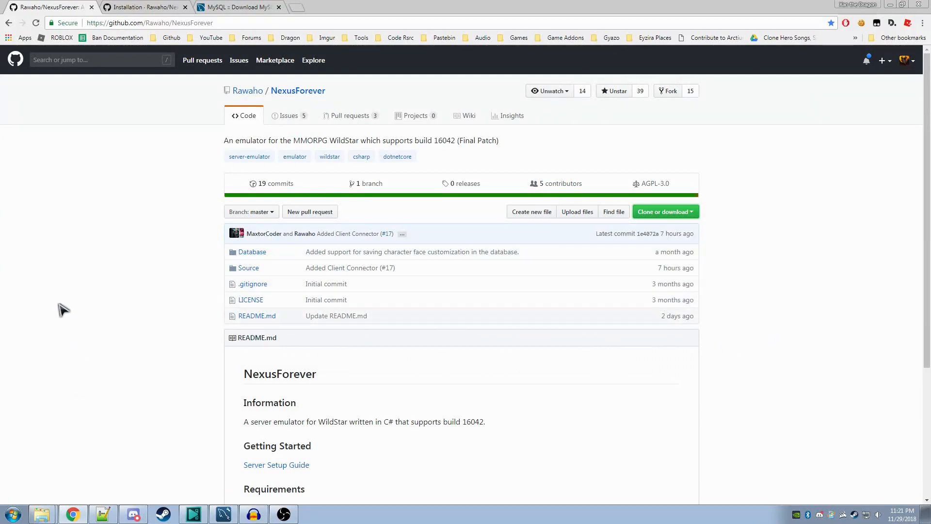
pyautogui.moveTo(204, 273)
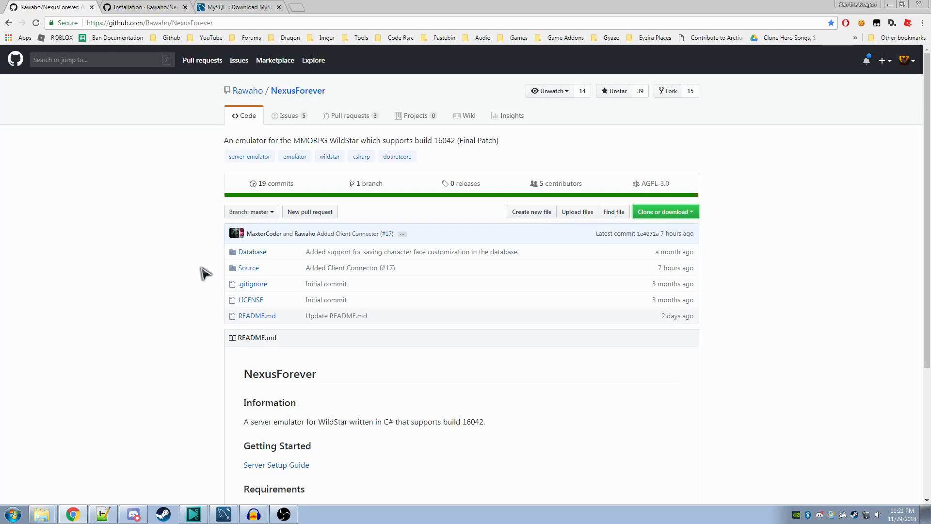
# - Browse into the repository's Database/Base folder on GitHub
pyautogui.click(252, 252)
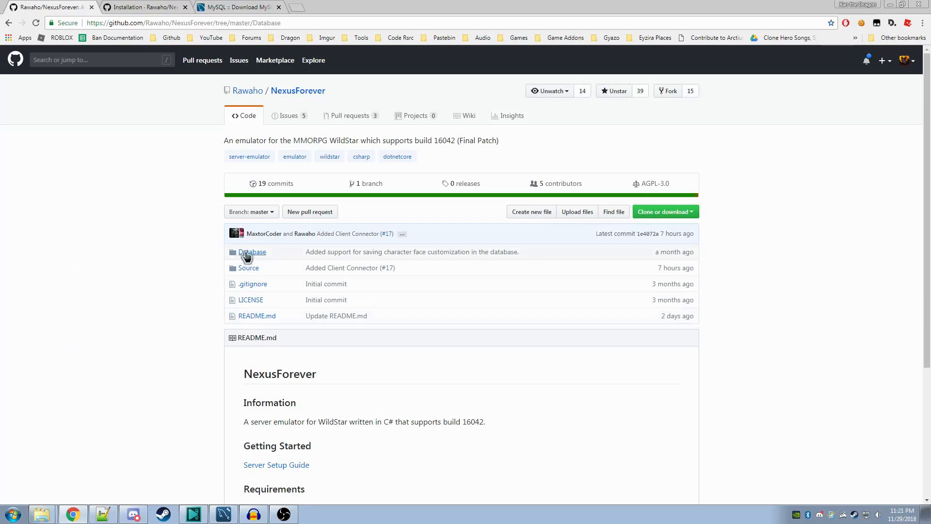
pyautogui.click(251, 252)
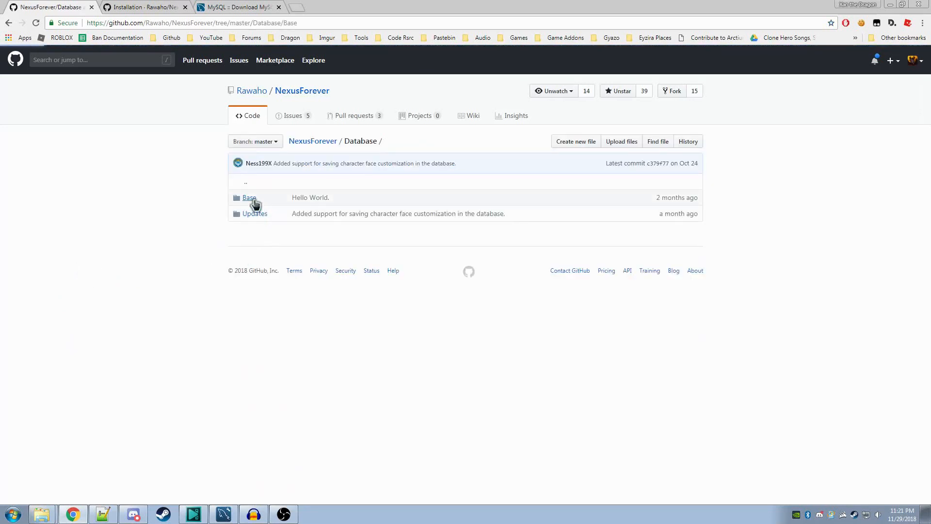
pyautogui.click(248, 198)
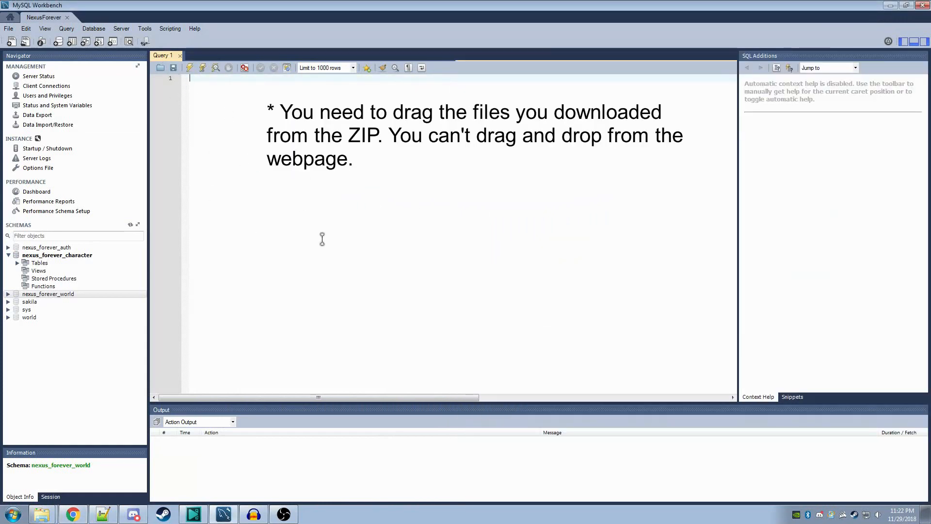
pyautogui.moveTo(287, 222)
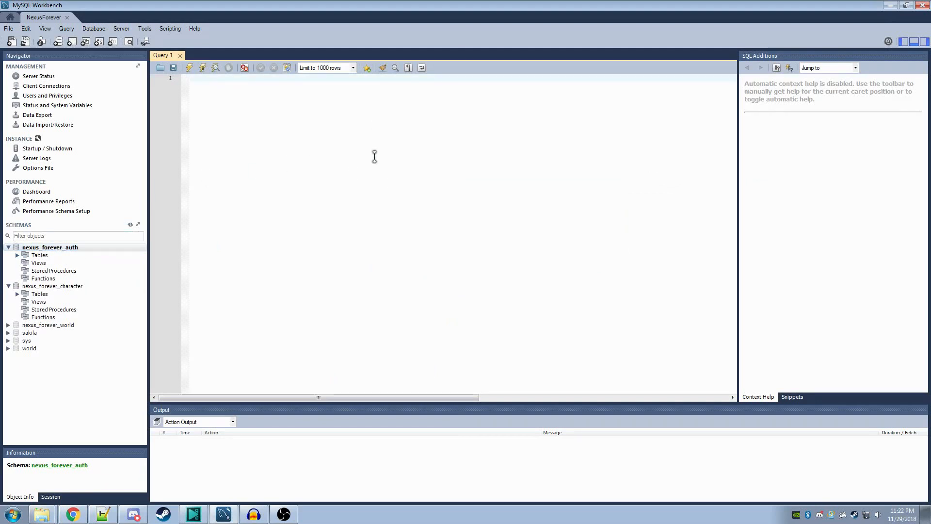
pyautogui.moveTo(328, 201)
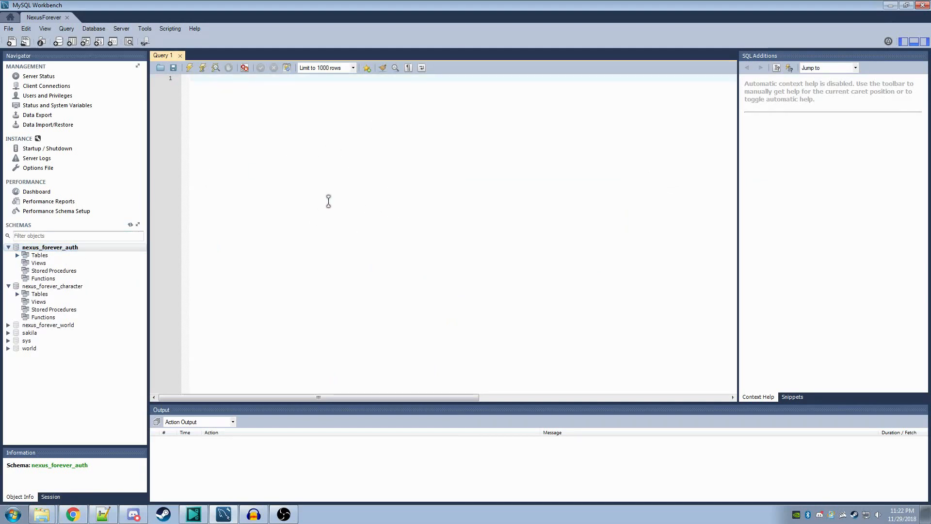
pyautogui.moveTo(217, 188)
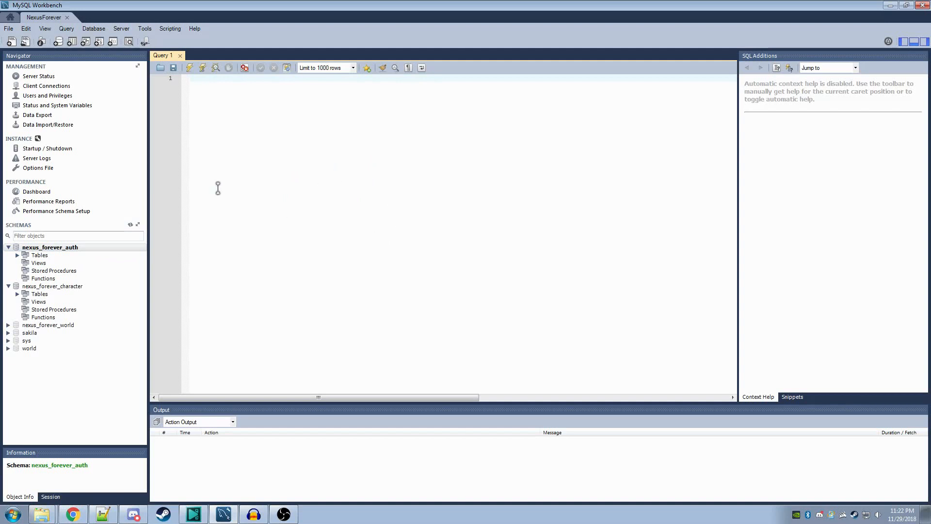
pyautogui.moveTo(254, 84)
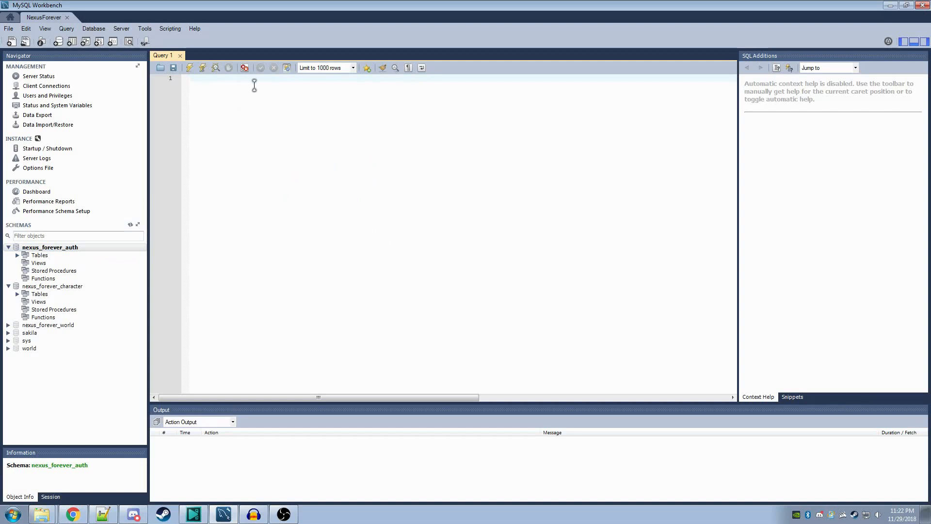
pyautogui.moveTo(195, 71)
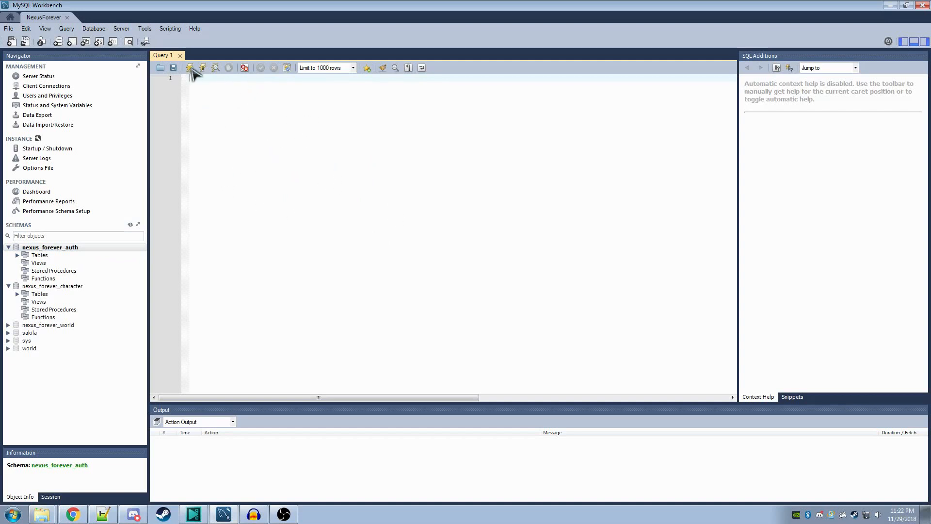
pyautogui.moveTo(223, 186)
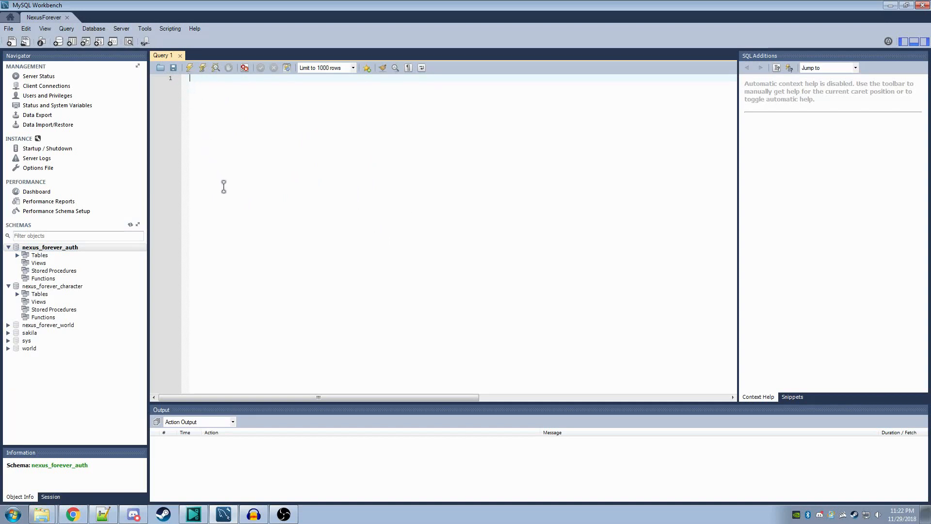
# - Expand nexus_forever_auth tables to confirm account and server, then expand nexus_forever_world
pyautogui.click(18, 254)
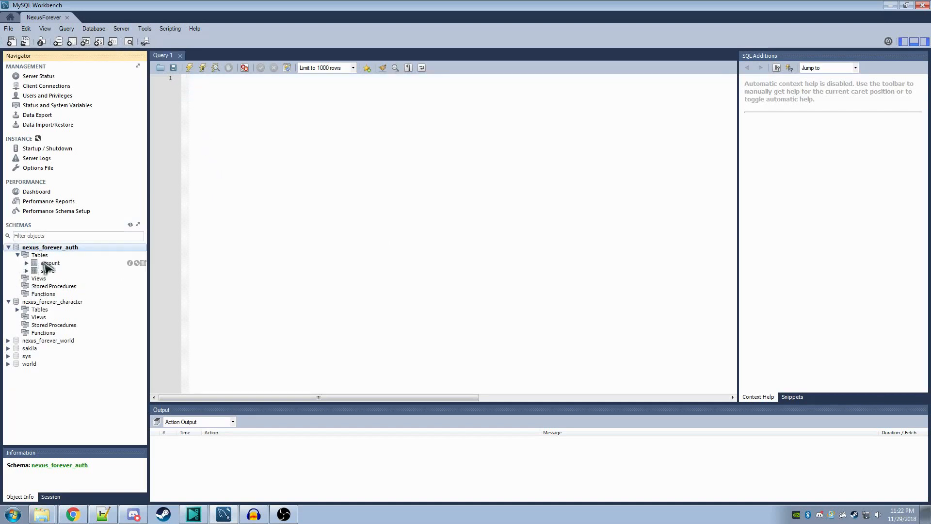
pyautogui.moveTo(287, 248)
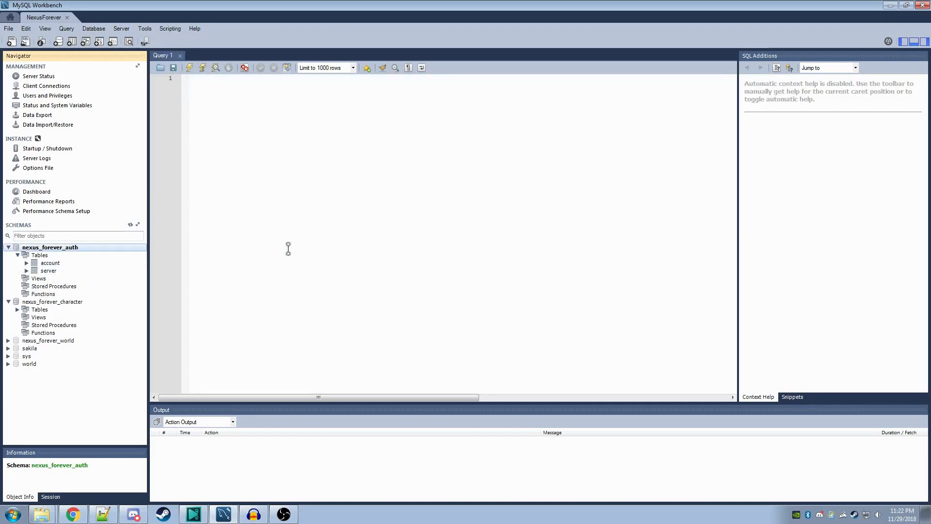
pyautogui.moveTo(312, 288)
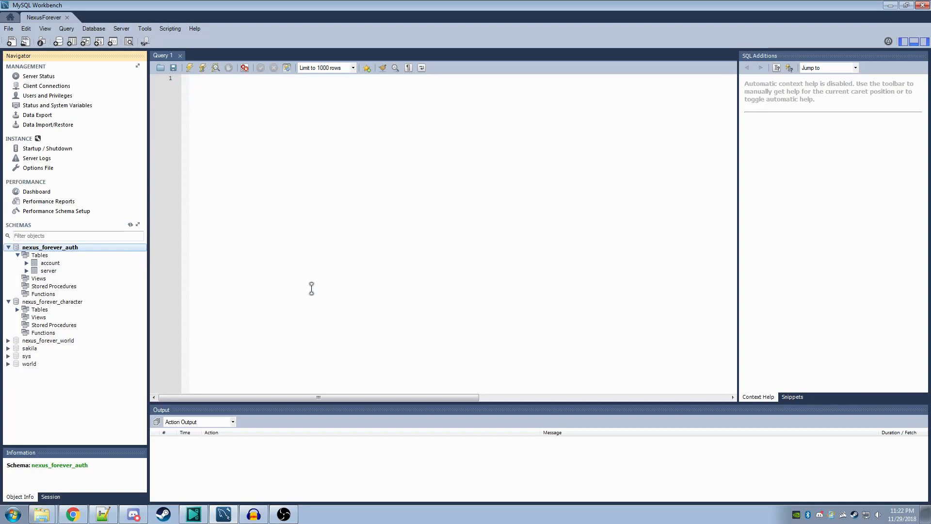
pyautogui.moveTo(212, 294)
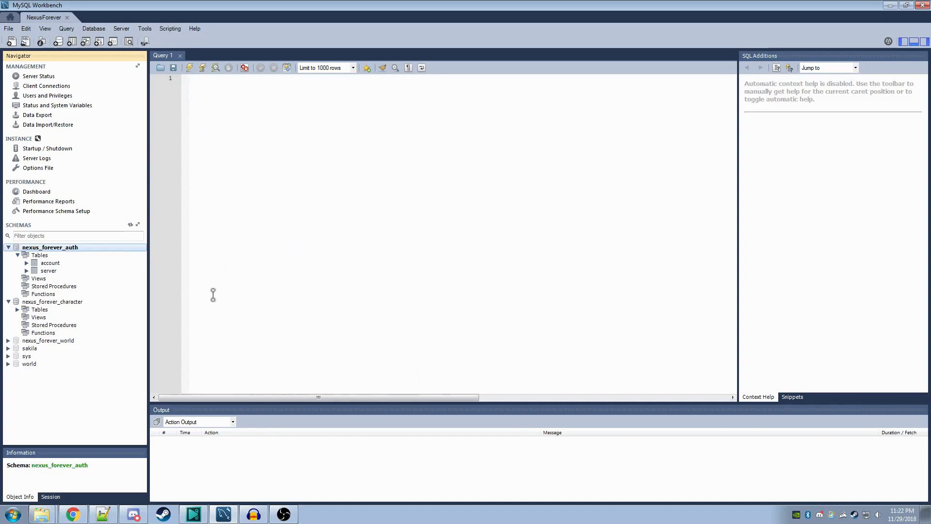
pyautogui.click(58, 302)
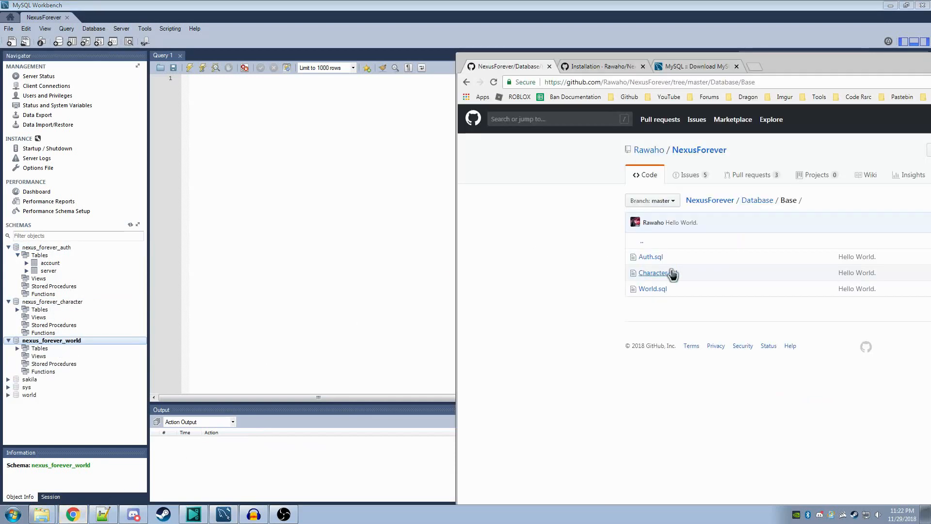
pyautogui.moveTo(766, 280)
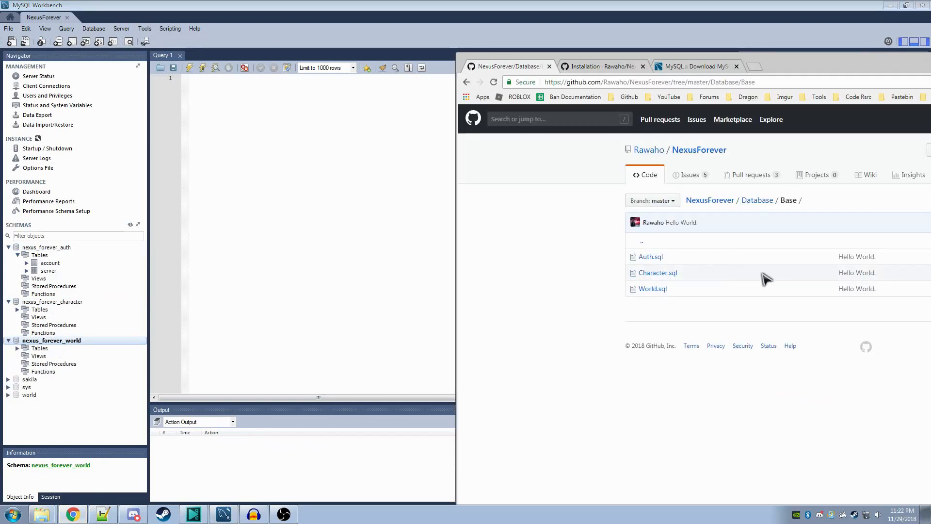
pyautogui.moveTo(793, 64)
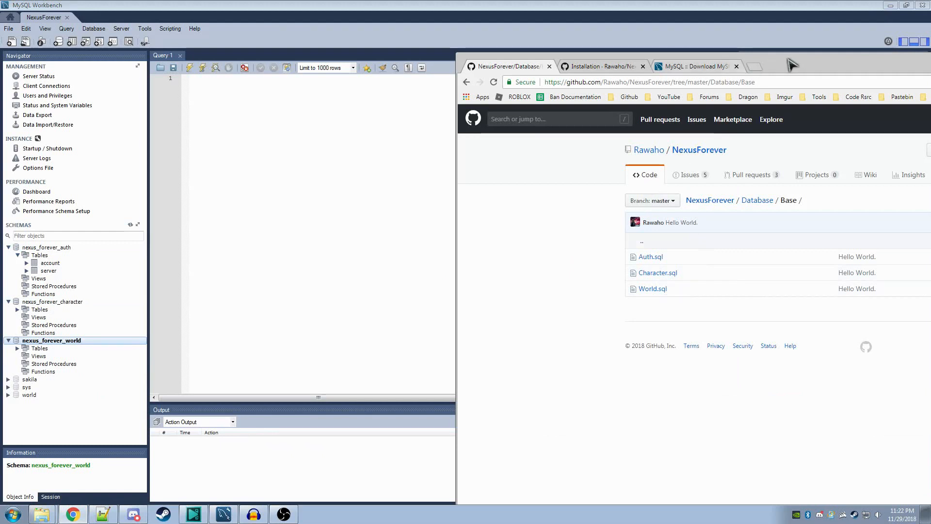
# - View GitHub's Database Updates/Character scripts, then expand nexus_forever_character tables in Workbench
pyautogui.click(754, 200)
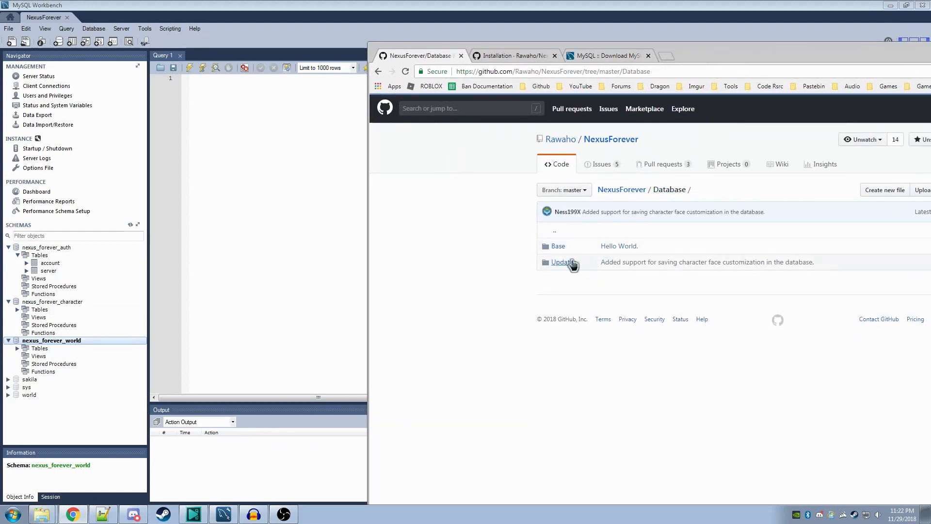
pyautogui.click(561, 262)
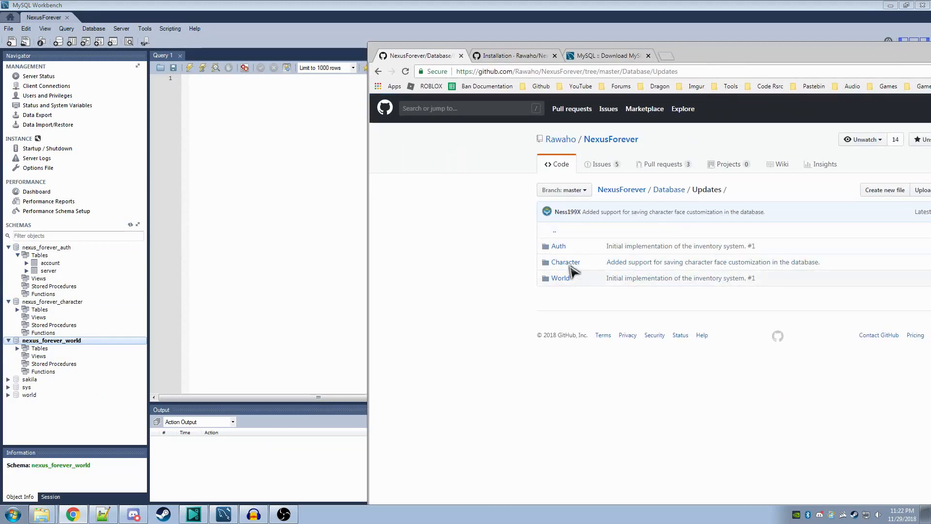
pyautogui.moveTo(565, 261)
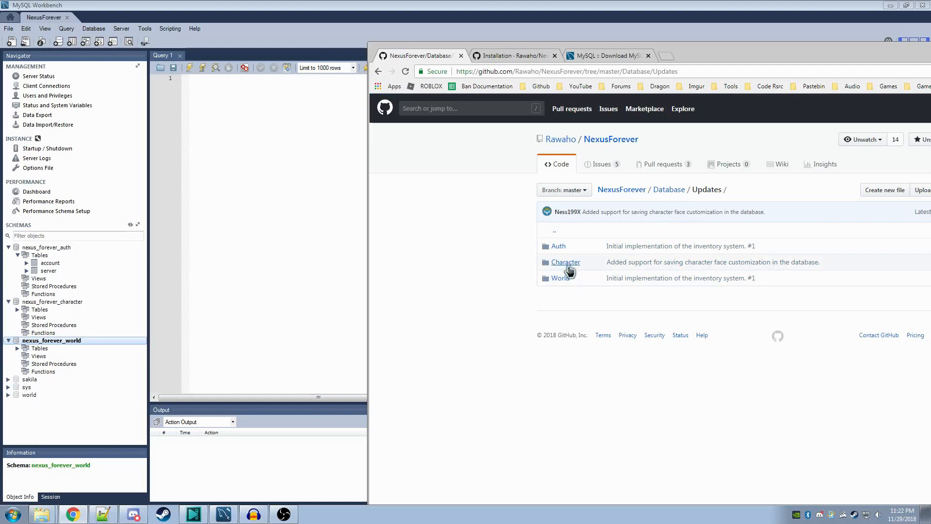
pyautogui.click(565, 262)
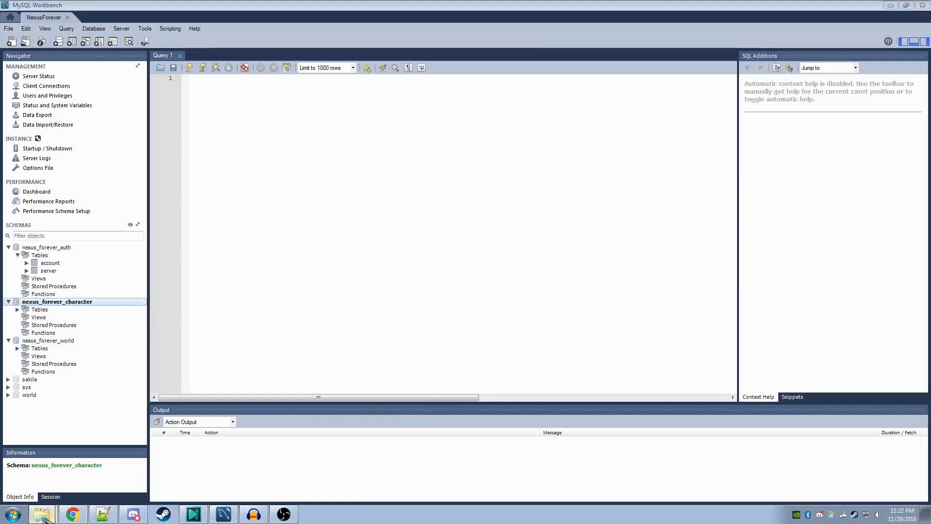
pyautogui.click(72, 513)
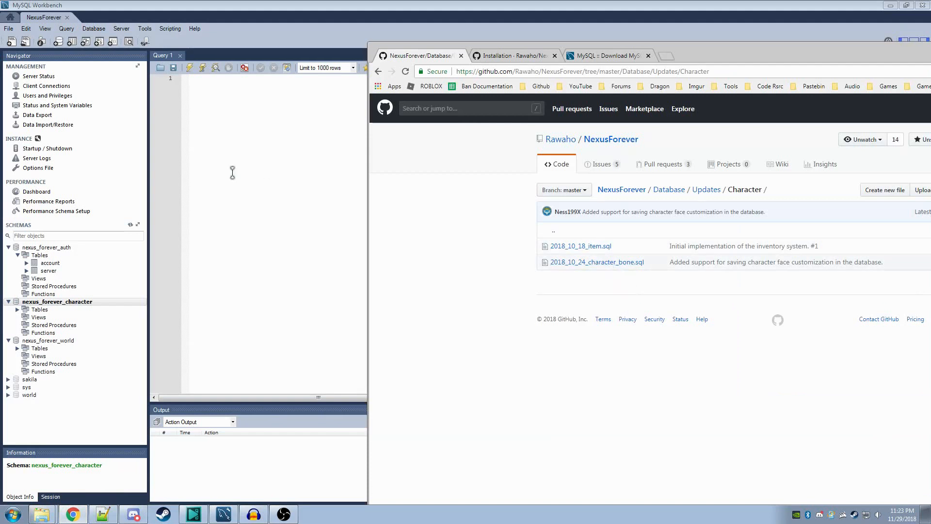
pyautogui.moveTo(429, 339)
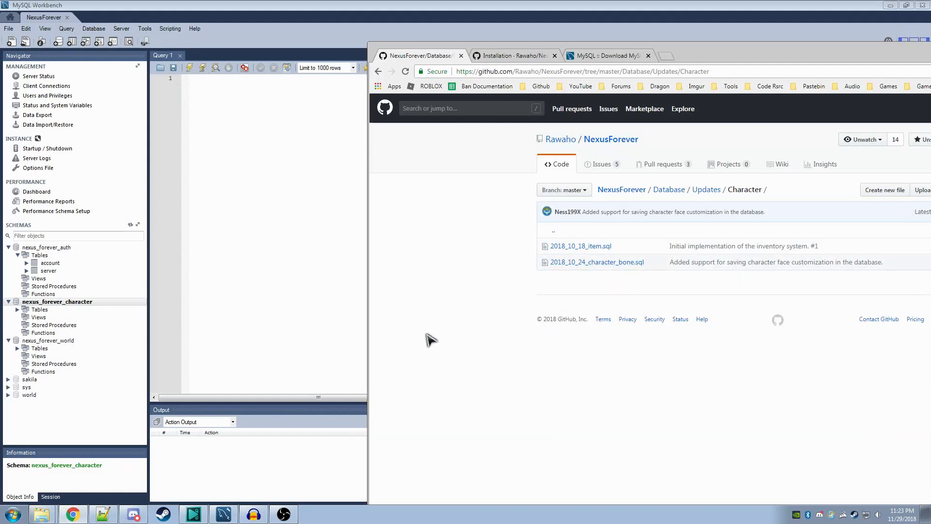
pyautogui.moveTo(480, 239)
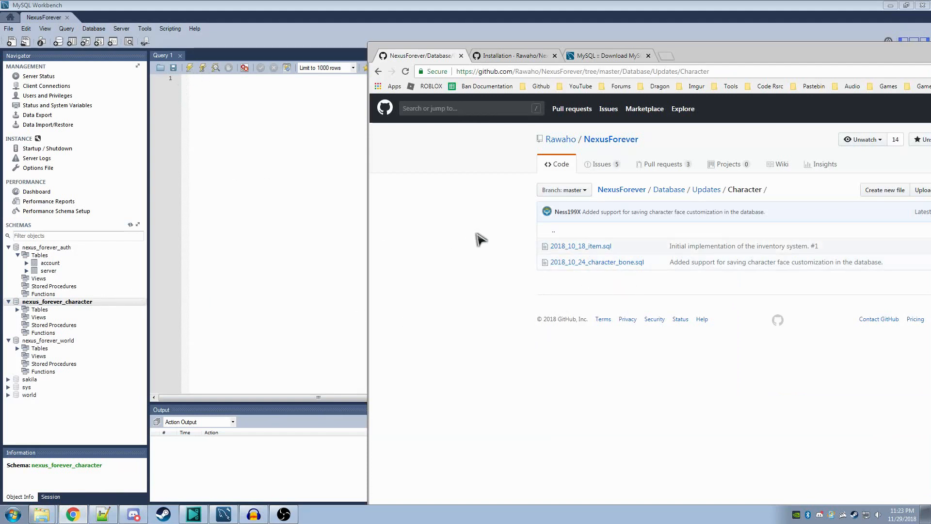
pyautogui.moveTo(76, 256)
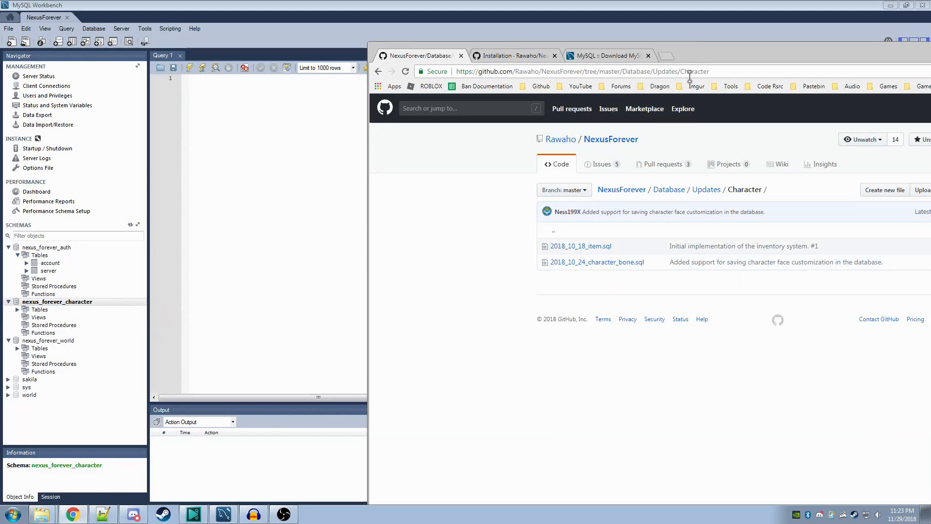
pyautogui.click(18, 309)
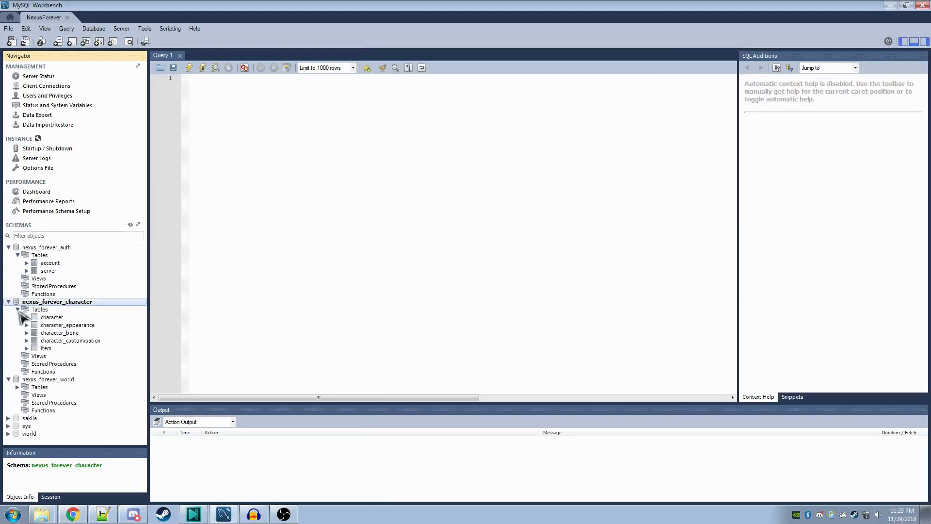
# - List the nexus_forever_world tables and preview the auth schema's account table
pyautogui.click(40, 387)
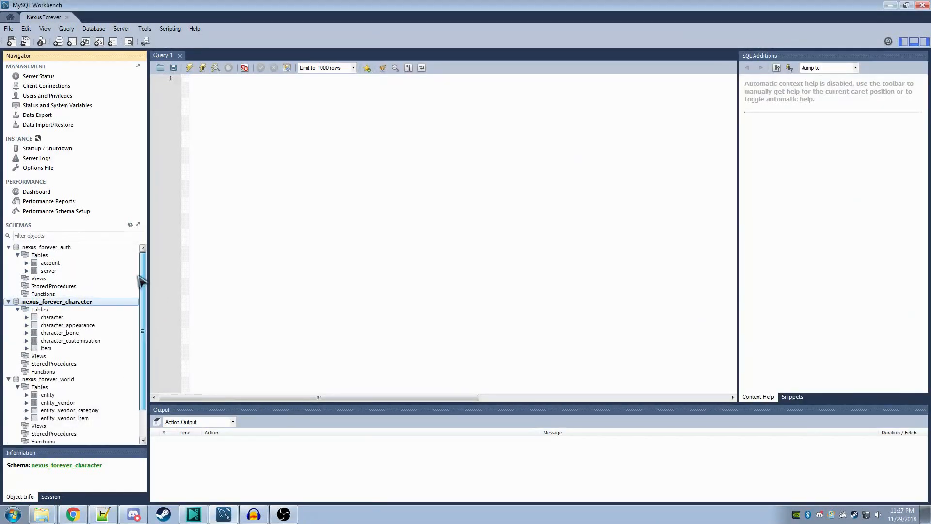
pyautogui.click(40, 255)
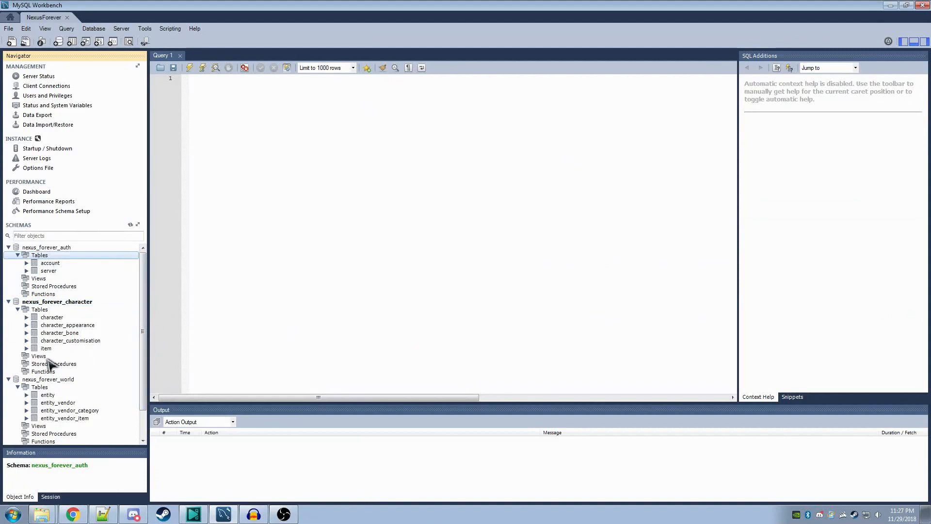
pyautogui.click(51, 262)
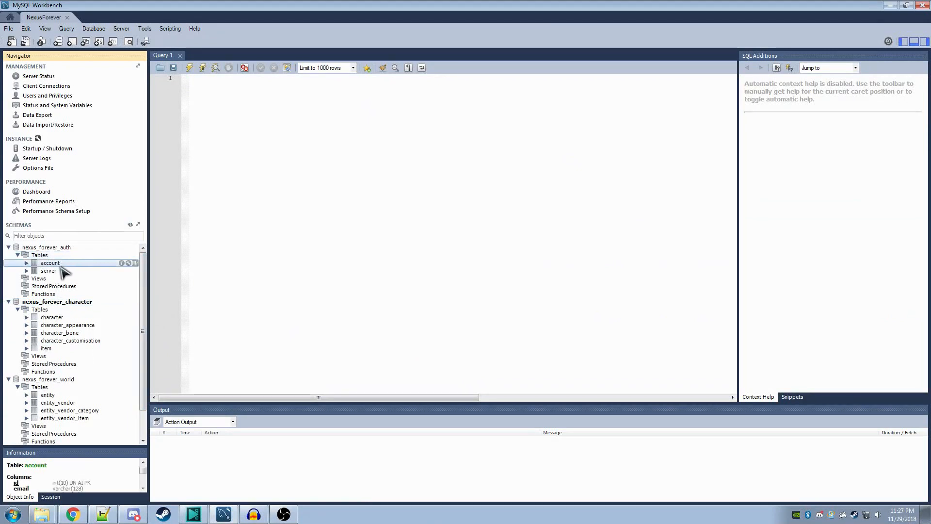
pyautogui.scroll(-3)
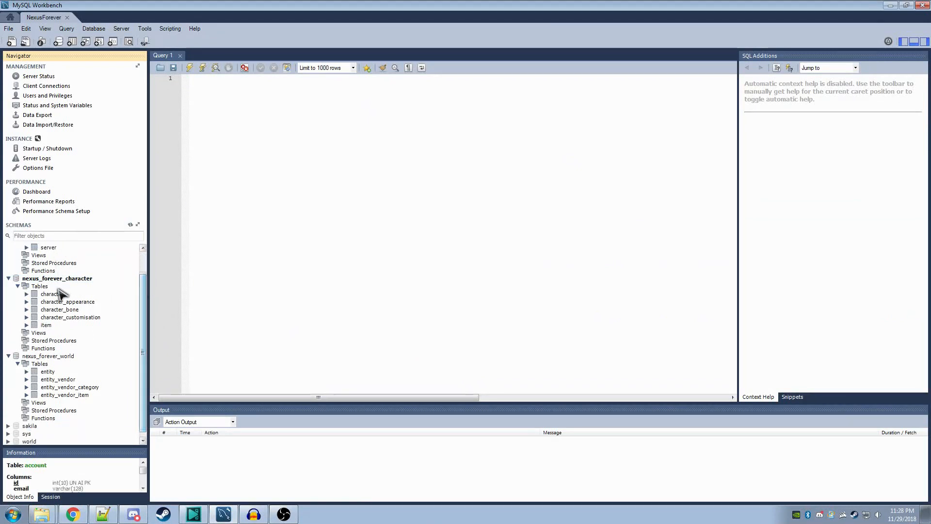
# - Preview character_appearance, character_customisation, item and entity_vendor tables, then the sakila and sys schemas
pyautogui.click(67, 302)
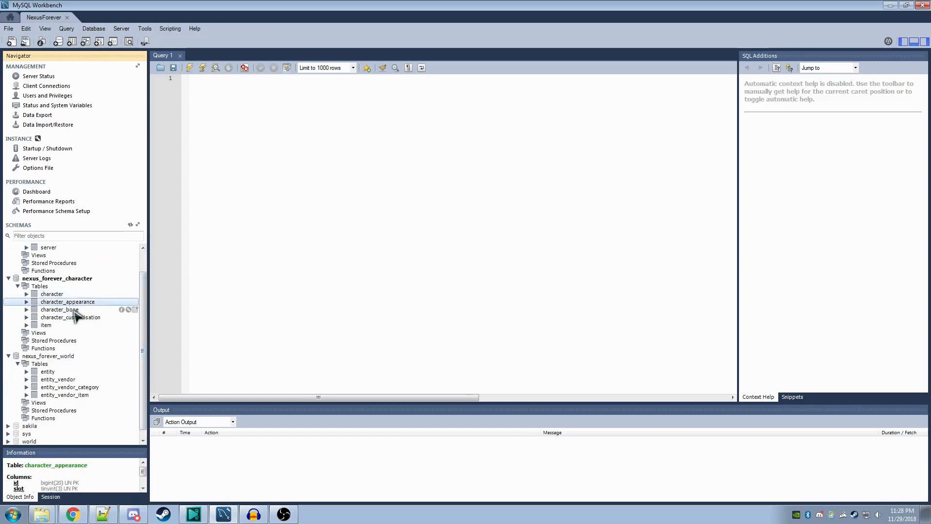
pyautogui.click(70, 316)
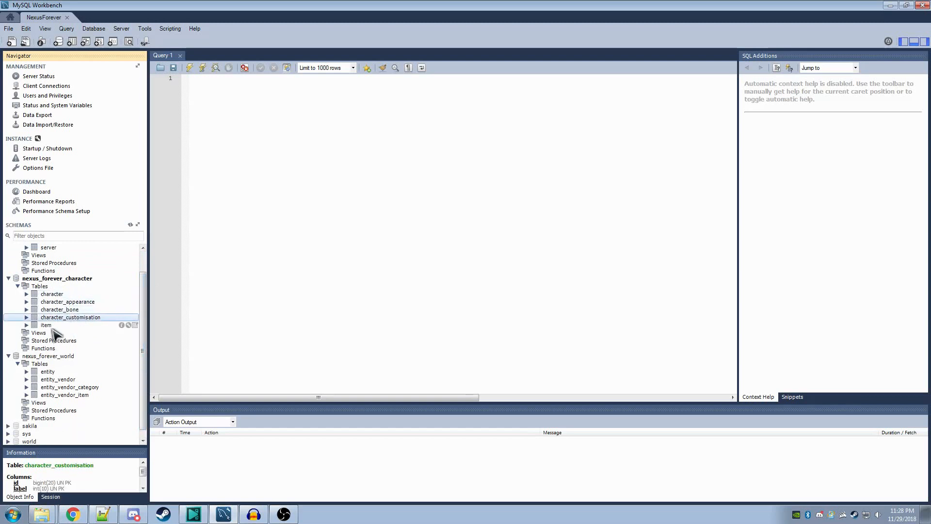
pyautogui.click(45, 316)
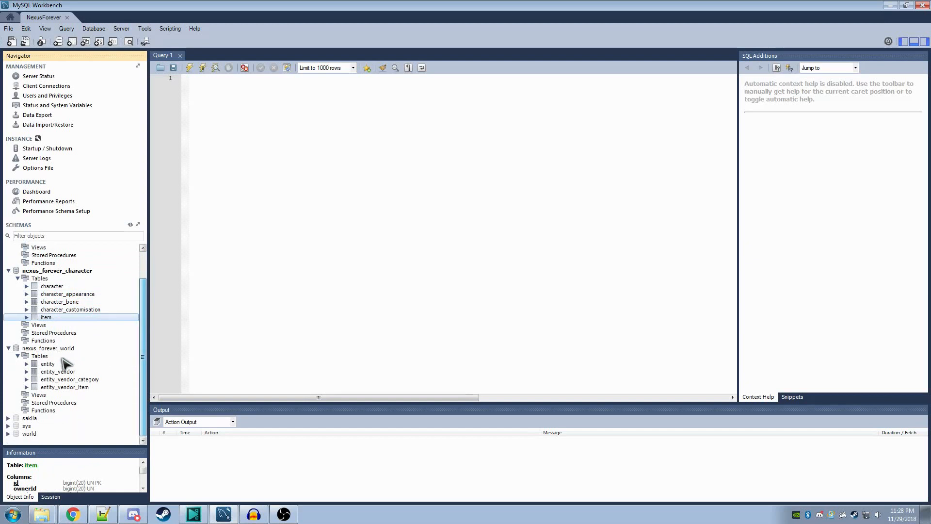
pyautogui.click(70, 379)
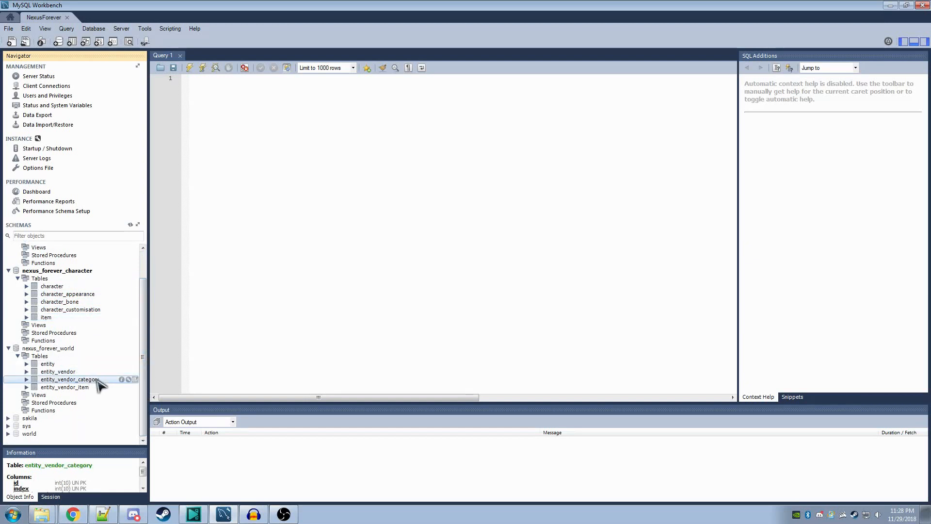
pyautogui.click(65, 386)
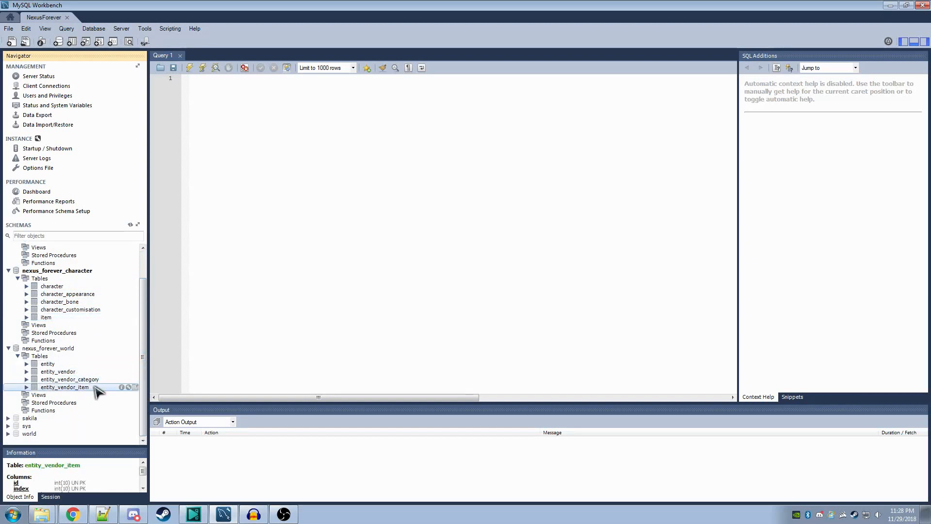
pyautogui.moveTo(30, 421)
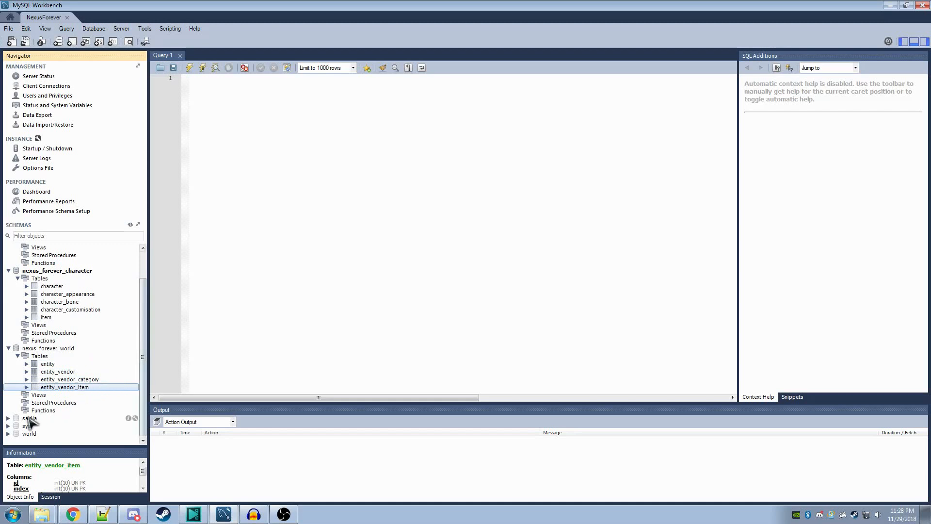
pyautogui.click(29, 418)
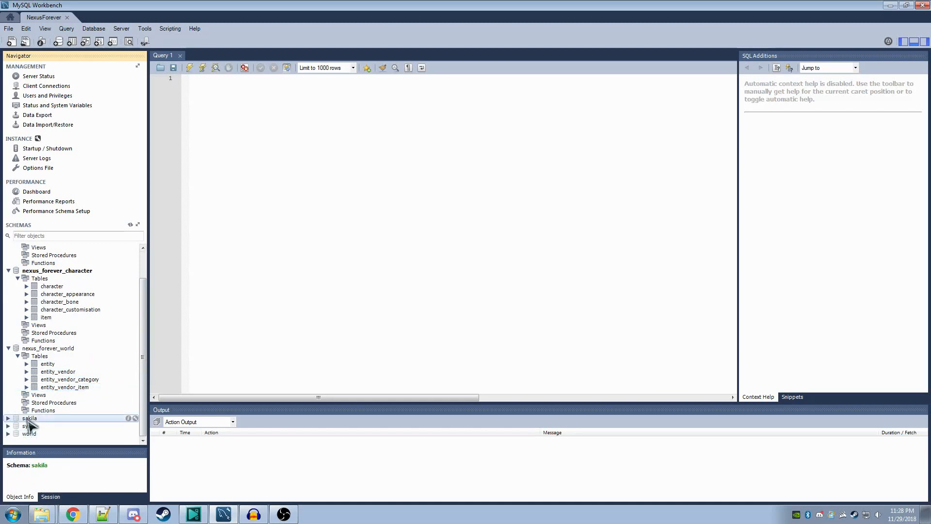
pyautogui.click(27, 425)
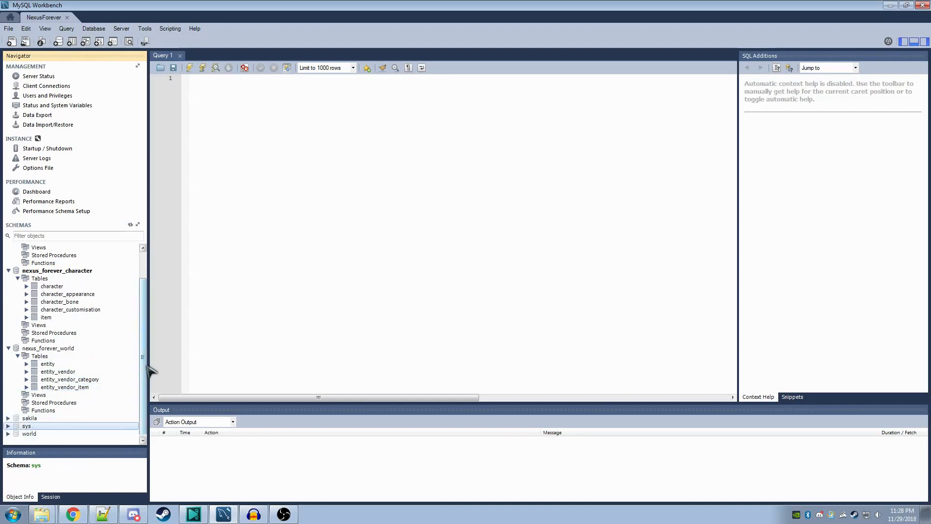
pyautogui.scroll(3)
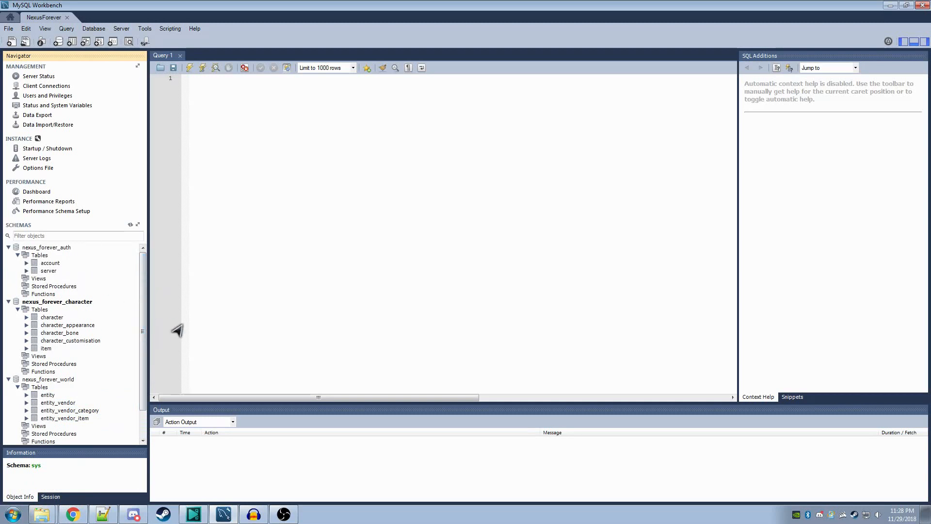
pyautogui.moveTo(198, 312)
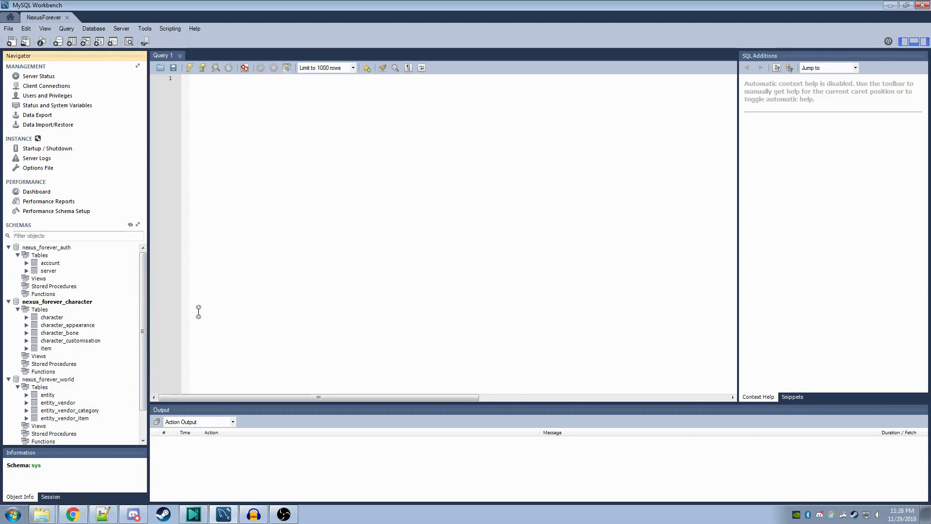
pyautogui.moveTo(168, 286)
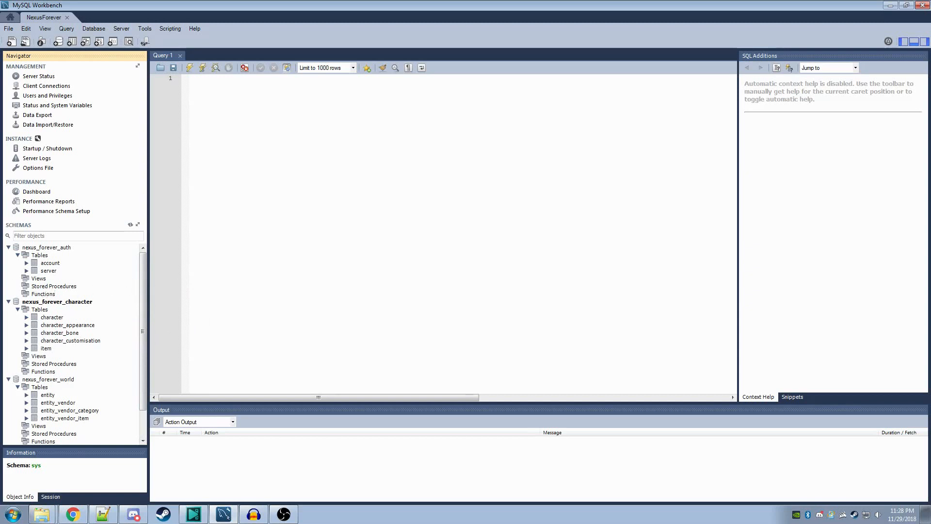
# - Open NexusForever-master's Source folder and launch NexusForever.sln in Visual Studio
pyautogui.click(40, 514)
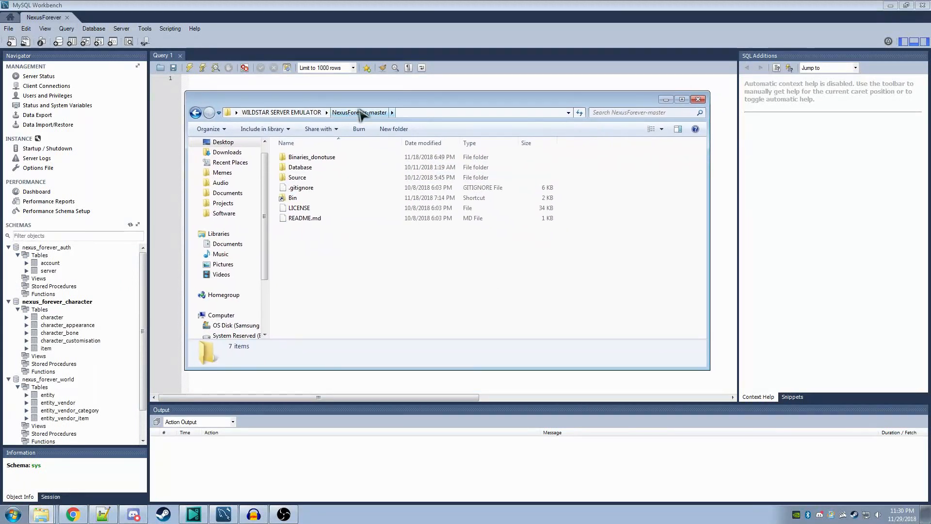
pyautogui.moveTo(390, 294)
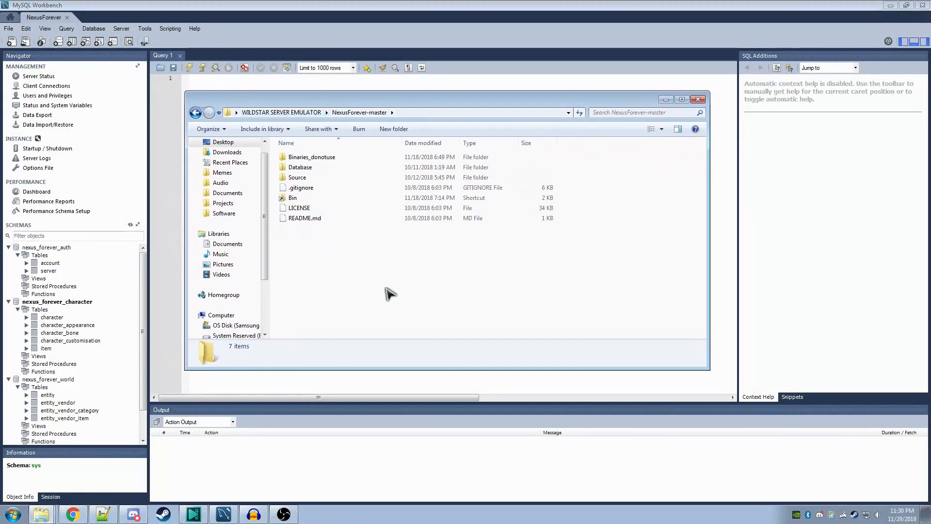
pyautogui.click(297, 176)
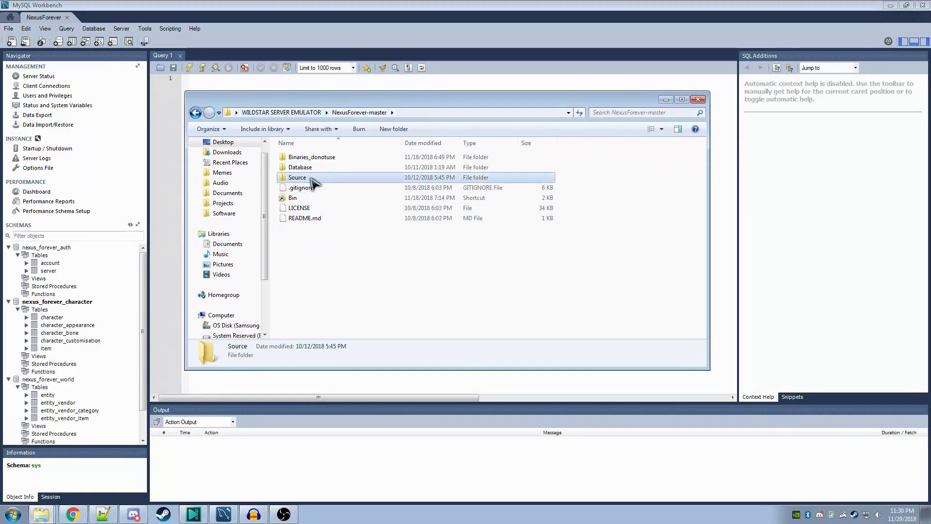
pyautogui.doubleClick(296, 176)
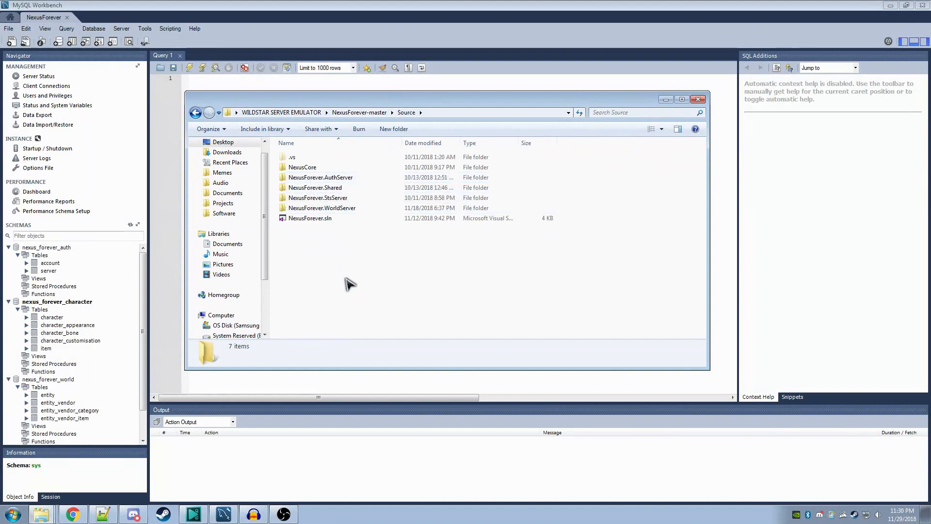
pyautogui.moveTo(331, 255)
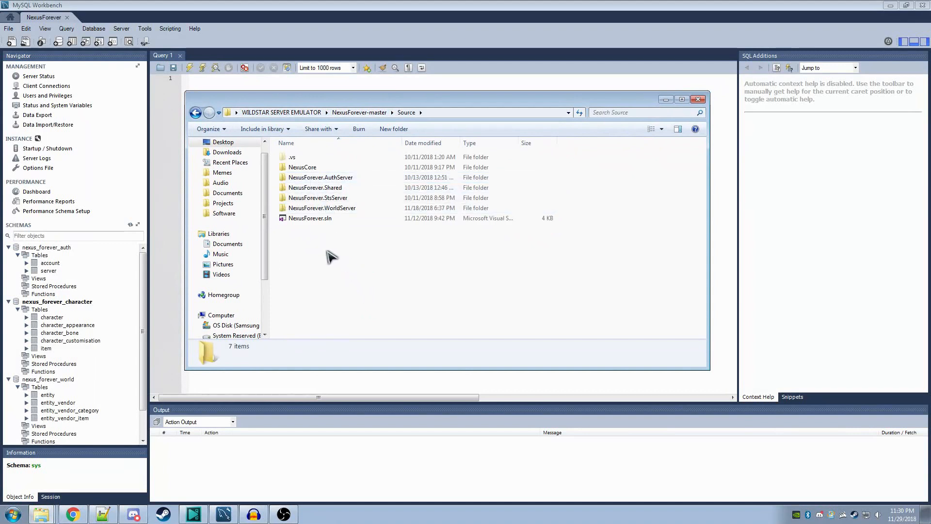
pyautogui.click(309, 218)
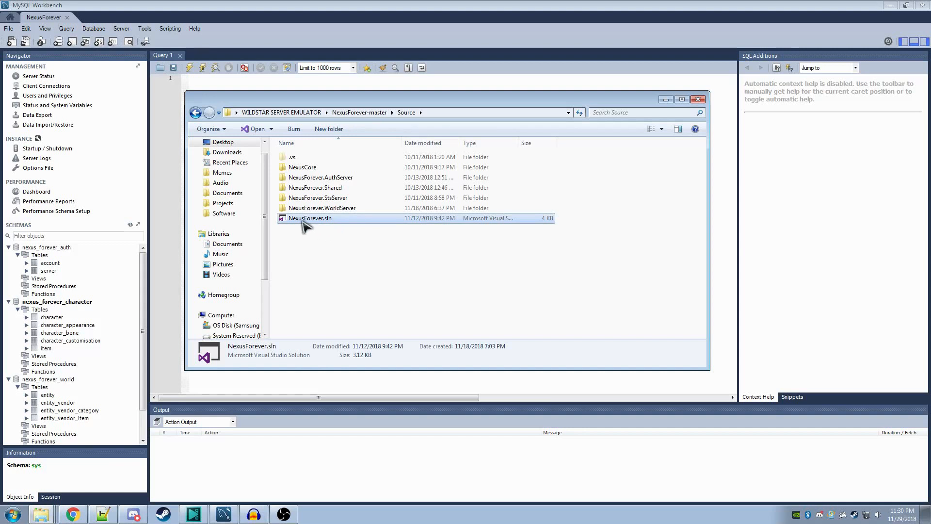
pyautogui.moveTo(343, 277)
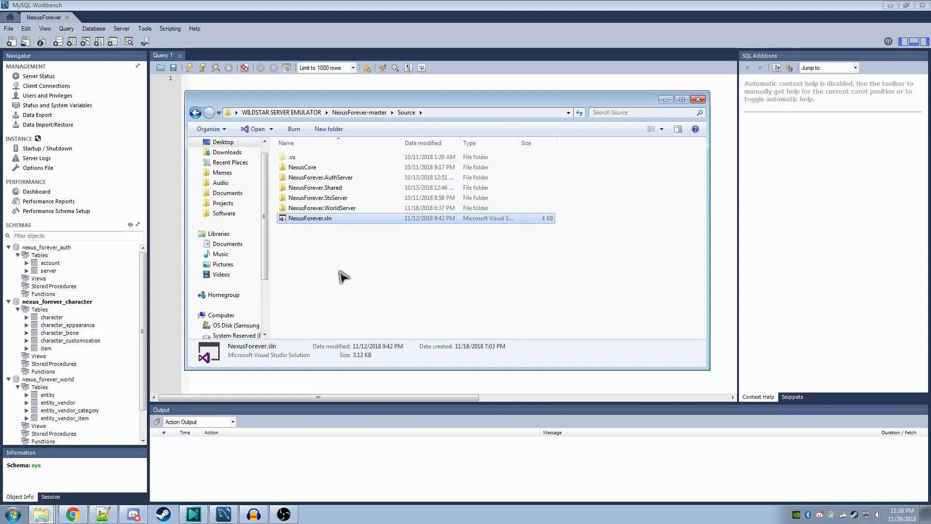
pyautogui.moveTo(351, 254)
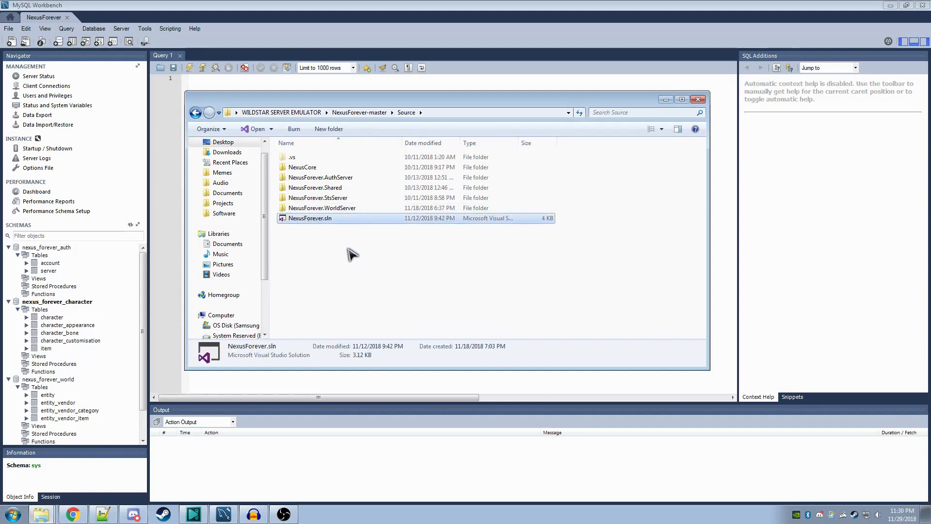
pyautogui.doubleClick(309, 218)
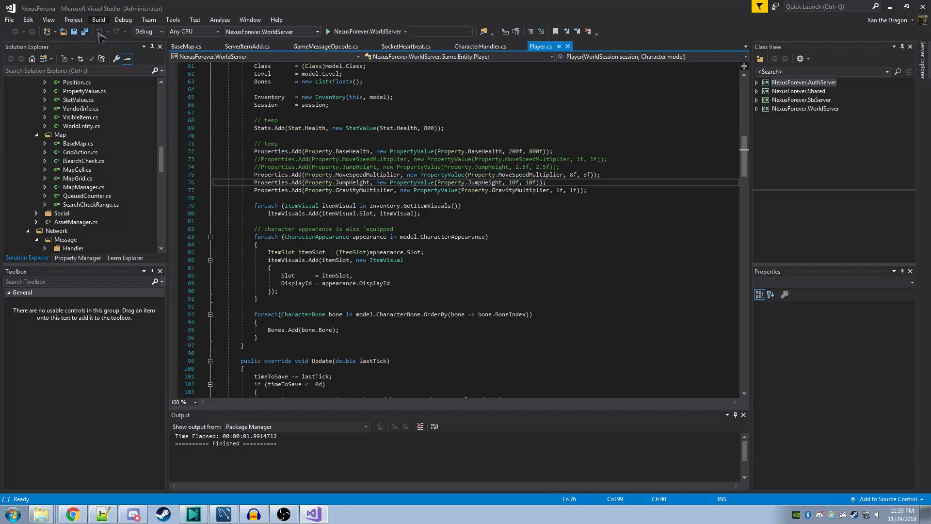
pyautogui.moveTo(134, 39)
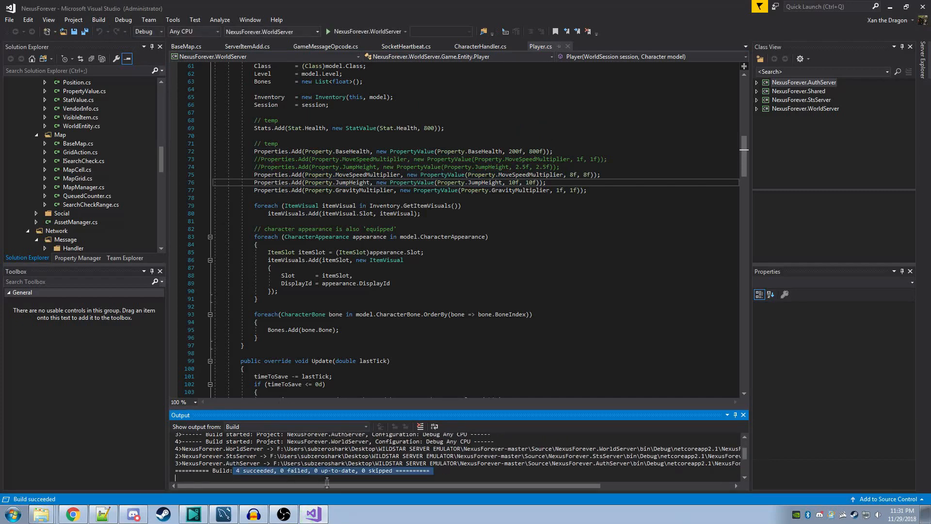
# - Collapse the Solution Explorer tree and select all four NexusForever projects
pyautogui.scroll(-3)
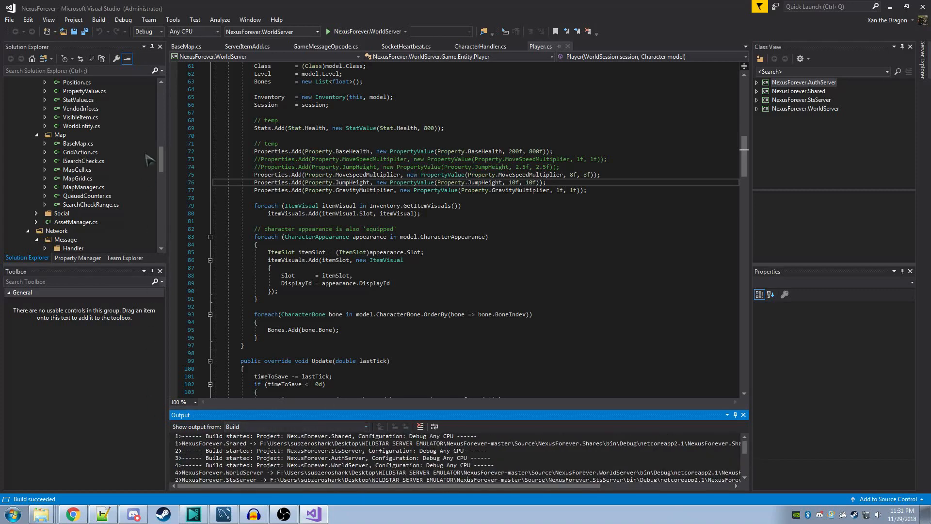
pyautogui.click(63, 108)
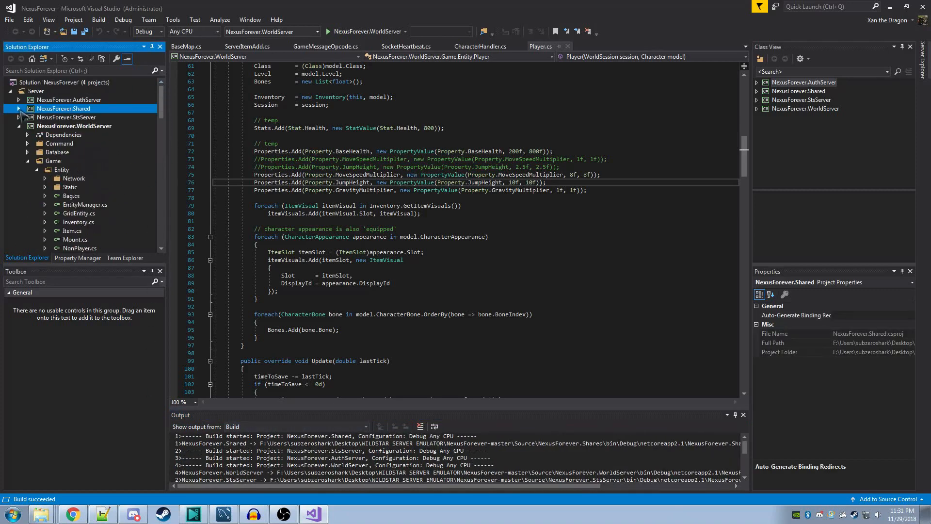
pyautogui.click(69, 99)
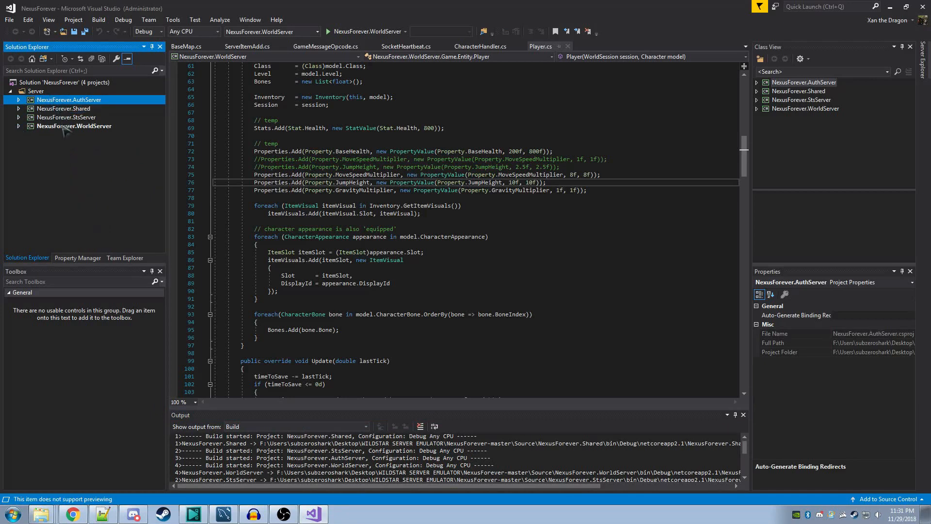
pyautogui.click(74, 126)
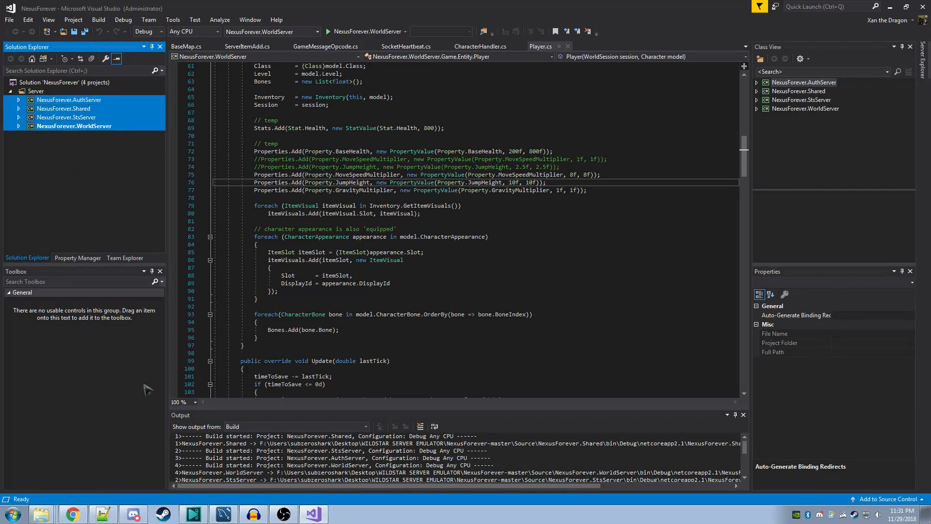
pyautogui.moveTo(398, 231)
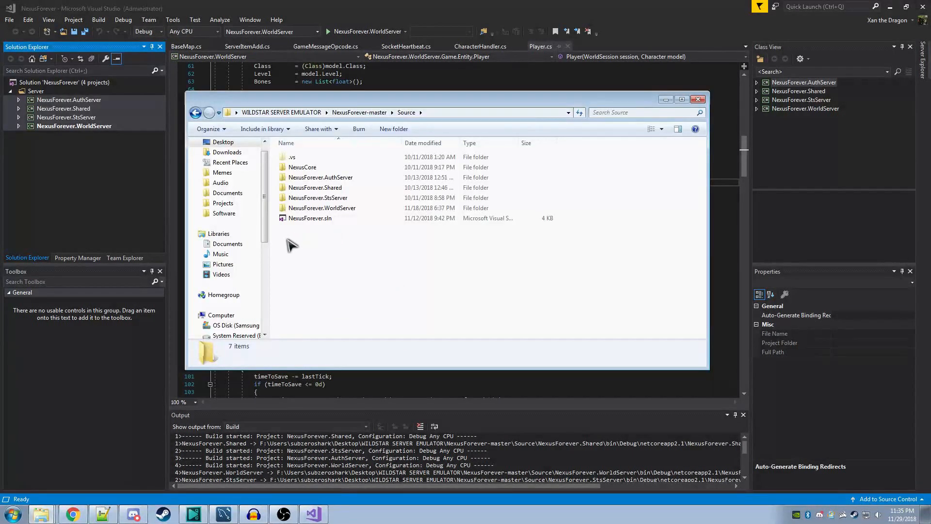
pyautogui.moveTo(427, 326)
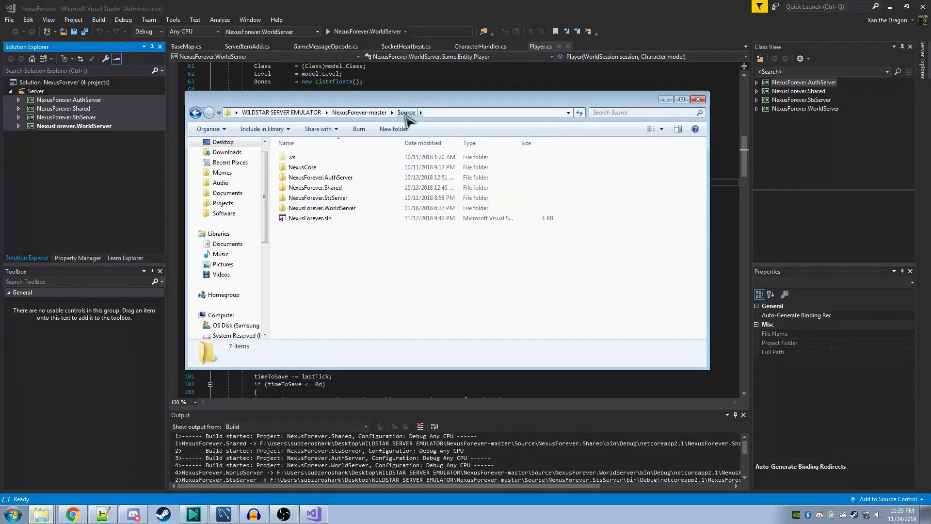
# - Browse to AuthServer bin > Debug > netcoreapp2.1; highlight AuthServer.example.json and NexusForever.AuthServer.dll
pyautogui.doubleClick(320, 177)
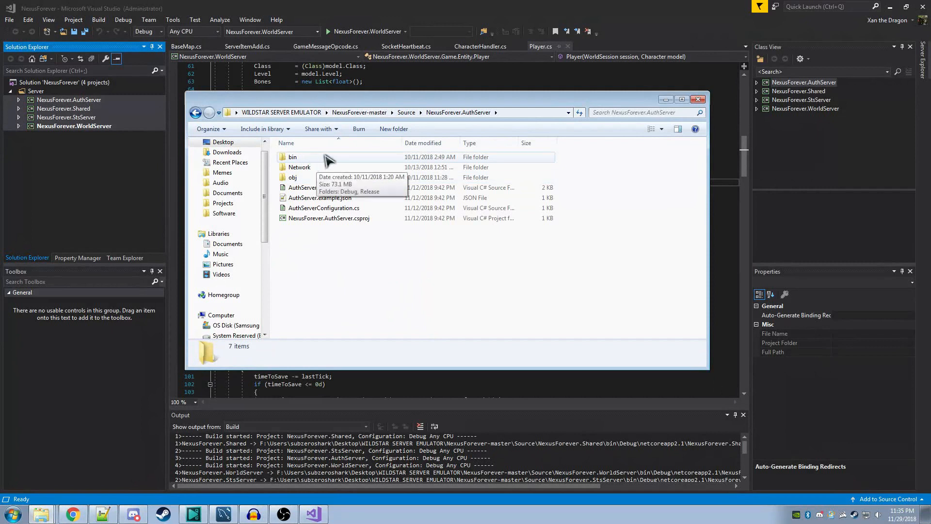
pyautogui.doubleClick(291, 156)
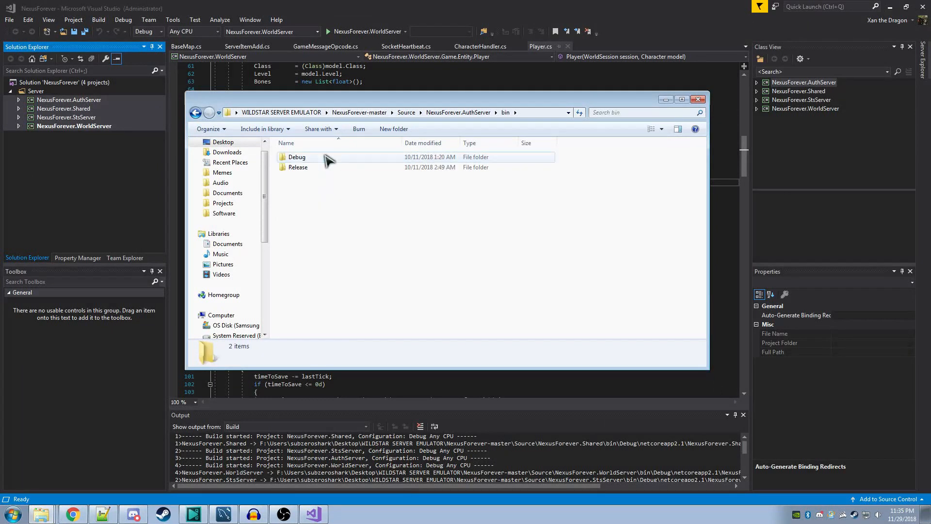
pyautogui.doubleClick(297, 156)
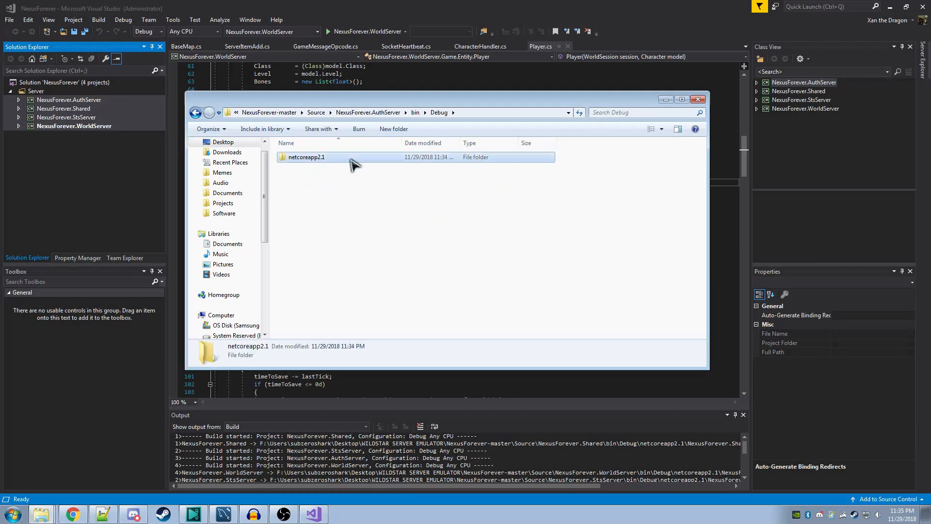
pyautogui.doubleClick(306, 157)
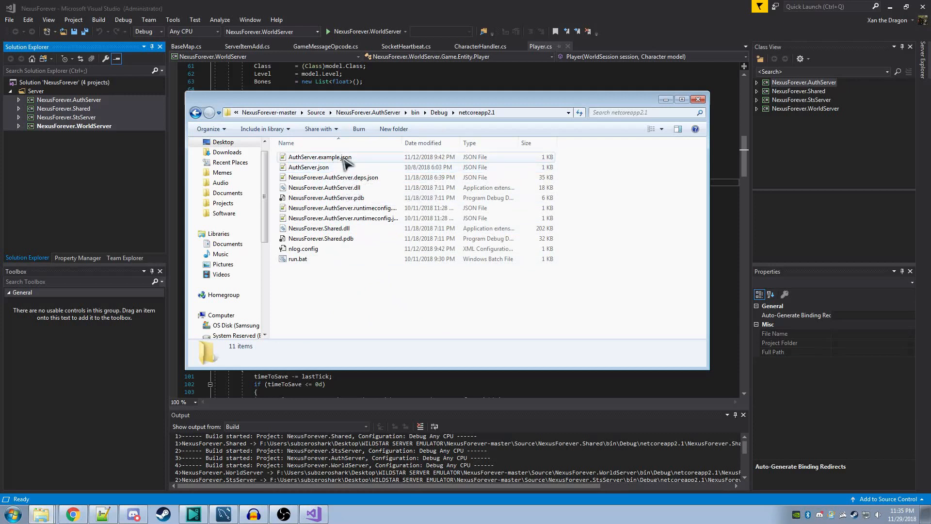
pyautogui.click(319, 157)
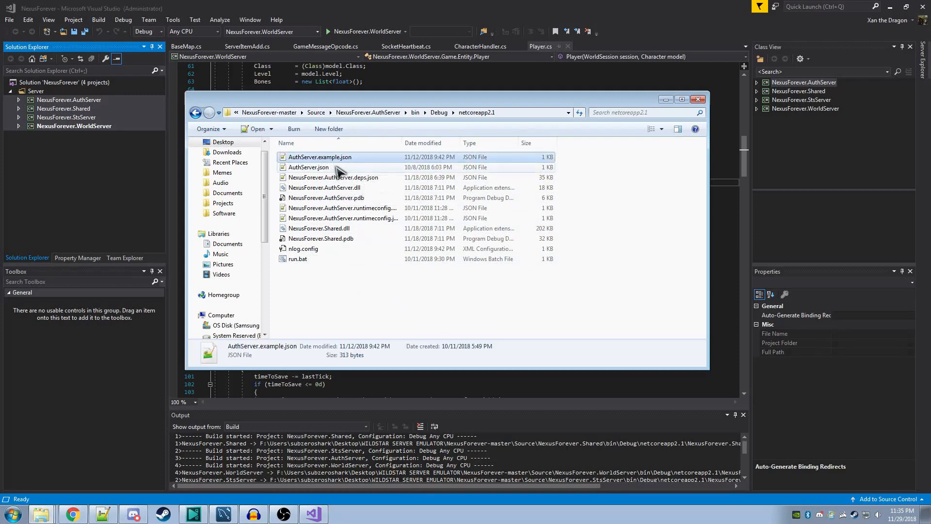
pyautogui.moveTo(308, 166)
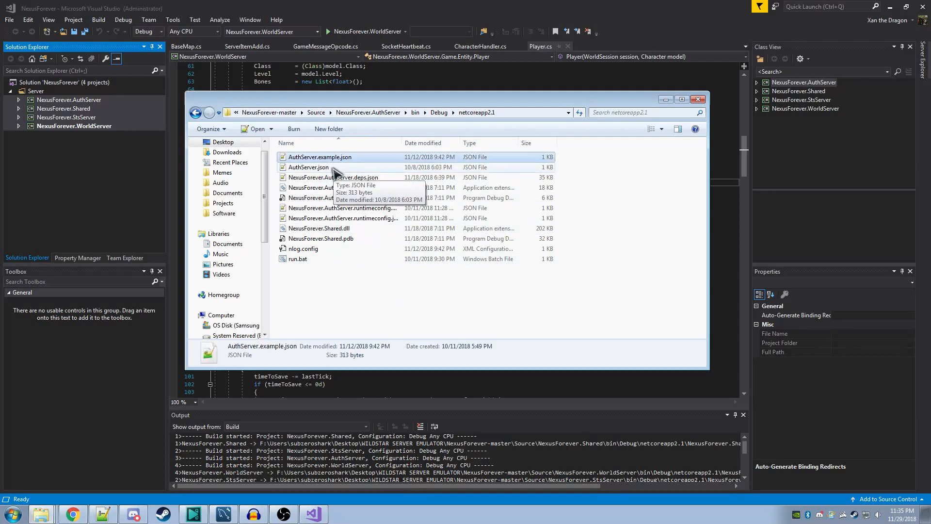
pyautogui.moveTo(310, 172)
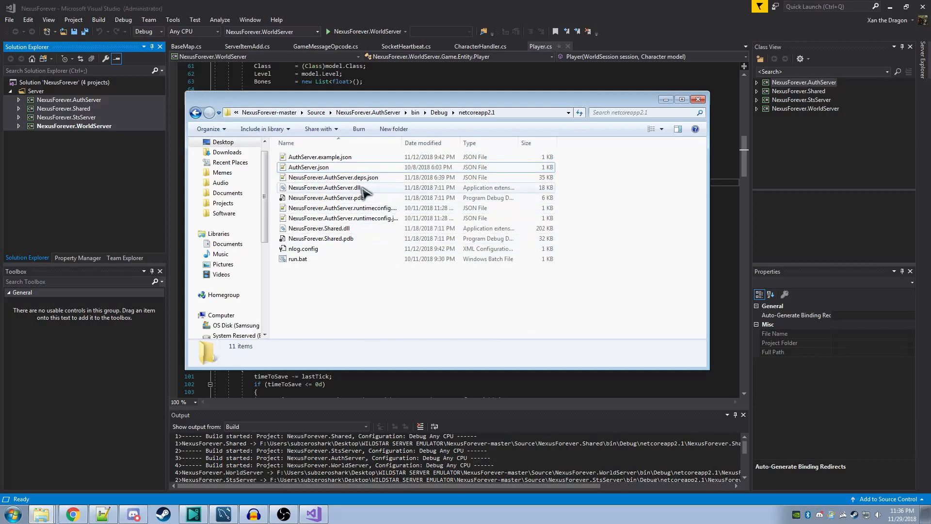
pyautogui.click(325, 187)
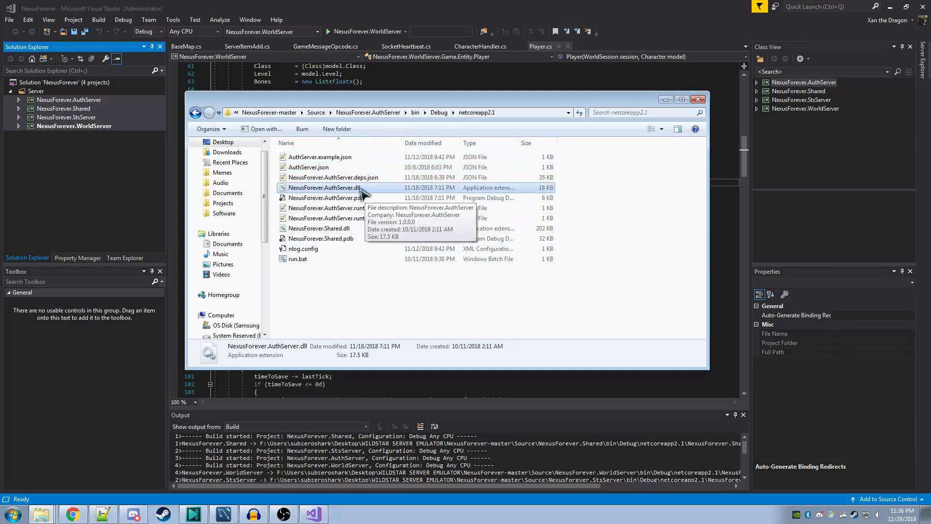
pyautogui.moveTo(386, 297)
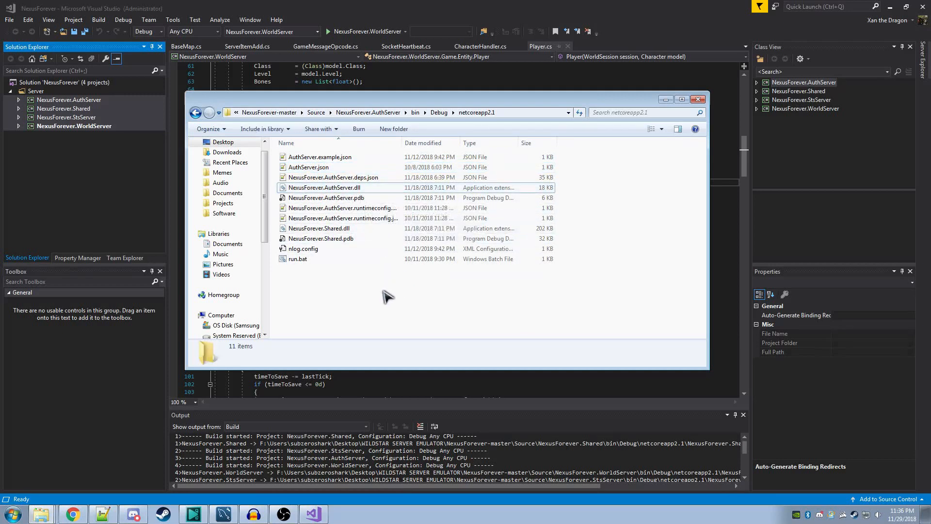
pyautogui.moveTo(347, 301)
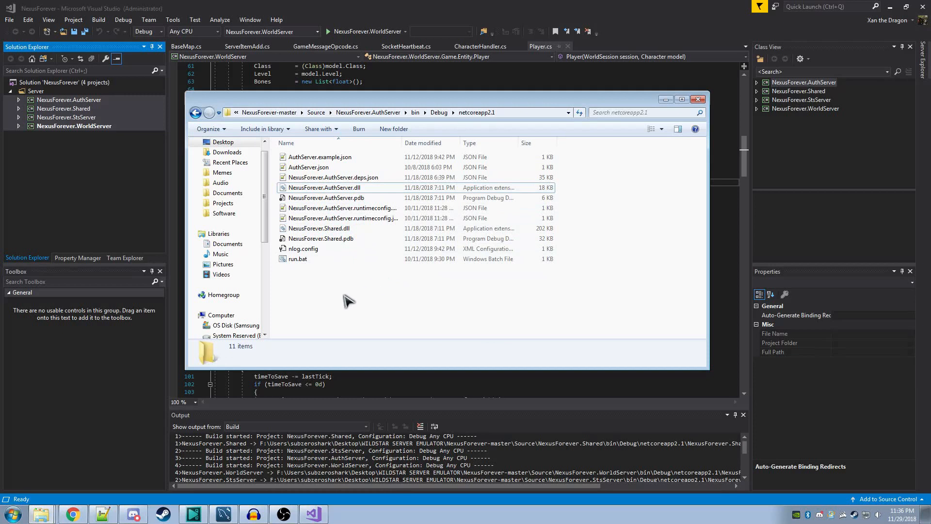
pyautogui.click(298, 259)
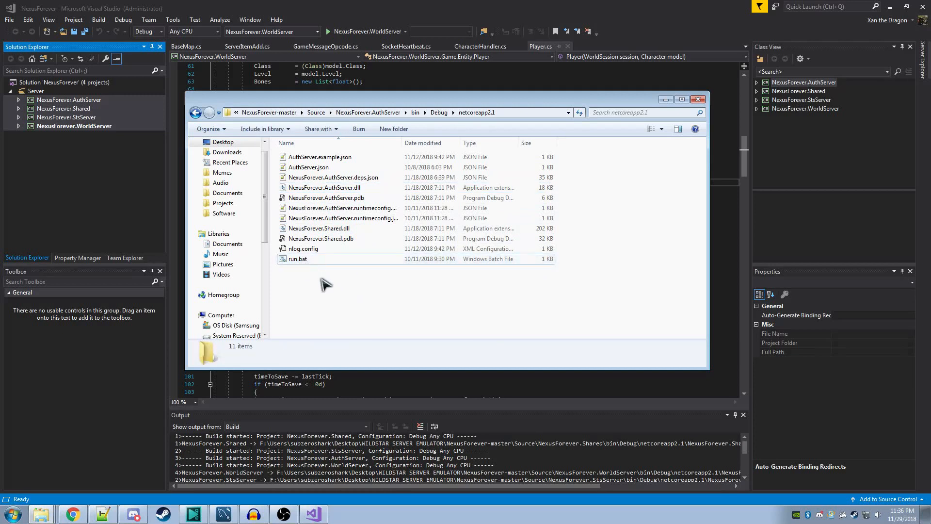
# - Review run.bat's properties as a 45-byte batch file, close them, and reshow its actions
pyautogui.rightClick(327, 284)
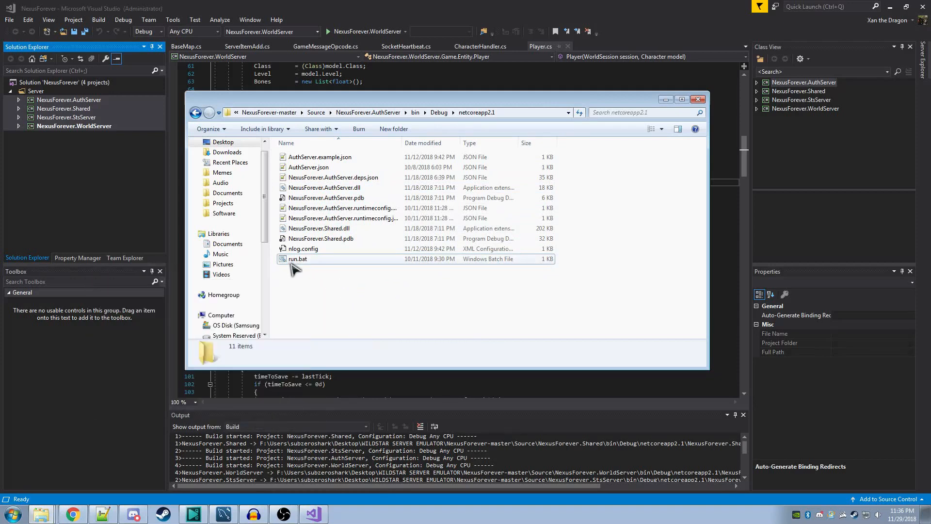
pyautogui.rightClick(297, 258)
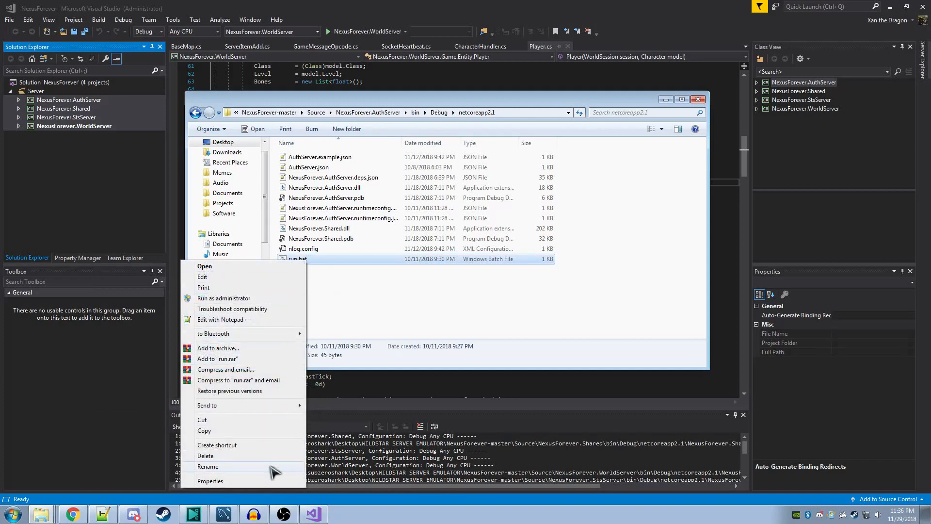
pyautogui.click(210, 481)
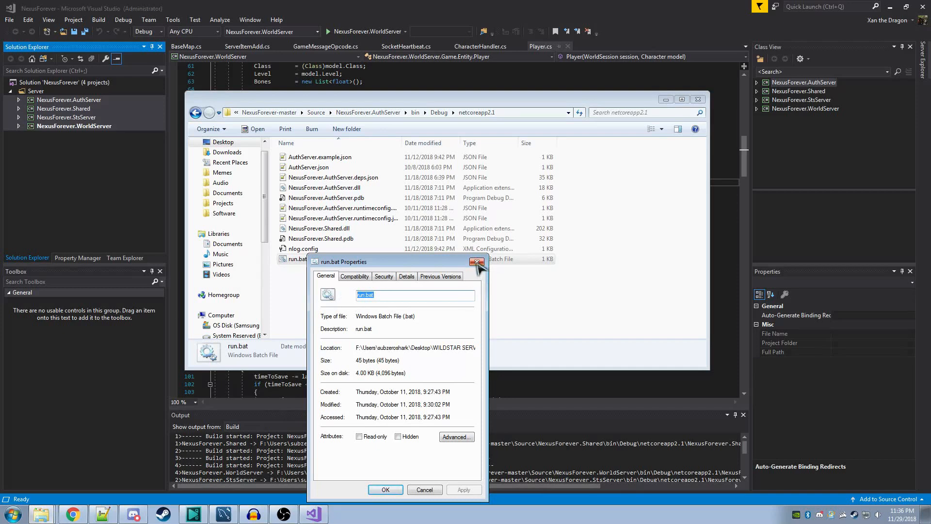
pyautogui.click(478, 261)
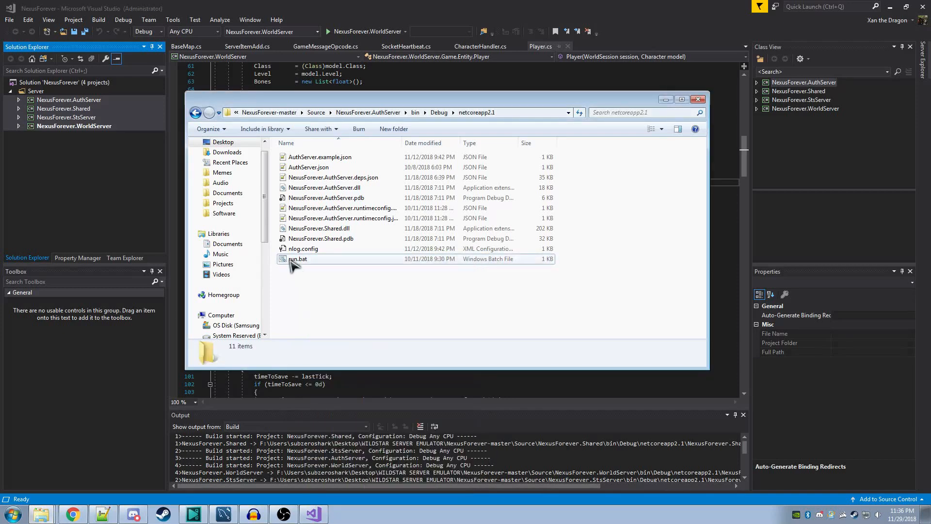
pyautogui.rightClick(297, 258)
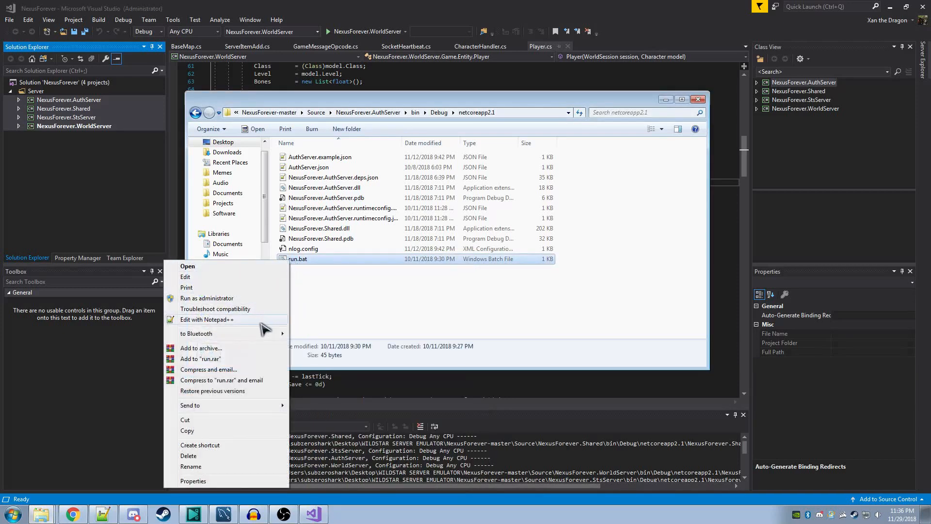
pyautogui.moveTo(211, 280)
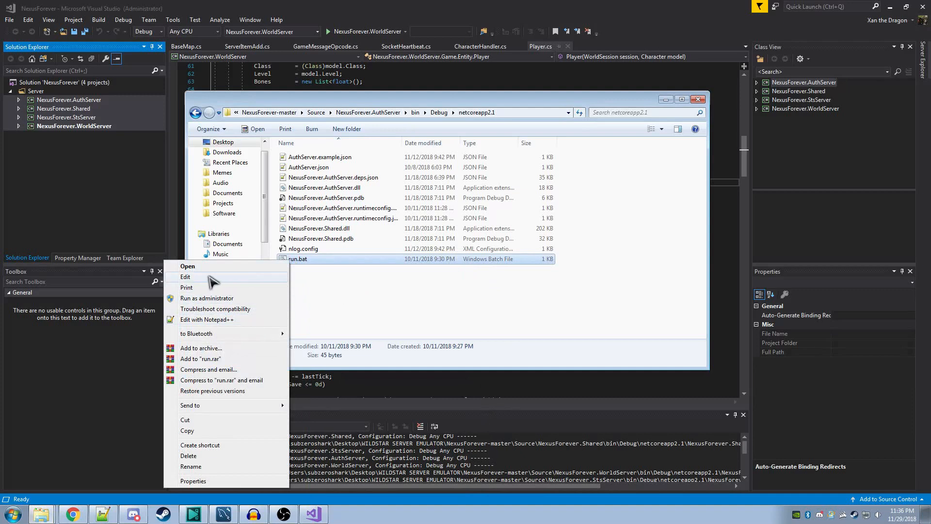
pyautogui.moveTo(223, 322)
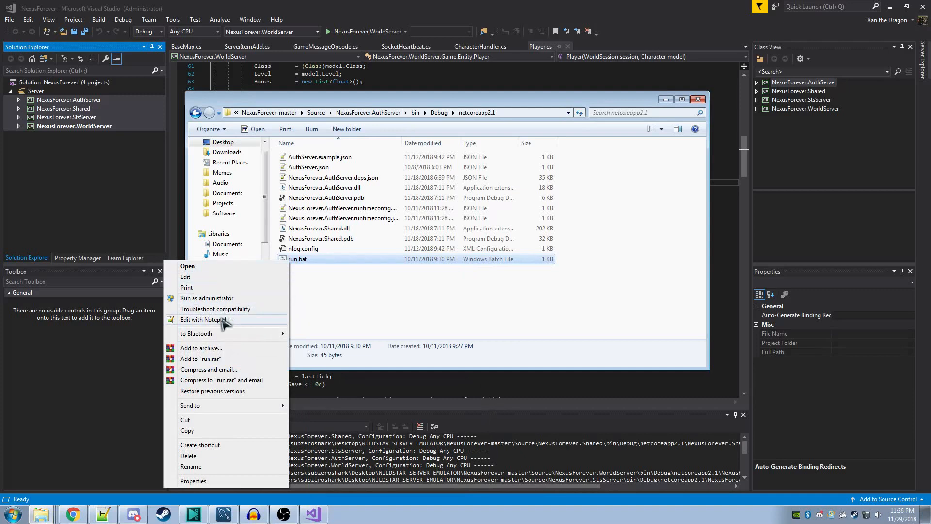
# - Edit run.bat with Notepad++ and maximize the editor window
pyautogui.click(207, 320)
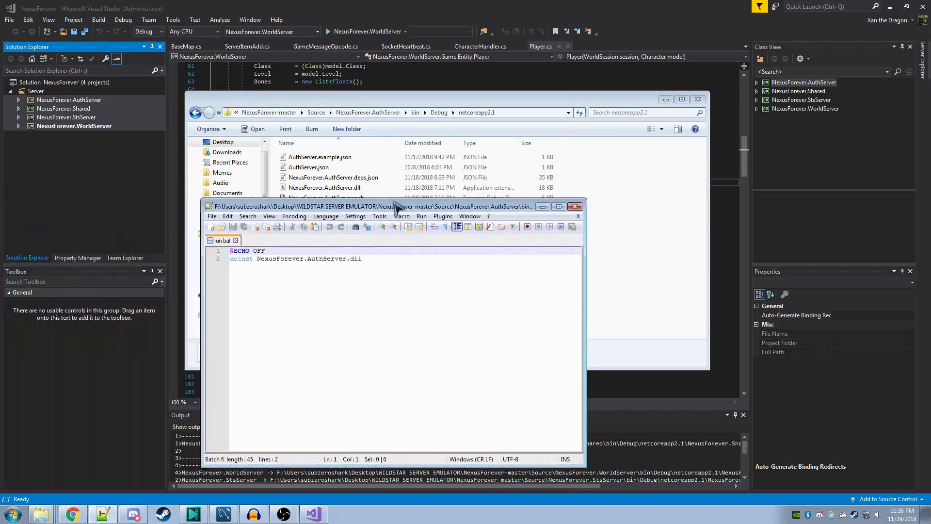
pyautogui.click(557, 206)
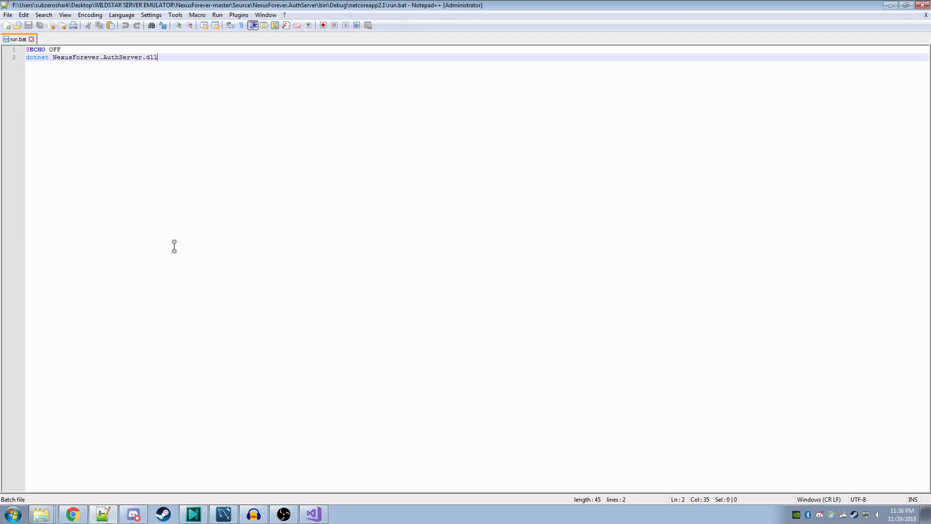
pyautogui.moveTo(163, 173)
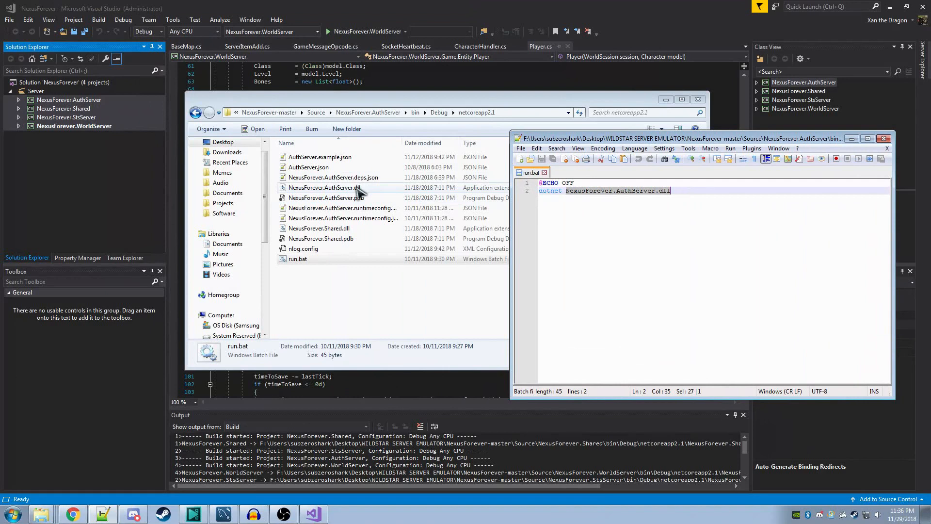
pyautogui.moveTo(549, 163)
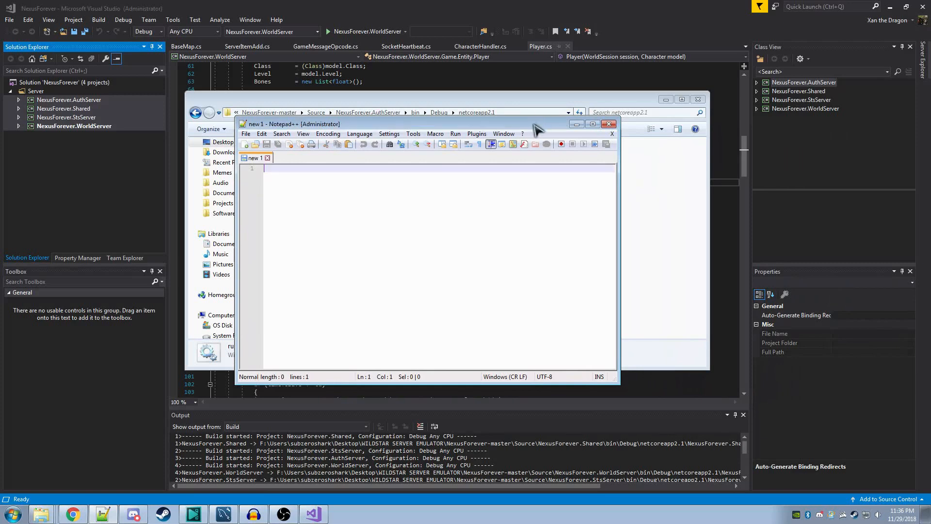
# - Close Notepad++ and browse into NexusForever.Shared bin > Debug
pyautogui.click(611, 133)
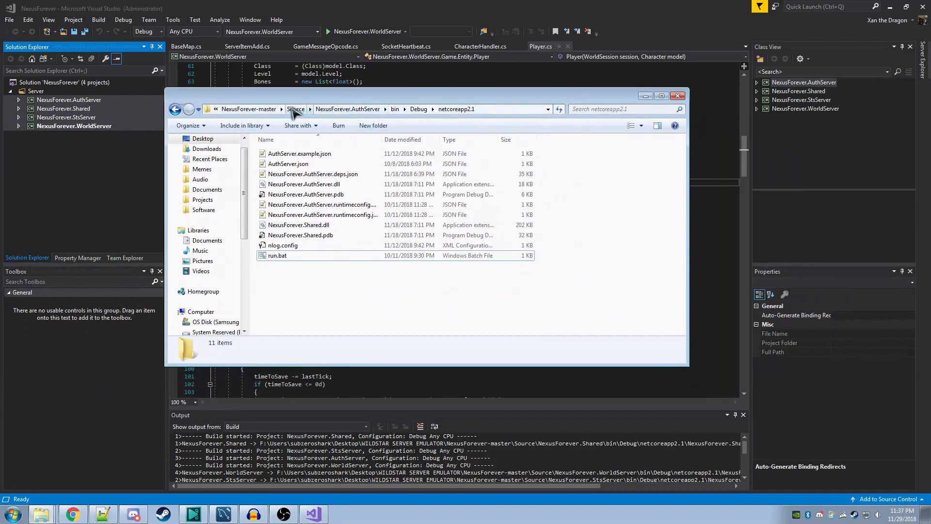
pyautogui.click(296, 108)
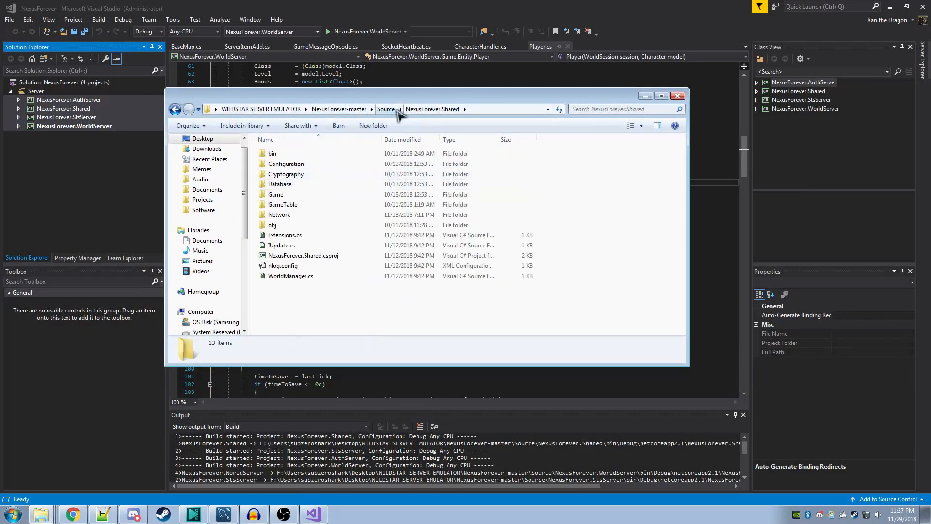
pyautogui.doubleClick(273, 153)
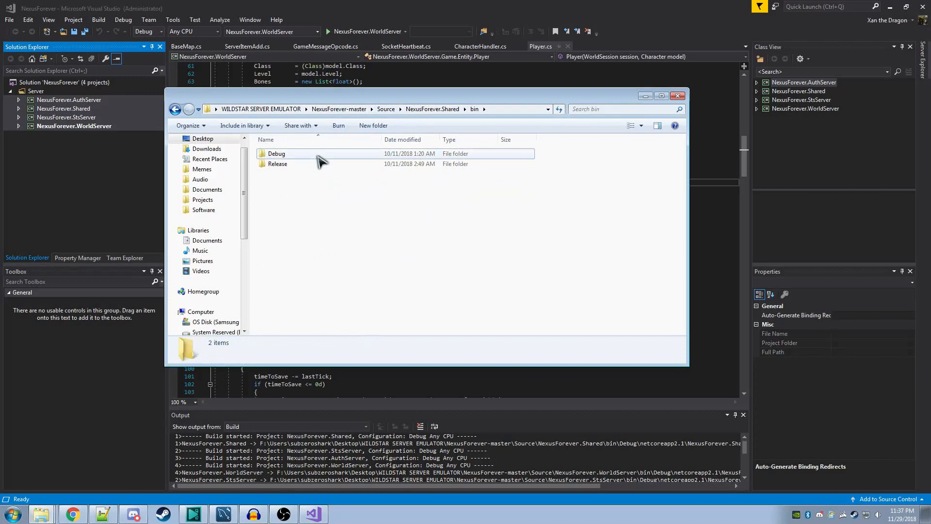
pyautogui.doubleClick(276, 153)
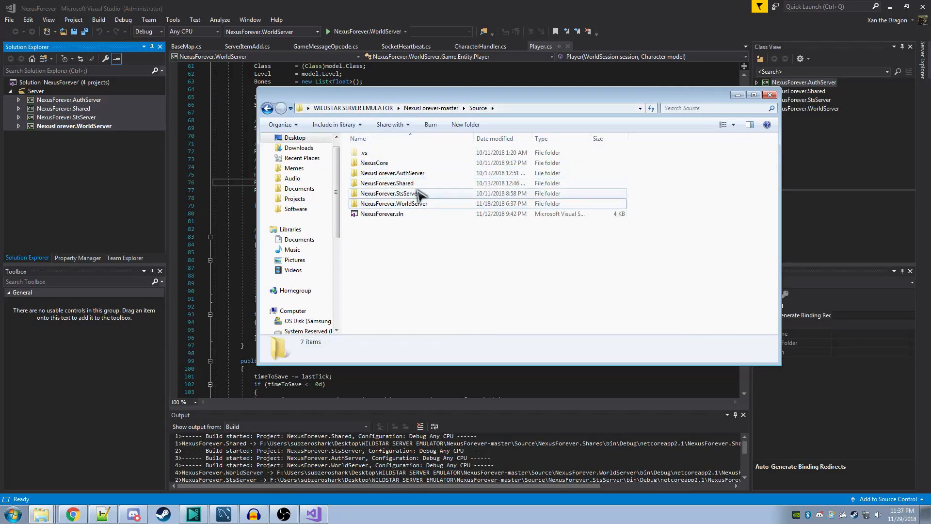
pyautogui.click(388, 193)
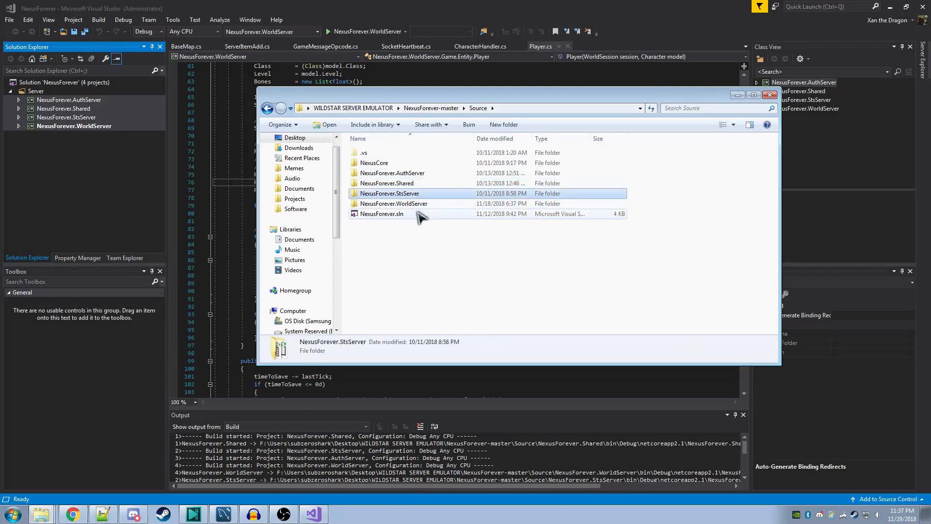
pyautogui.doubleClick(390, 193)
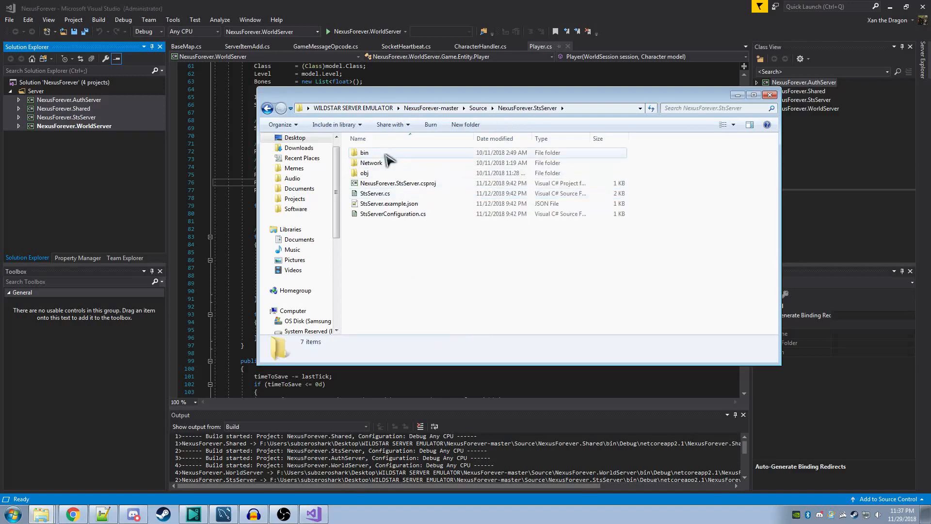
pyautogui.doubleClick(364, 153)
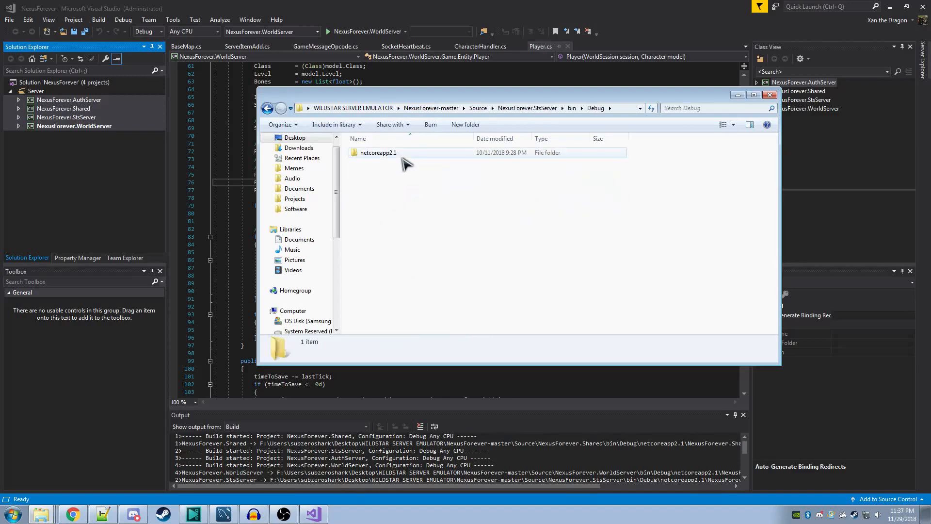
pyautogui.doubleClick(378, 152)
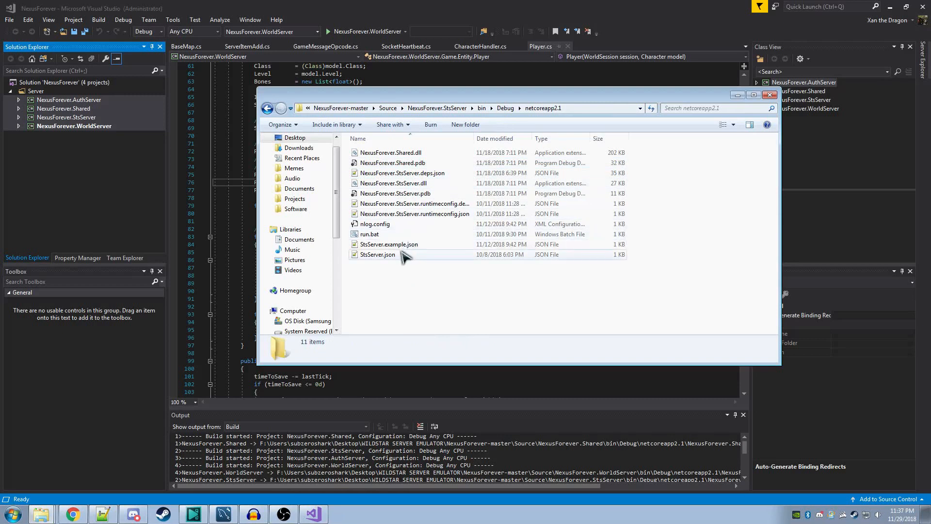
pyautogui.click(378, 254)
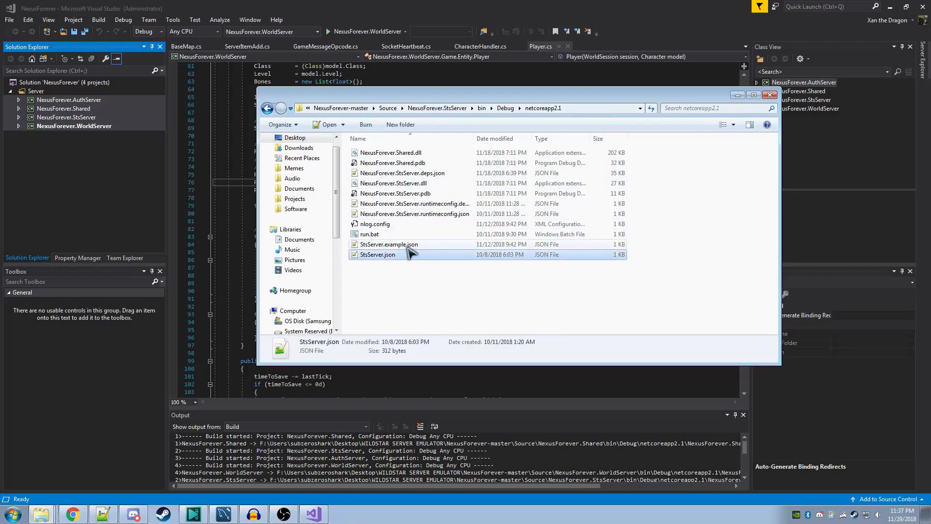
pyautogui.click(389, 244)
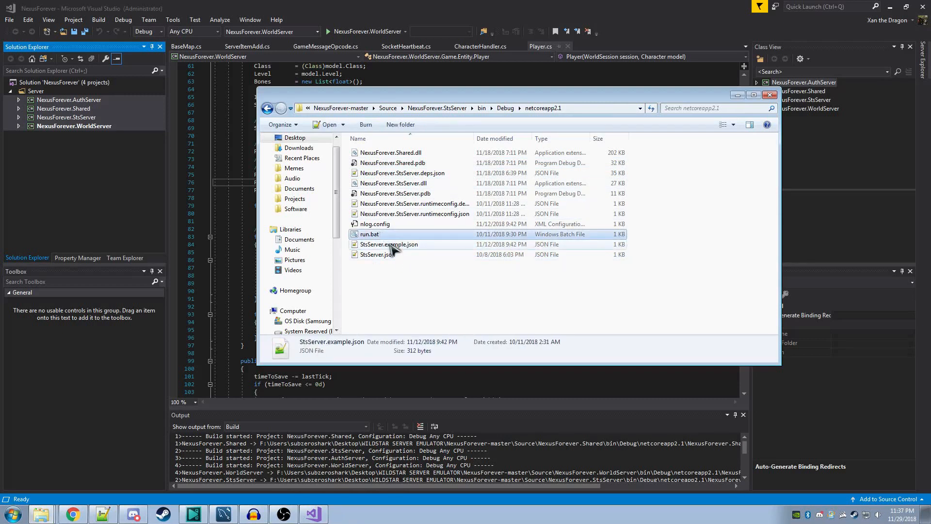
pyautogui.click(393, 183)
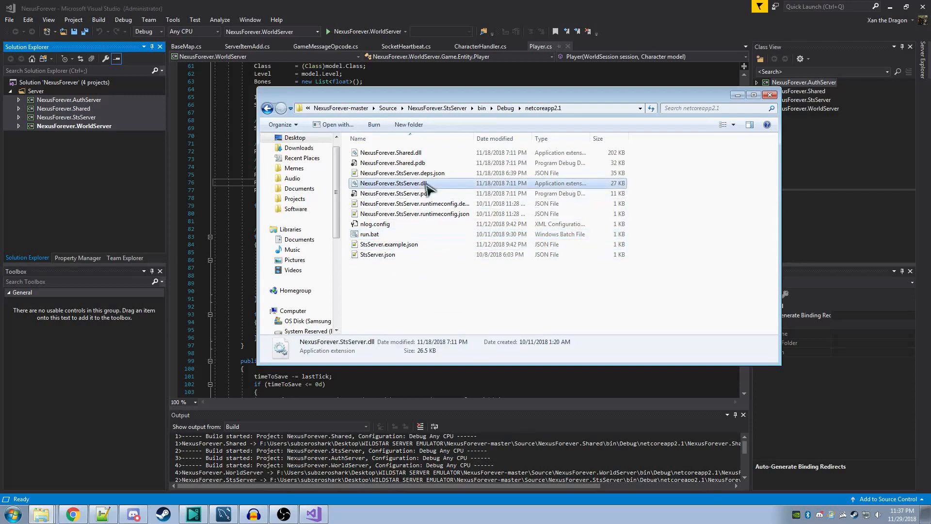
pyautogui.moveTo(415, 193)
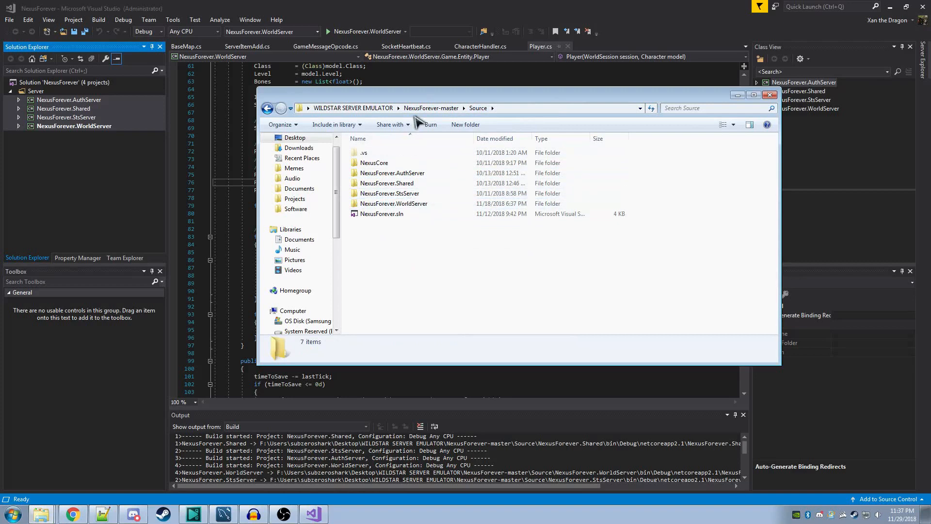
# - Go up to WILDSTAR SERVER EMULATOR, open NexusForever Programs, and right-click Run World Server
pyautogui.click(267, 108)
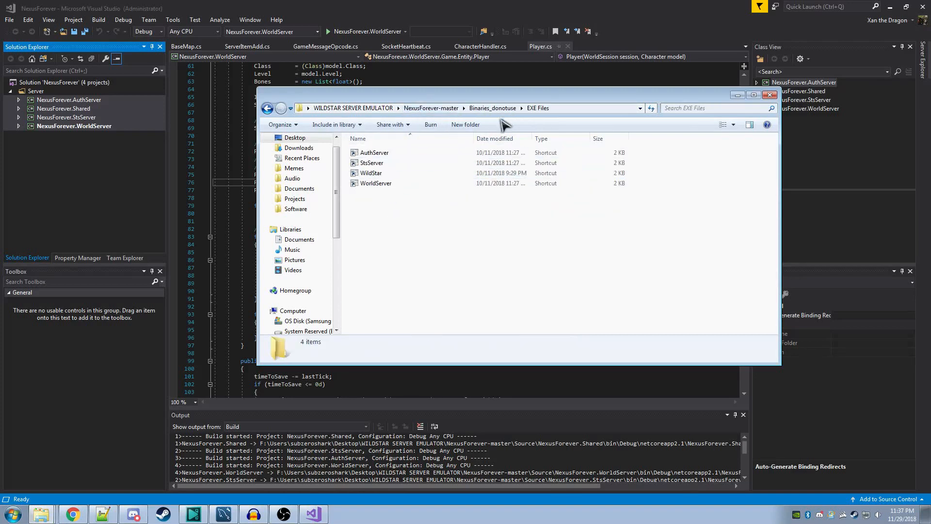
pyautogui.click(431, 108)
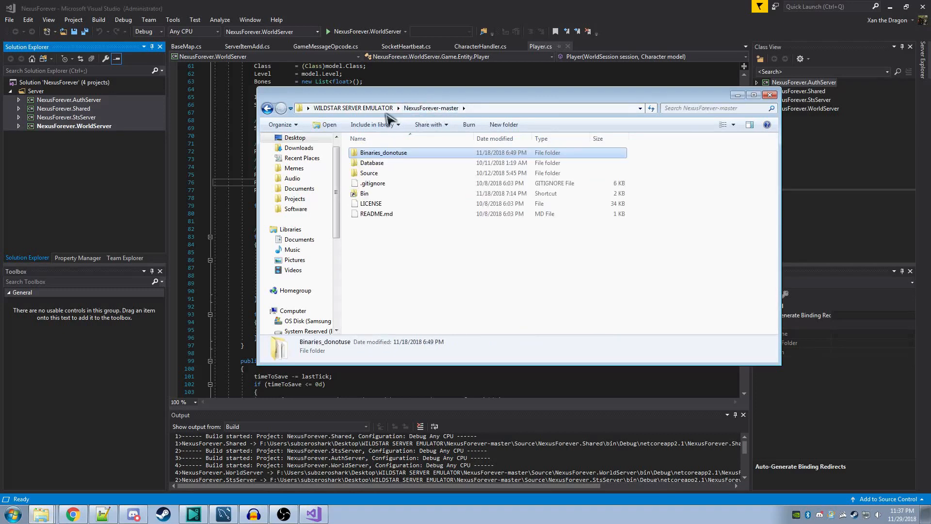
pyautogui.click(353, 108)
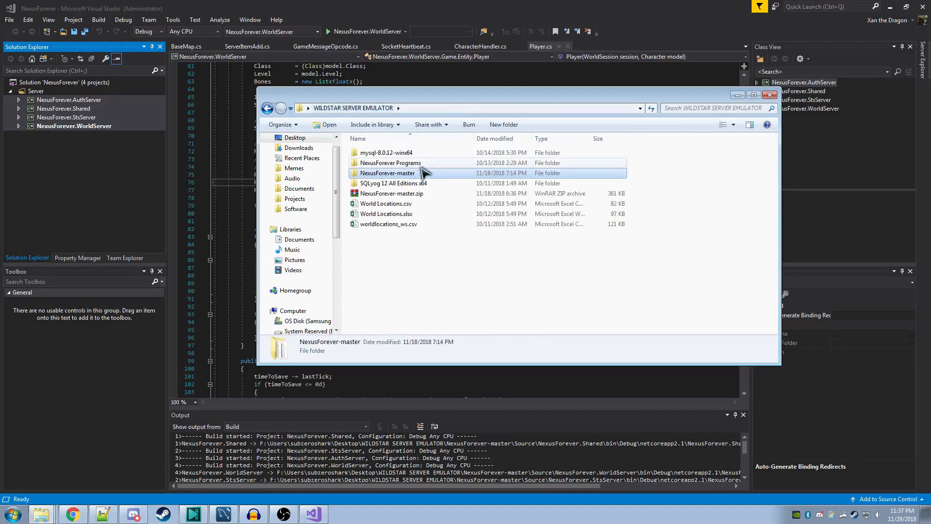
pyautogui.doubleClick(389, 163)
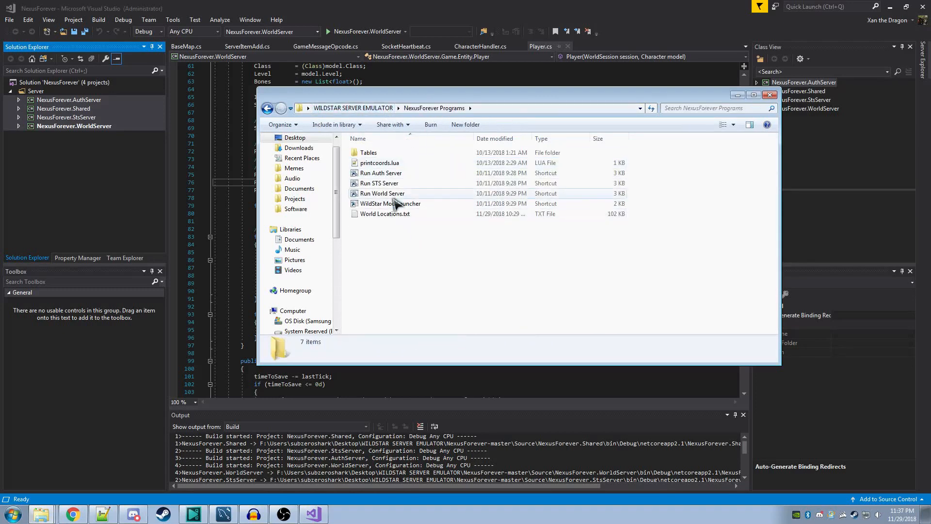
pyautogui.click(379, 182)
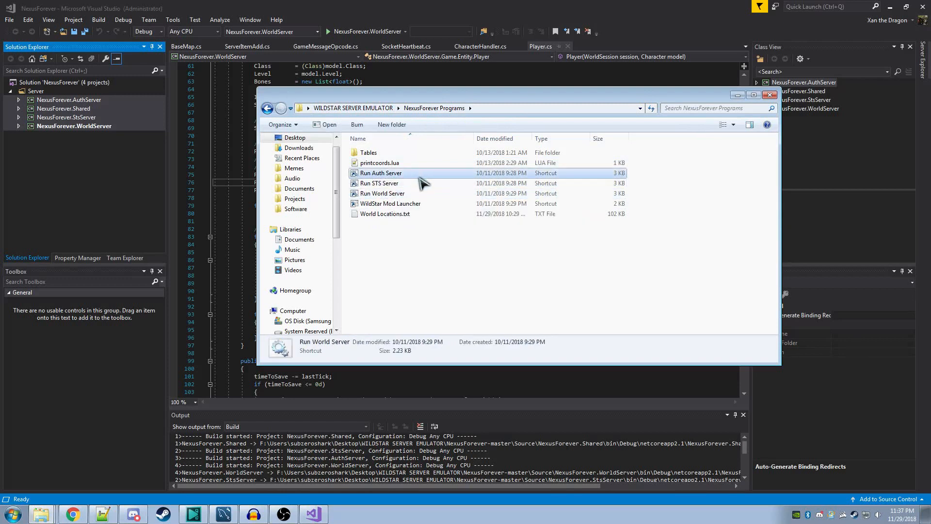
pyautogui.click(383, 193)
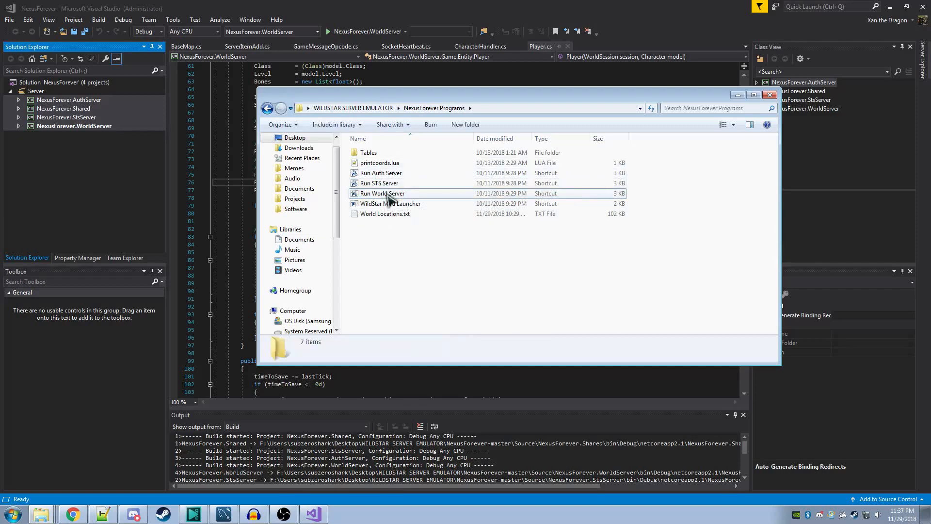
pyautogui.rightClick(381, 193)
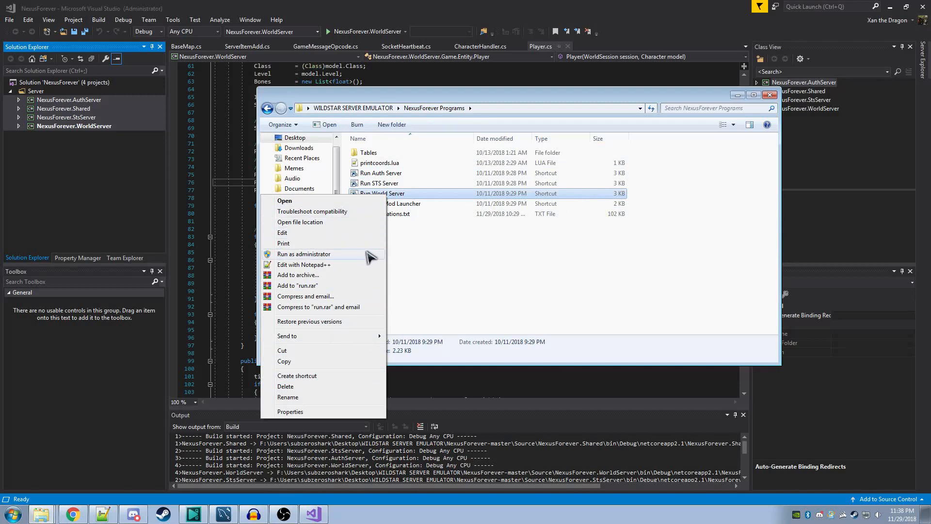
pyautogui.moveTo(331, 286)
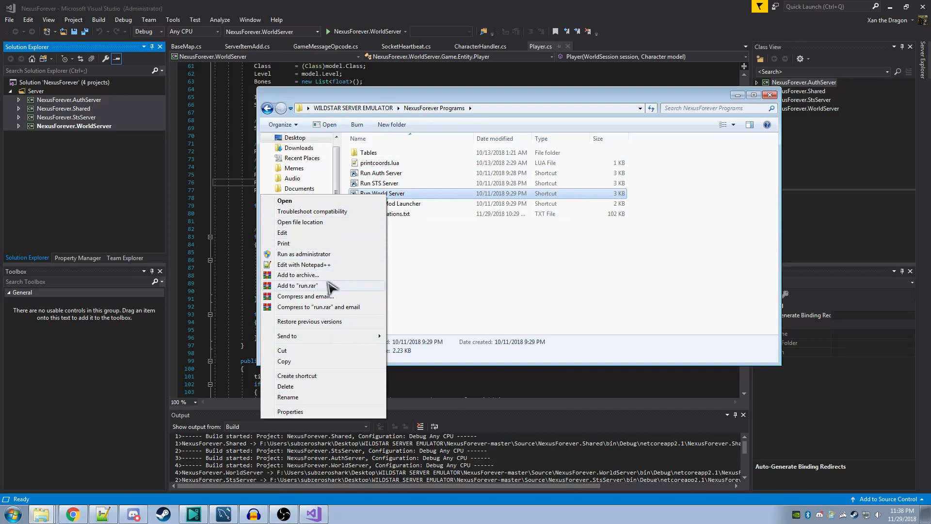
pyautogui.moveTo(299, 312)
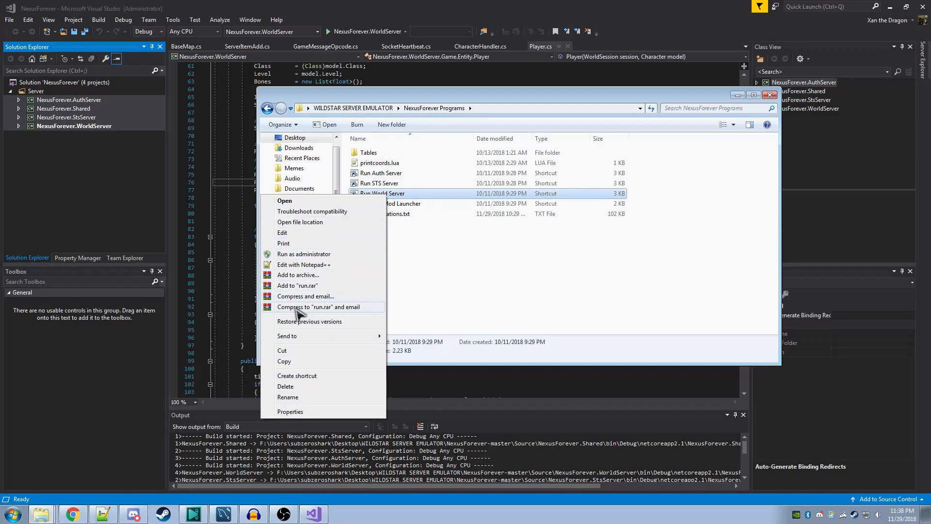
pyautogui.moveTo(305, 350)
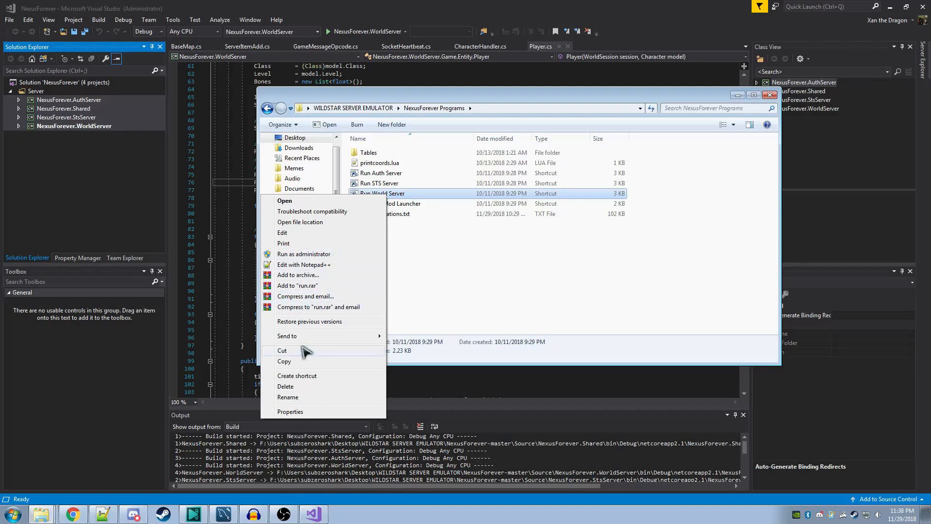
pyautogui.moveTo(325, 221)
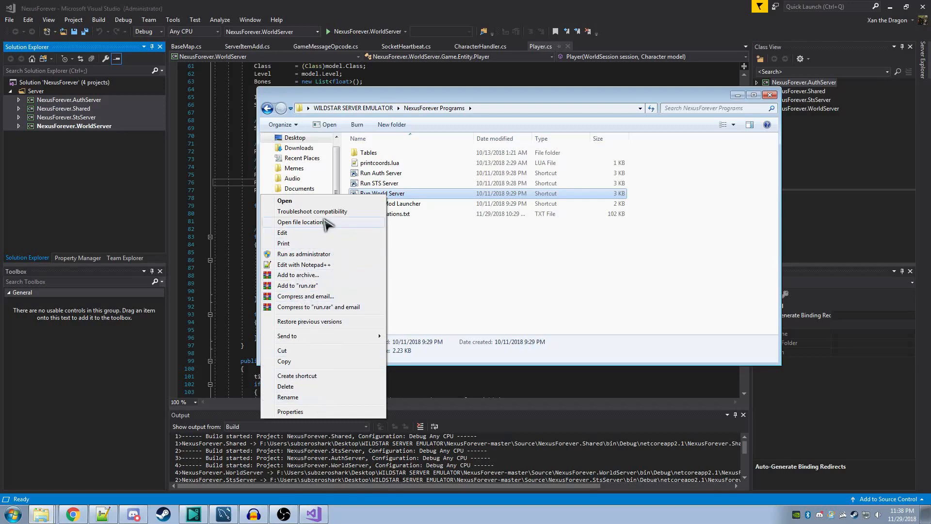
# - Go to the World Server shortcut's target and browse the tbl game tables folder
pyautogui.click(301, 221)
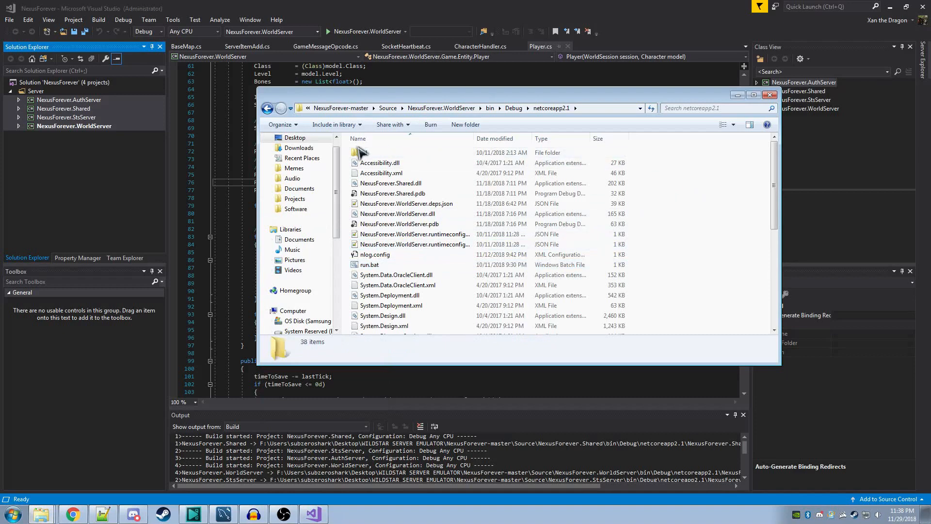
pyautogui.click(365, 153)
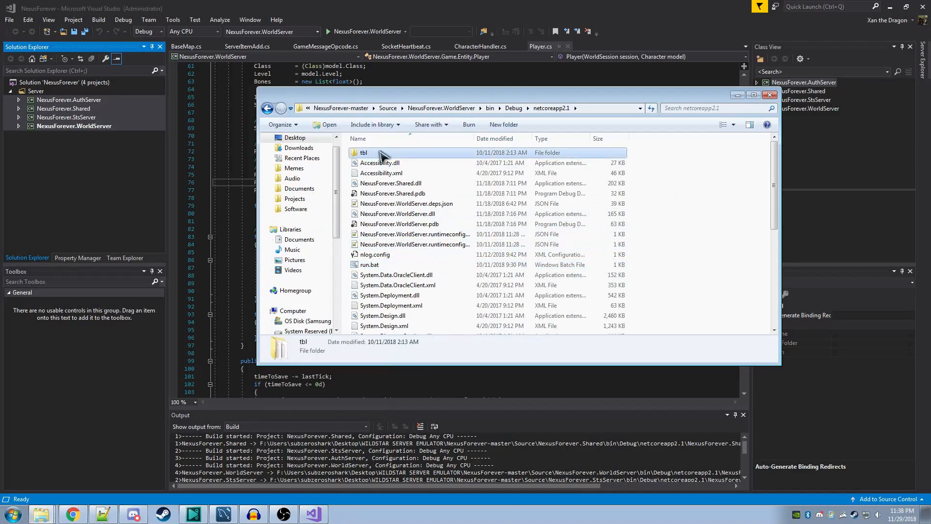
pyautogui.doubleClick(365, 152)
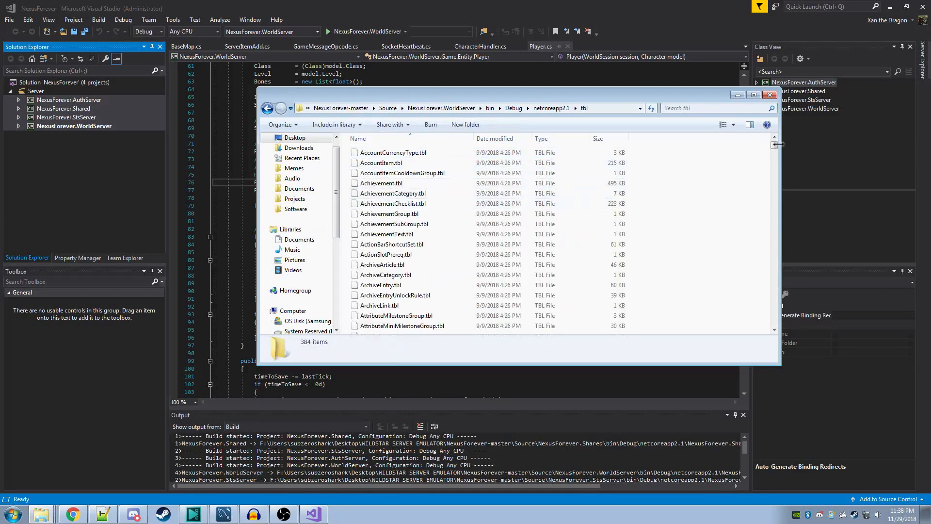
pyautogui.scroll(-3)
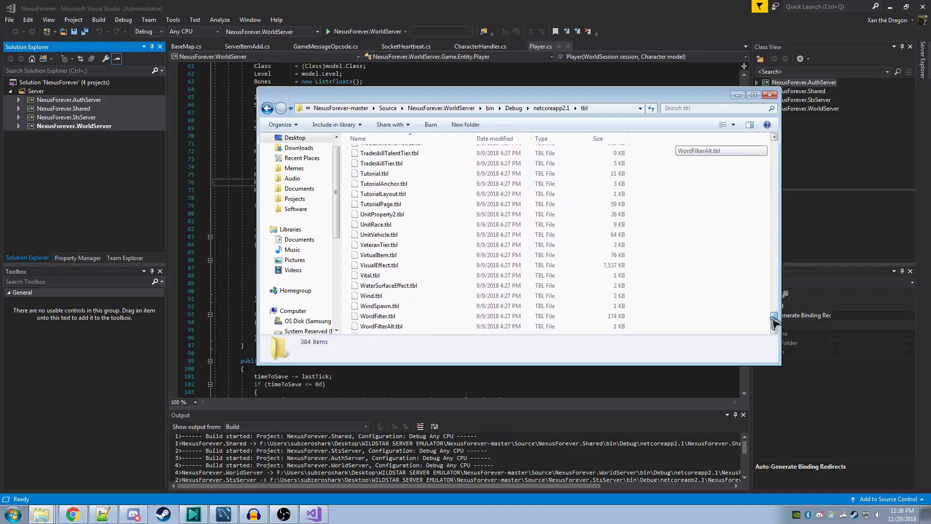
pyautogui.scroll(-3)
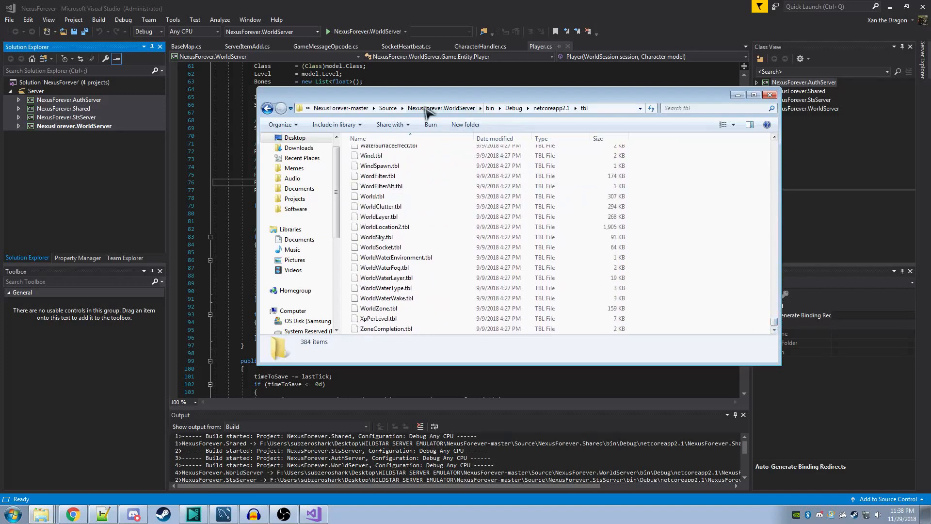
pyautogui.moveTo(544, 110)
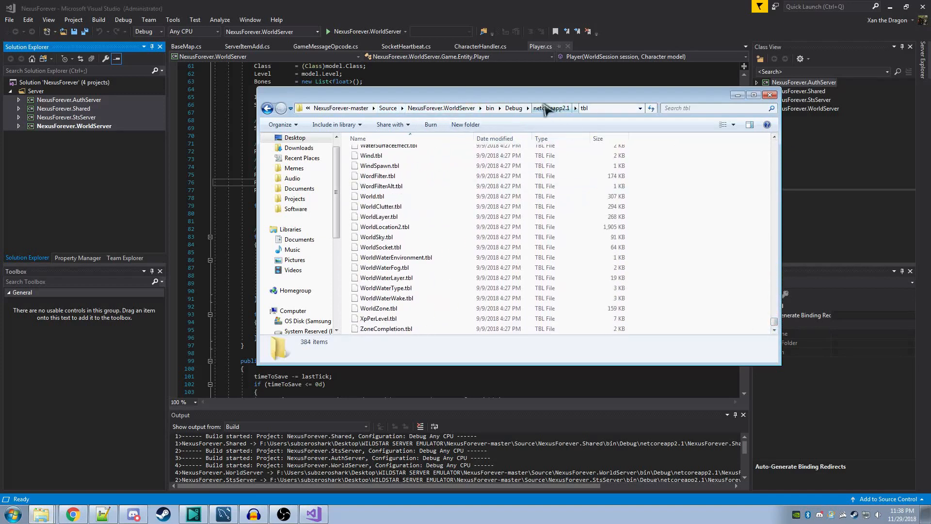
pyautogui.scroll(3)
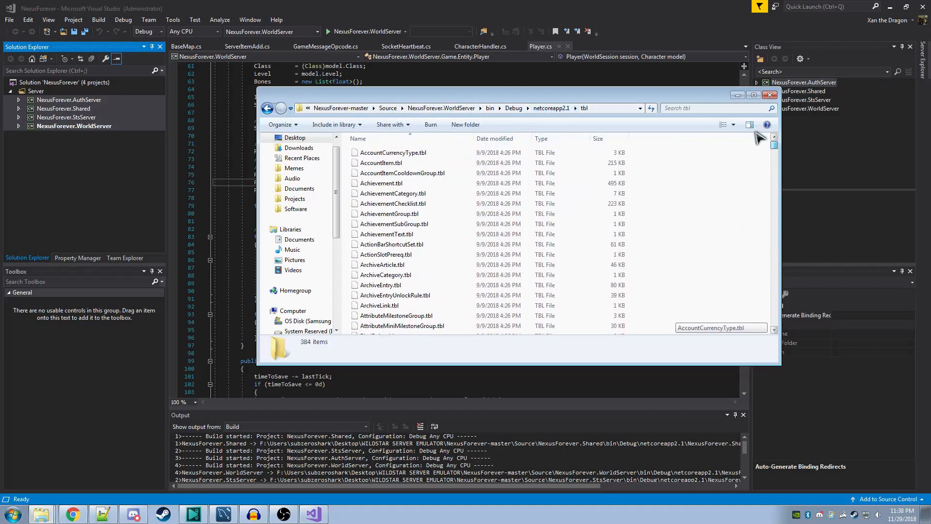
# - Return to the NexusForever Programs folder through the address bar
pyautogui.click(479, 109)
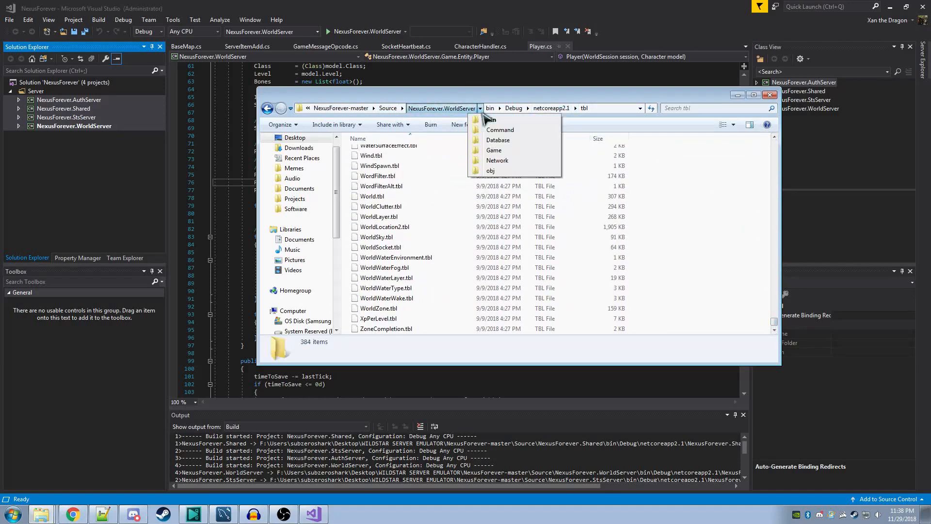
pyautogui.click(587, 109)
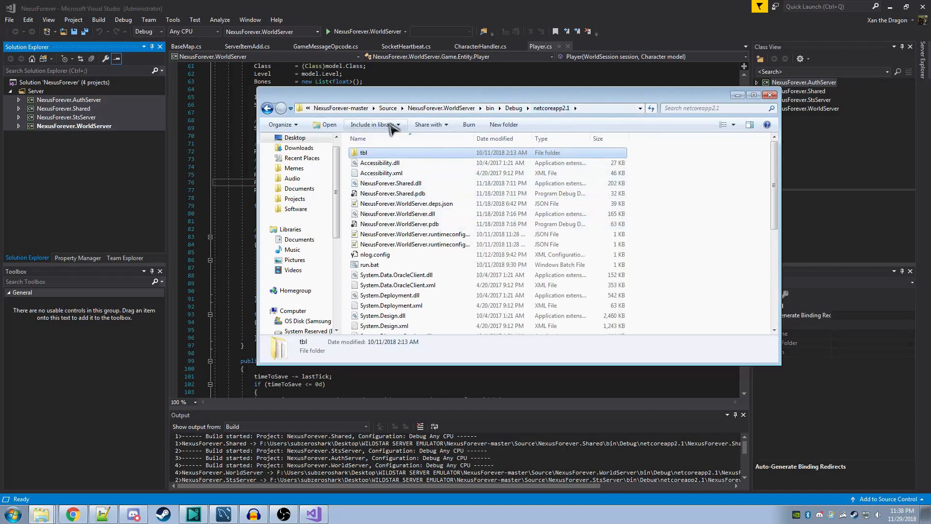
pyautogui.click(340, 108)
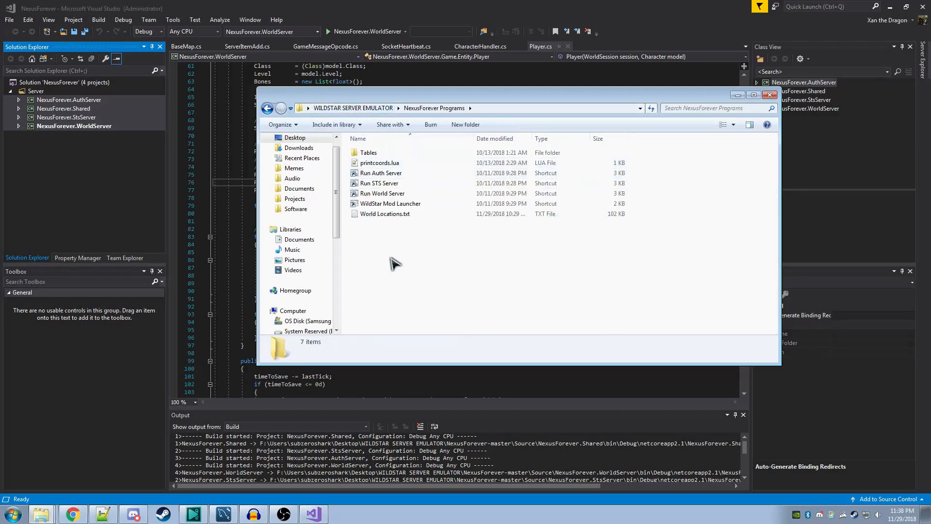
pyautogui.moveTo(404, 176)
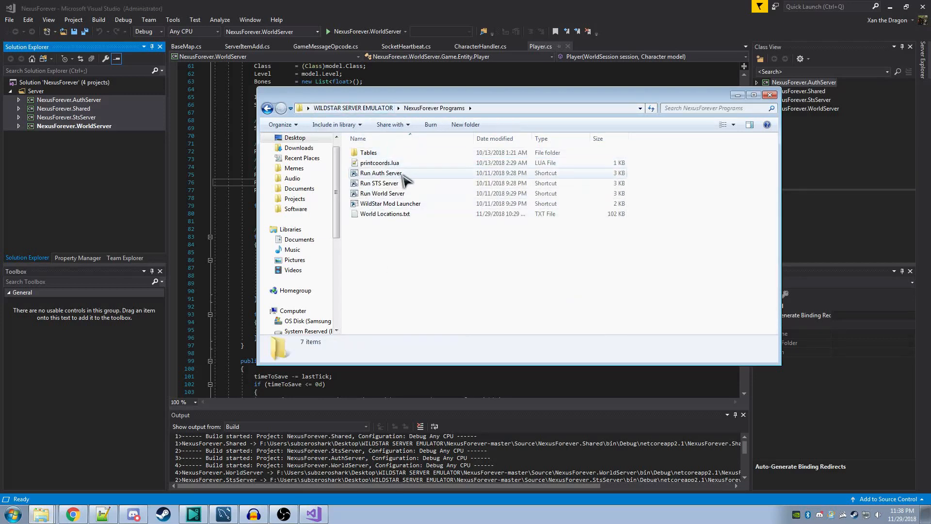
# - Launch the Auth, STS and World servers and begin typing accountcreate into the World console
pyautogui.doubleClick(380, 172)
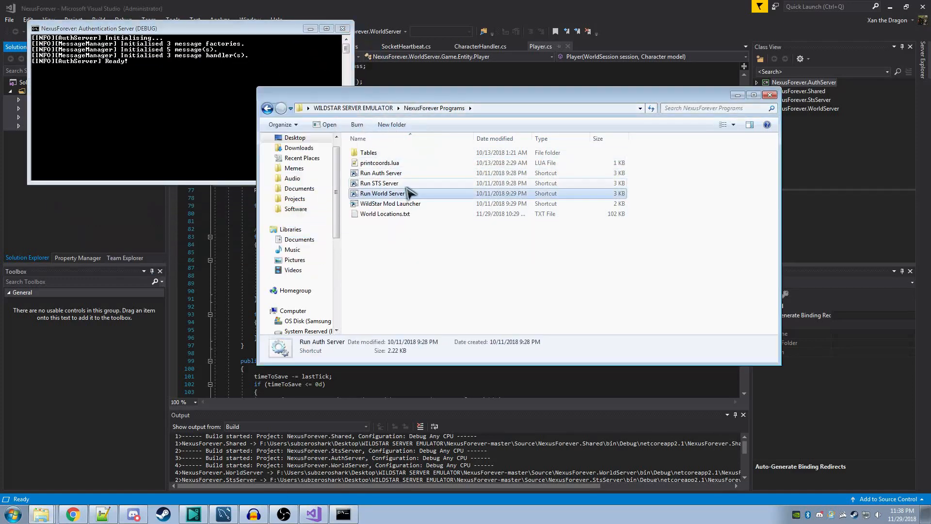
pyautogui.doubleClick(379, 183)
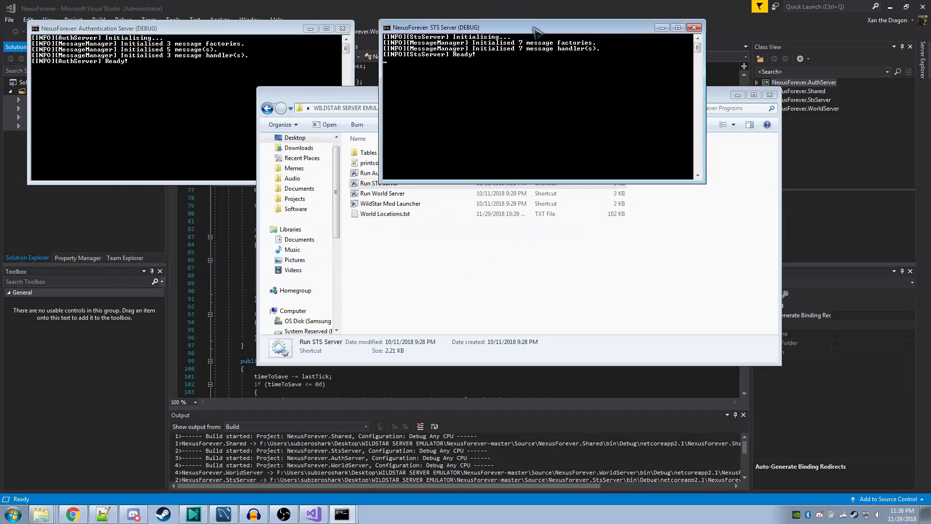
pyautogui.doubleClick(382, 193)
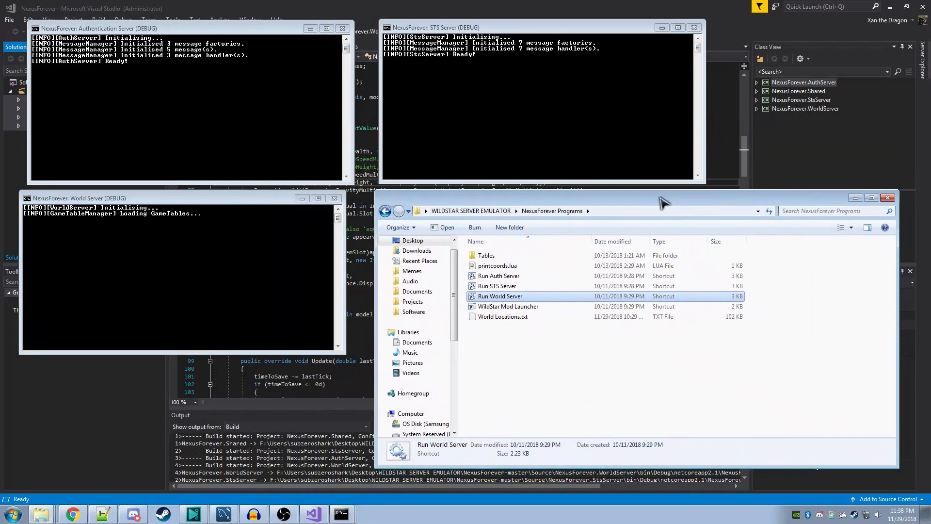
pyautogui.moveTo(234, 134)
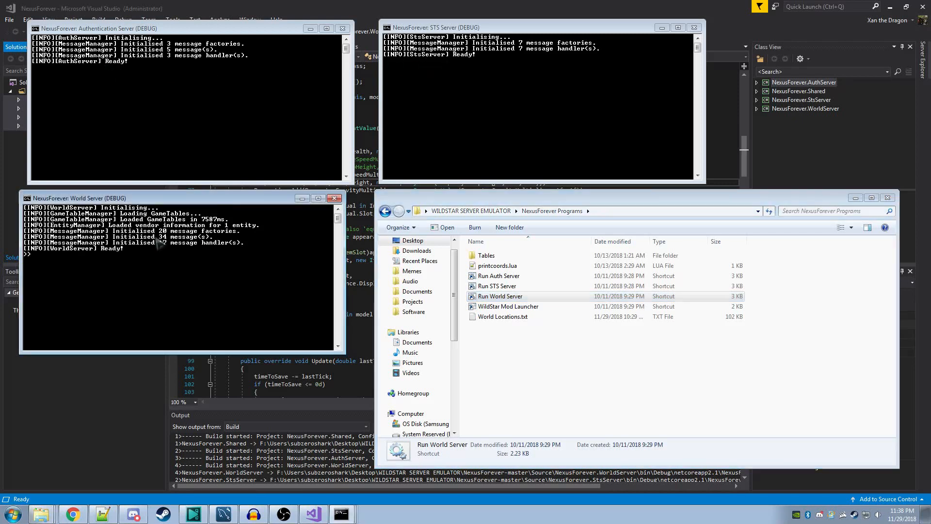
pyautogui.moveTo(219, 295)
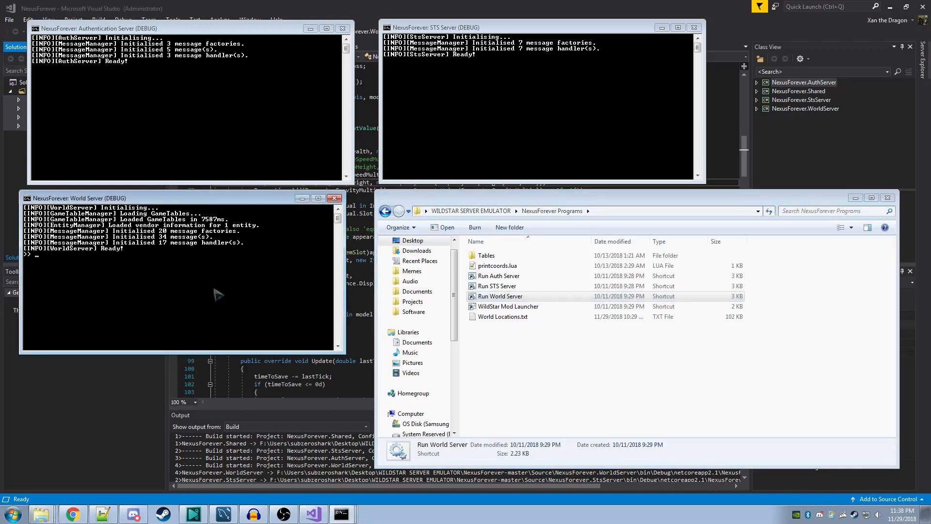
pyautogui.moveTo(213, 309)
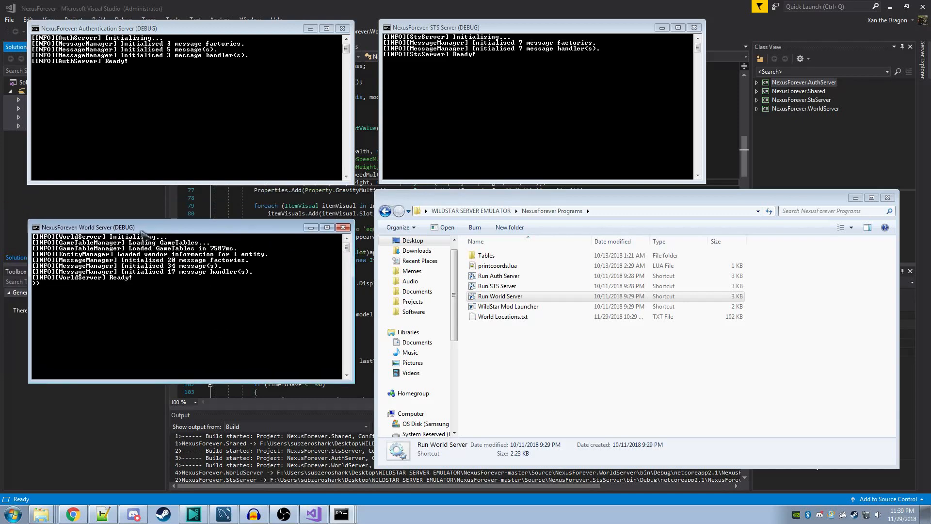
pyautogui.write('accountcreate')
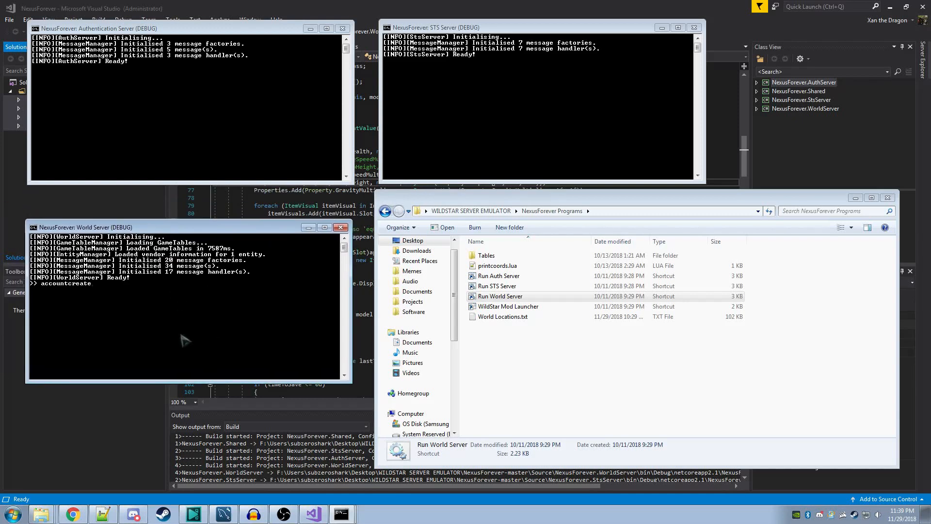
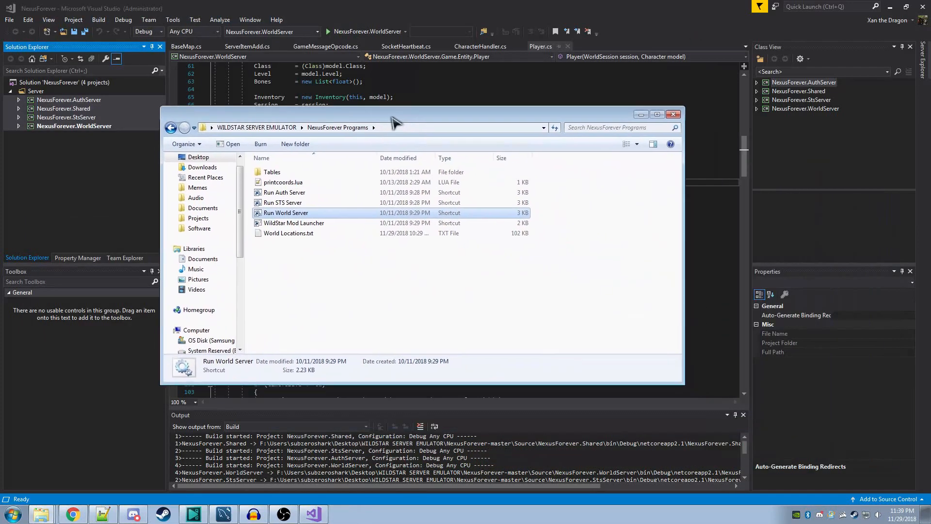
# - Reposition the Programs folder window and select the WildStar Mod Launcher shortcut
pyautogui.moveTo(392, 114); pyautogui.dragTo(392, 107)
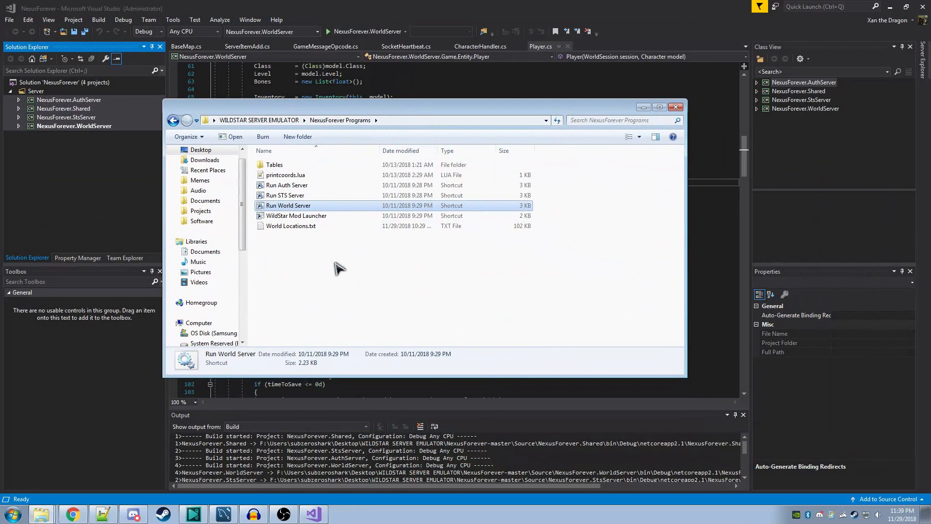
pyautogui.click(296, 215)
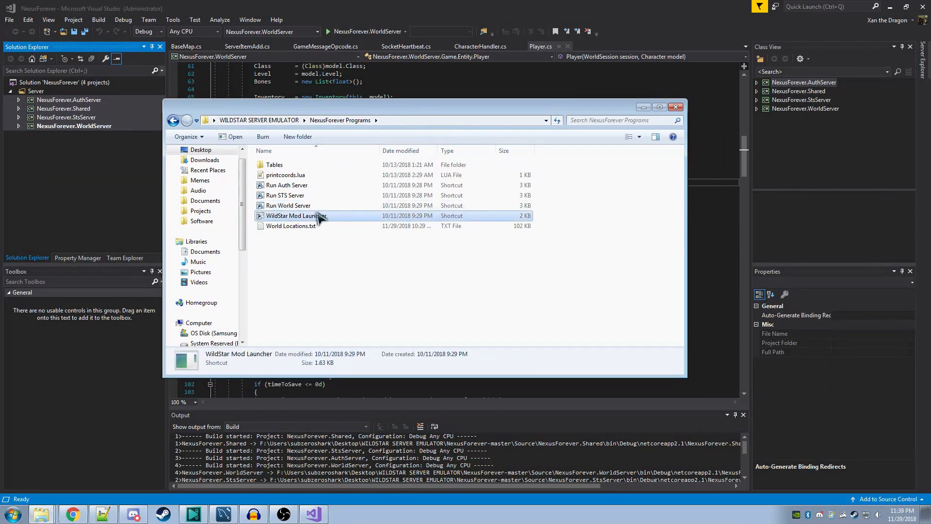
pyautogui.moveTo(383, 250)
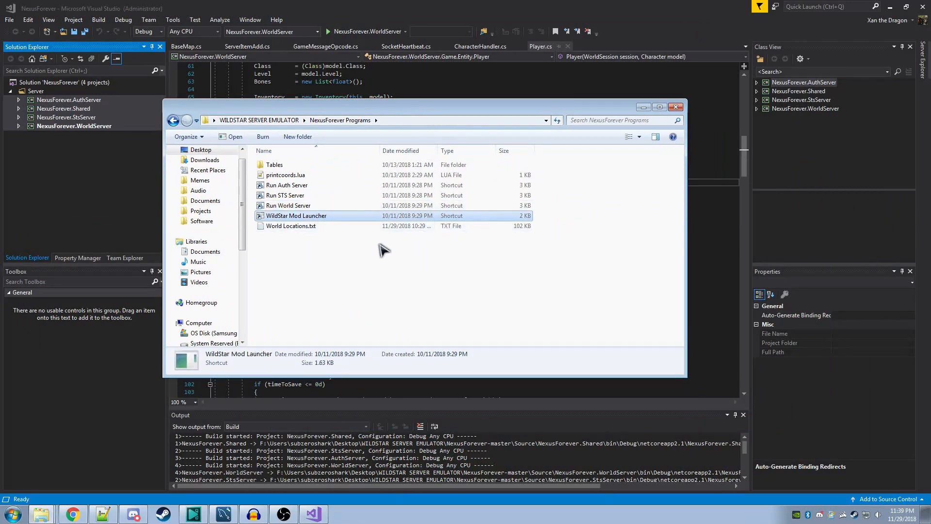
pyautogui.moveTo(350, 297)
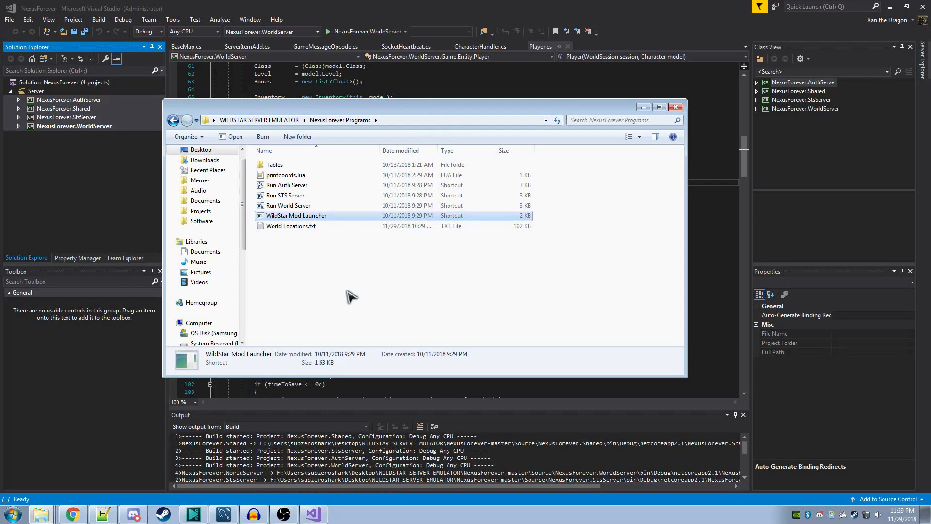
pyautogui.moveTo(360, 280)
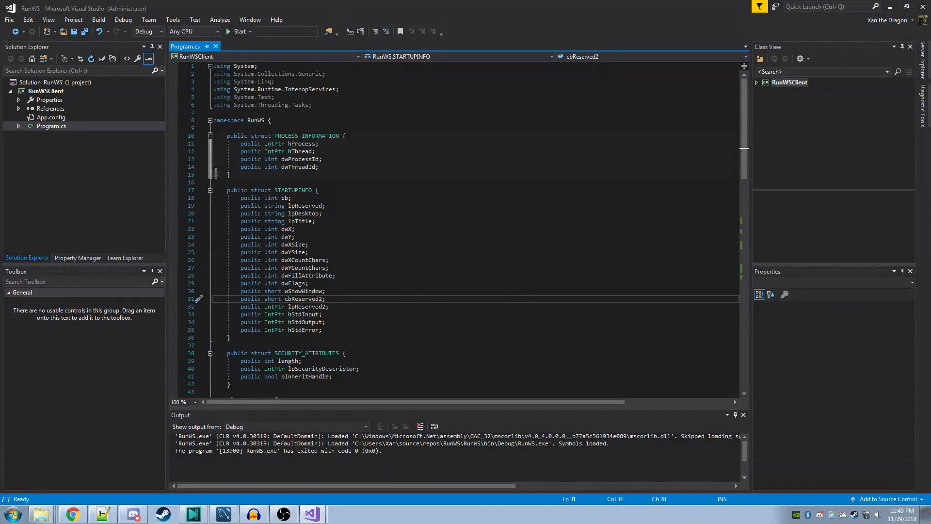
pyautogui.moveTo(302, 204)
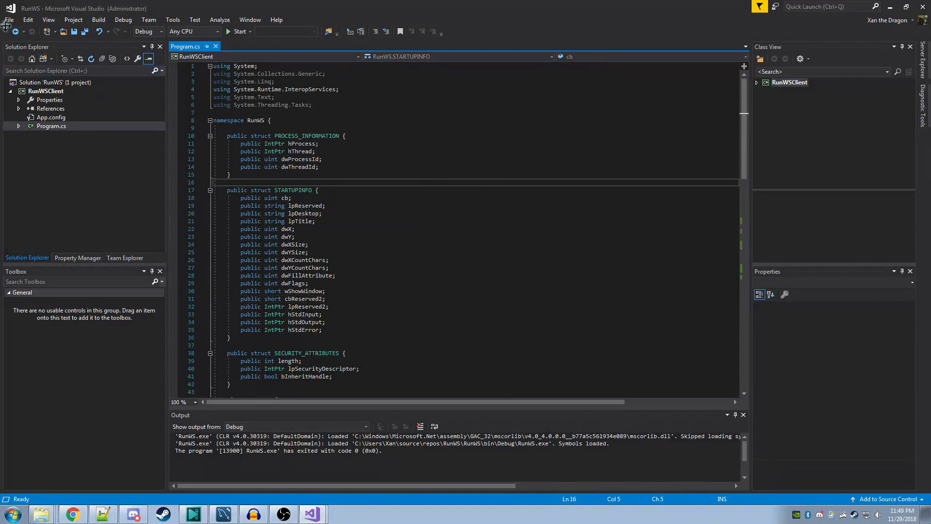
# - Close Program.cs and then the whole RunWS solution from the File menu
pyautogui.click(8, 20)
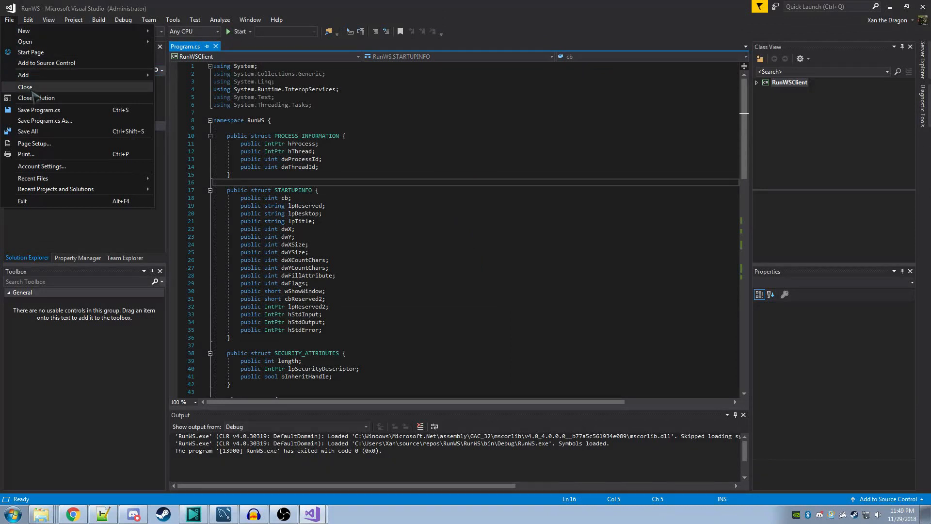
pyautogui.click(26, 86)
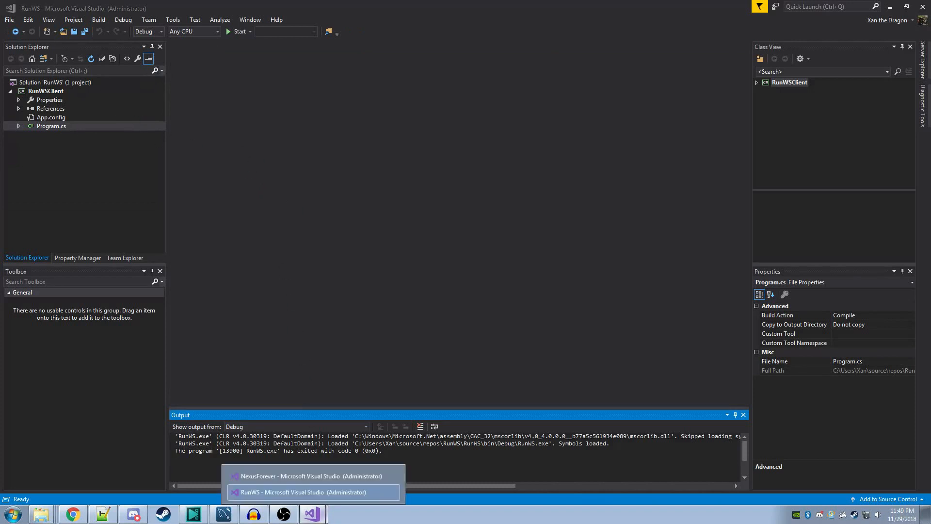
pyautogui.click(9, 20)
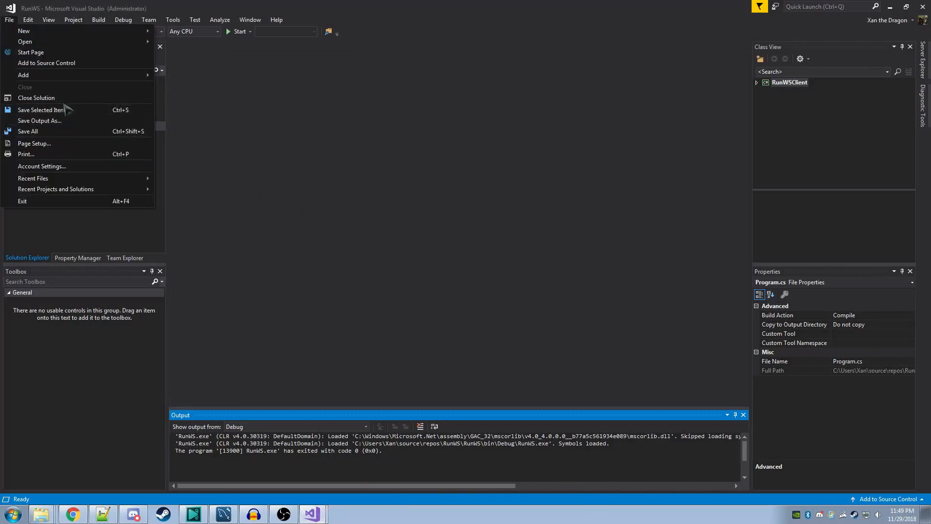
pyautogui.click(35, 98)
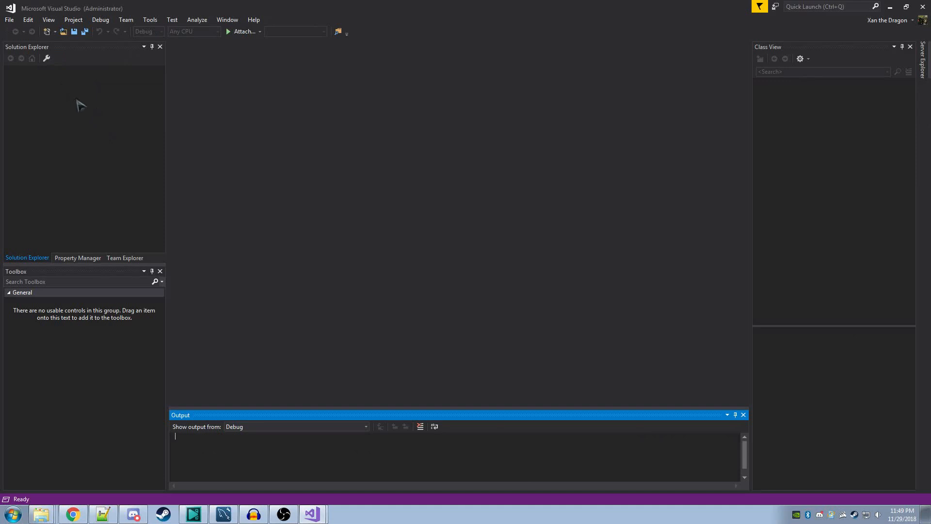
pyautogui.moveTo(247, 267)
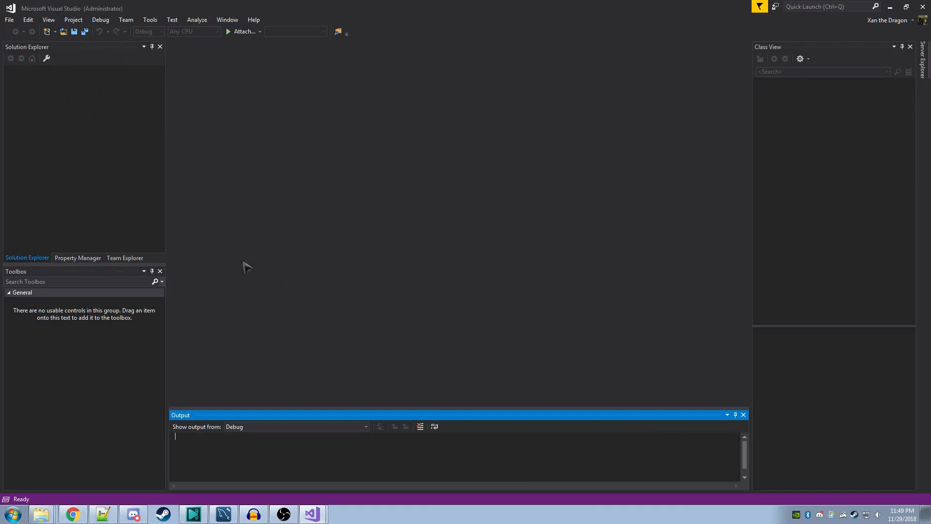
pyautogui.moveTo(69, 55)
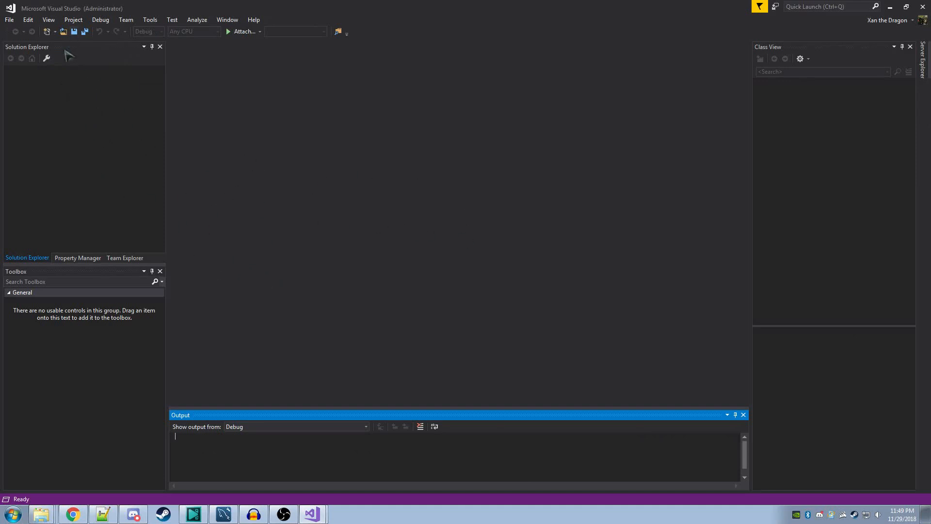
pyautogui.moveTo(807, 157)
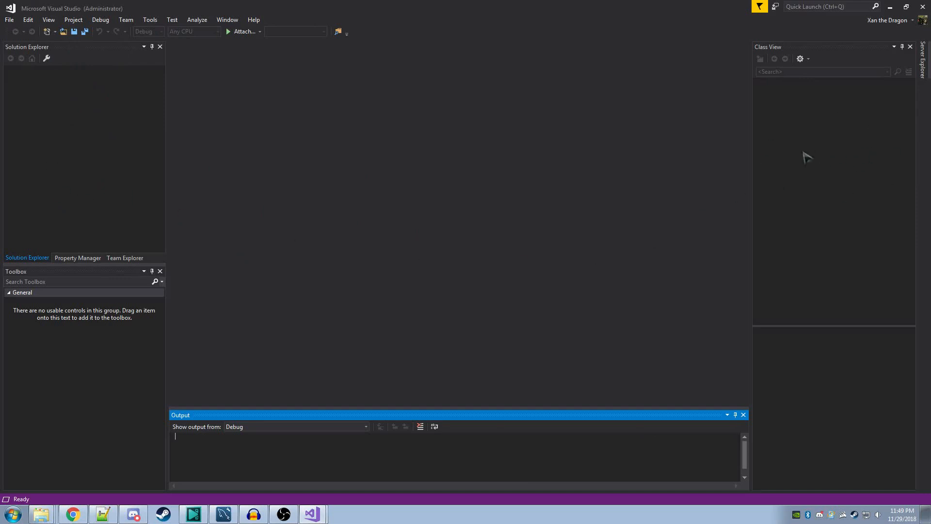
pyautogui.moveTo(146, 173)
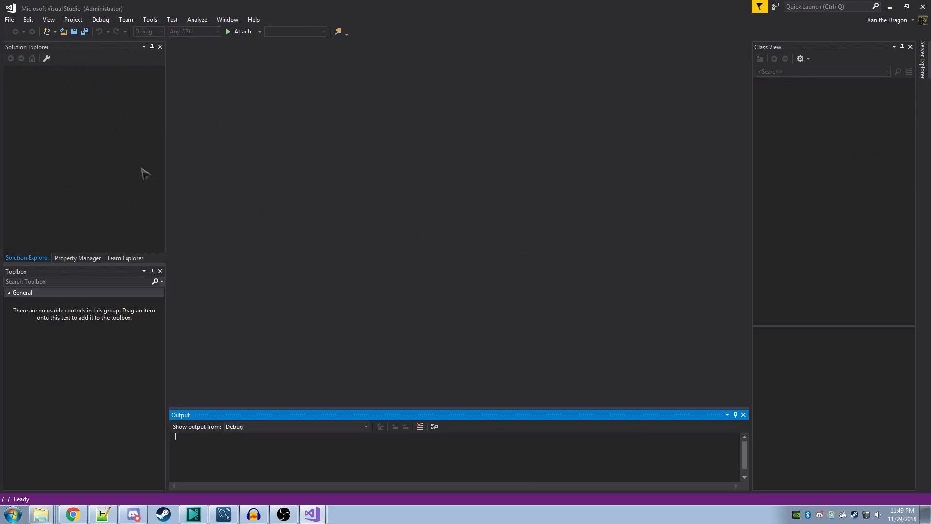
pyautogui.moveTo(15, 24)
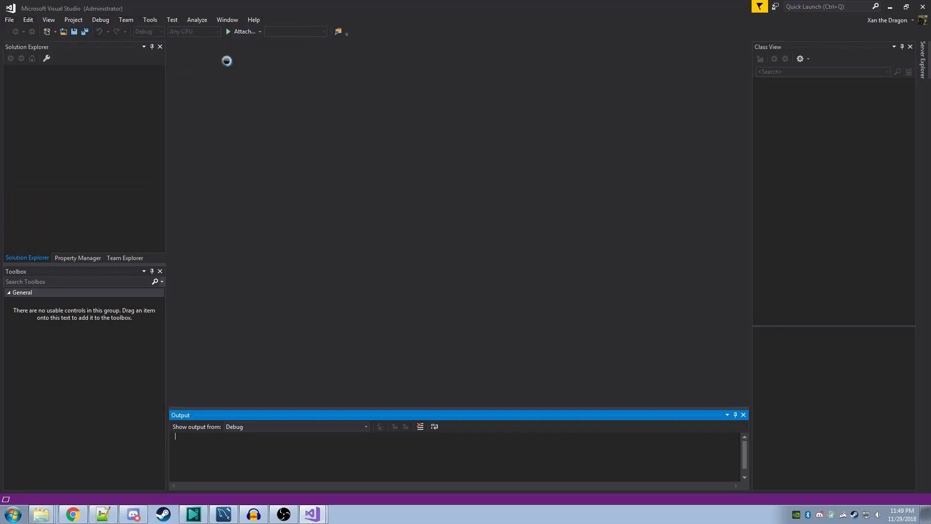
# - Begin a Console App project, cancel it, and bring up Explorer's recent folders list
pyautogui.click(9, 20)
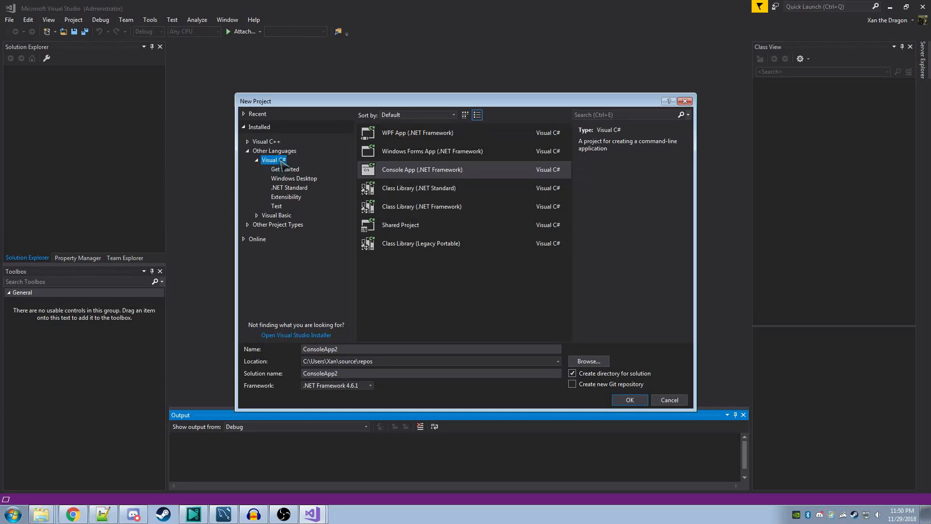
pyautogui.click(421, 169)
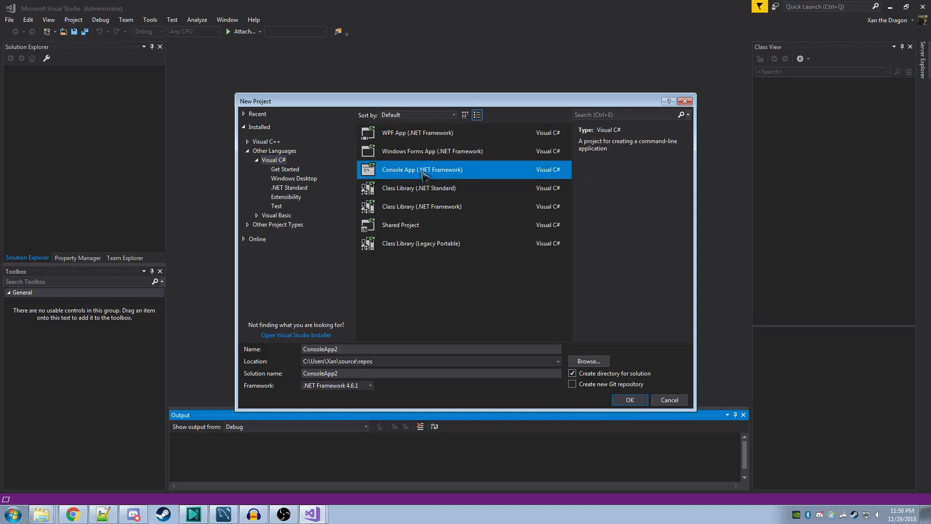
pyautogui.moveTo(381, 349)
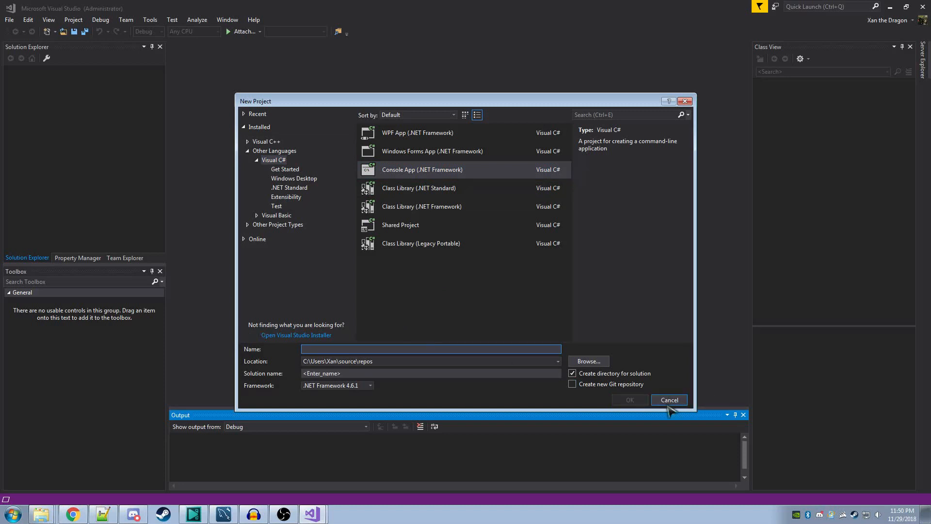
pyautogui.click(668, 399)
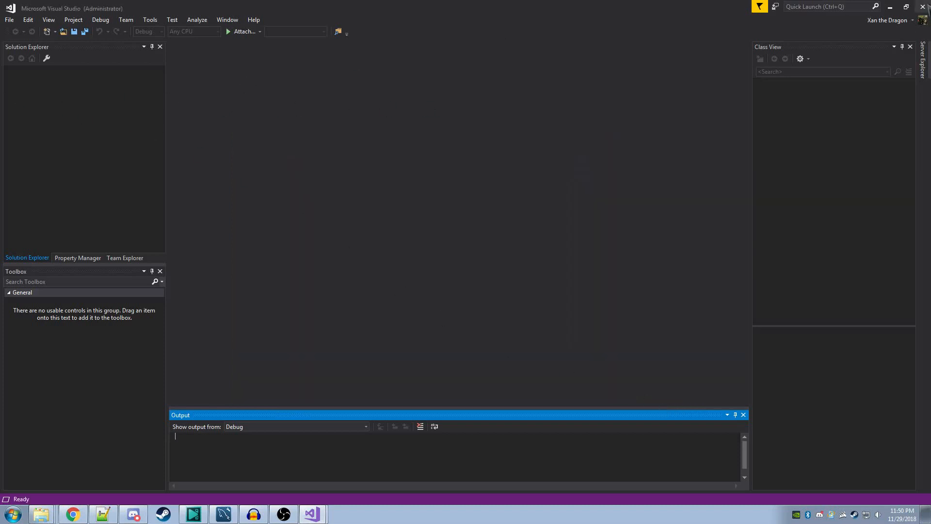
pyautogui.click(40, 514)
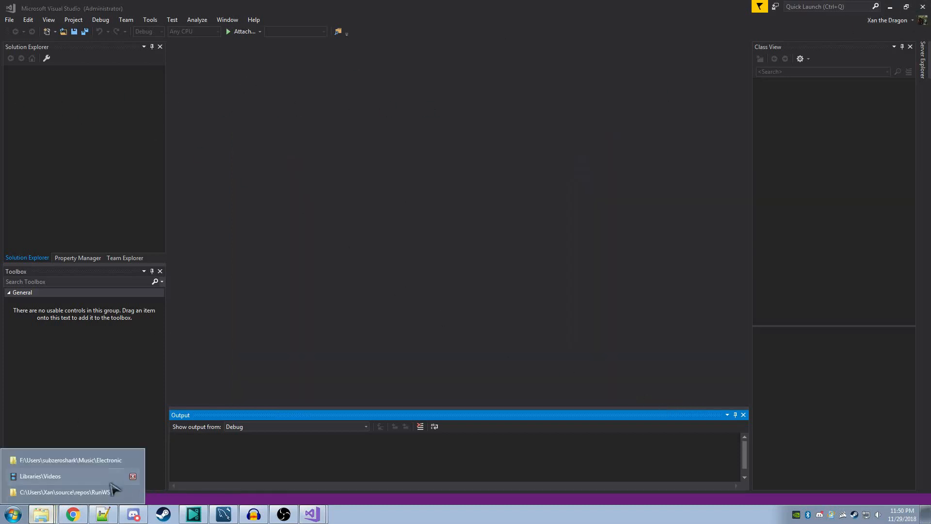
# - Reopen RunWS.sln from the recent RunWS folder and open App.config and Program.cs
pyautogui.click(63, 492)
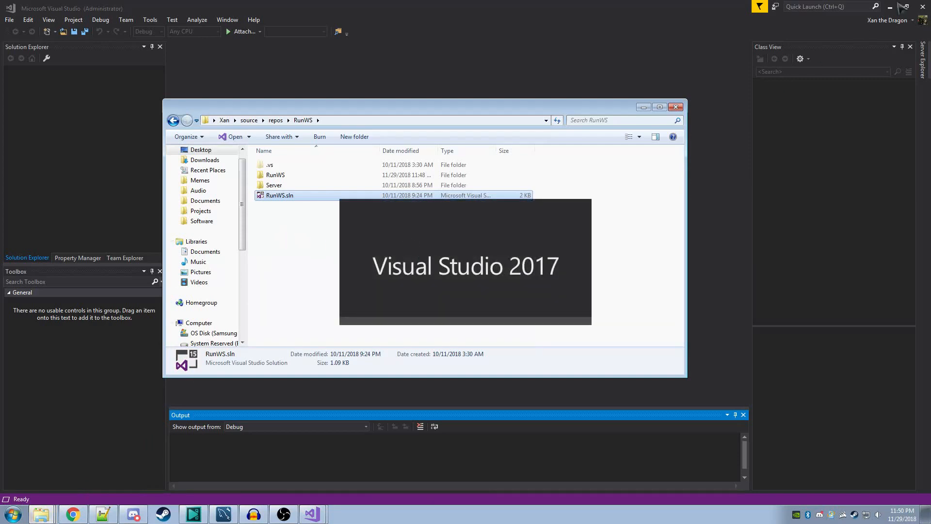
pyautogui.doubleClick(279, 195)
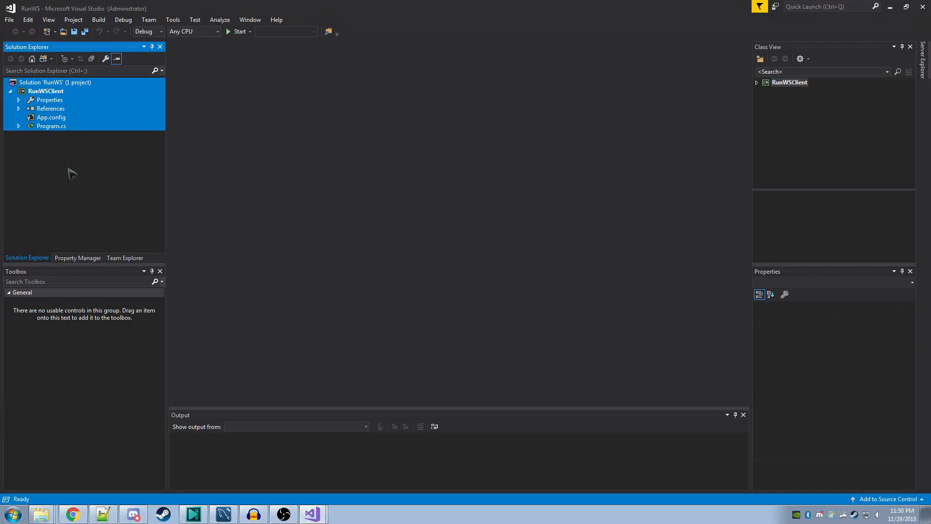
pyautogui.click(50, 116)
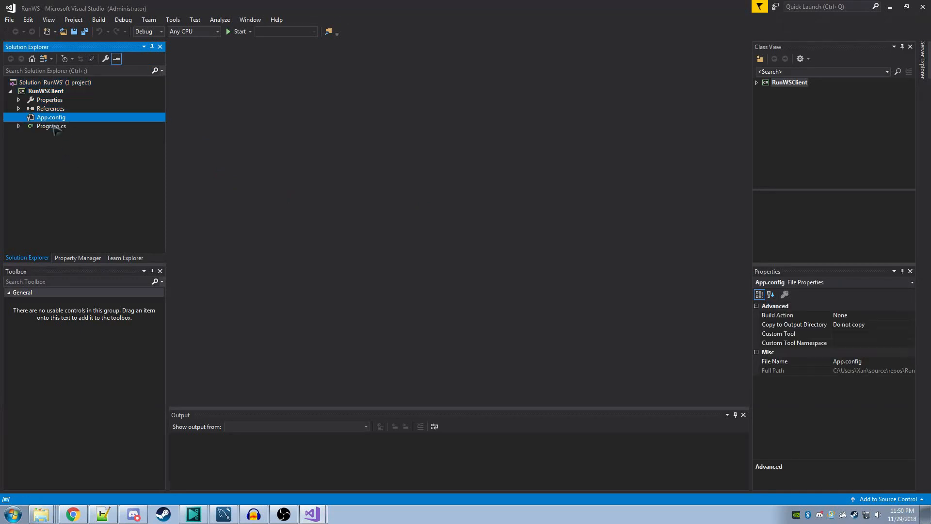
pyautogui.doubleClick(50, 117)
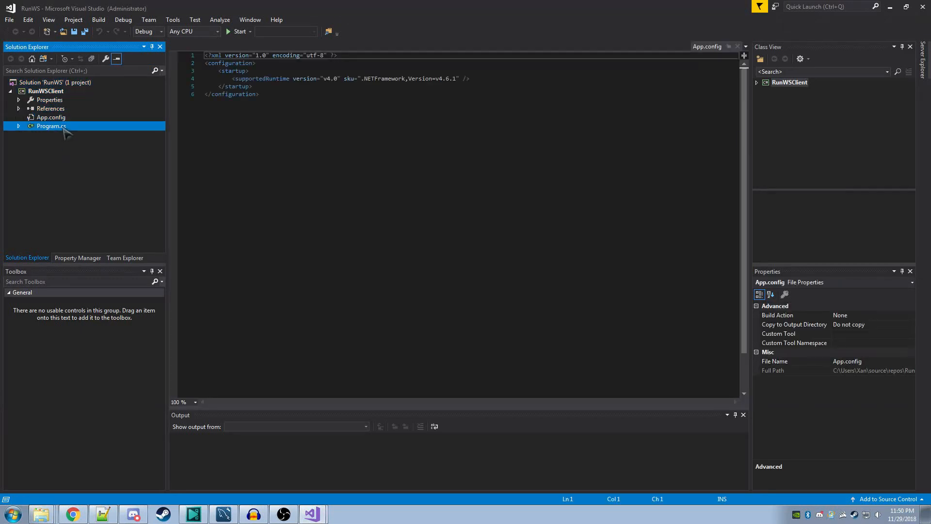
pyautogui.doubleClick(51, 126)
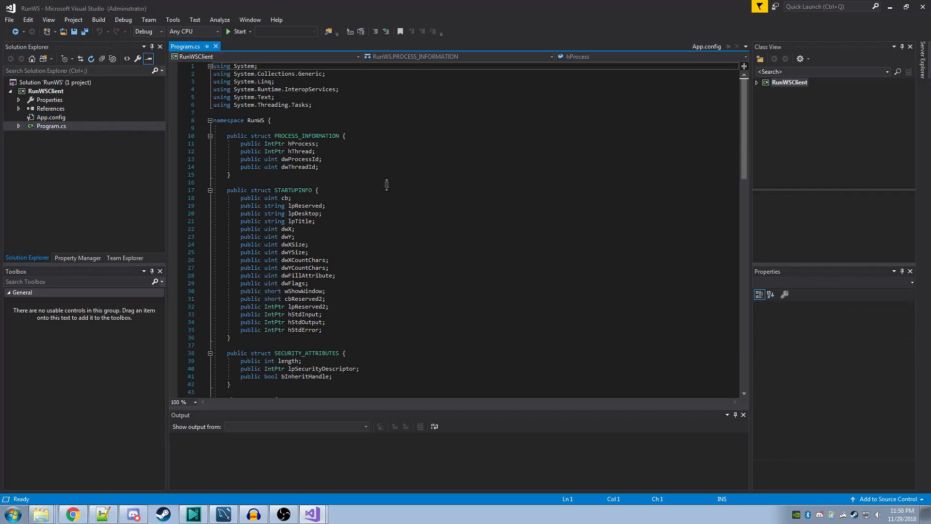
pyautogui.click(376, 202)
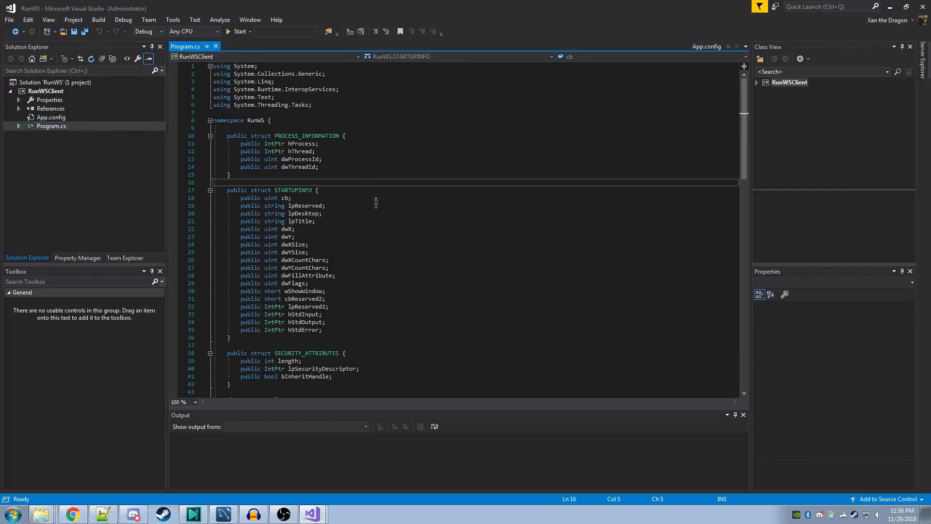
pyautogui.moveTo(350, 160)
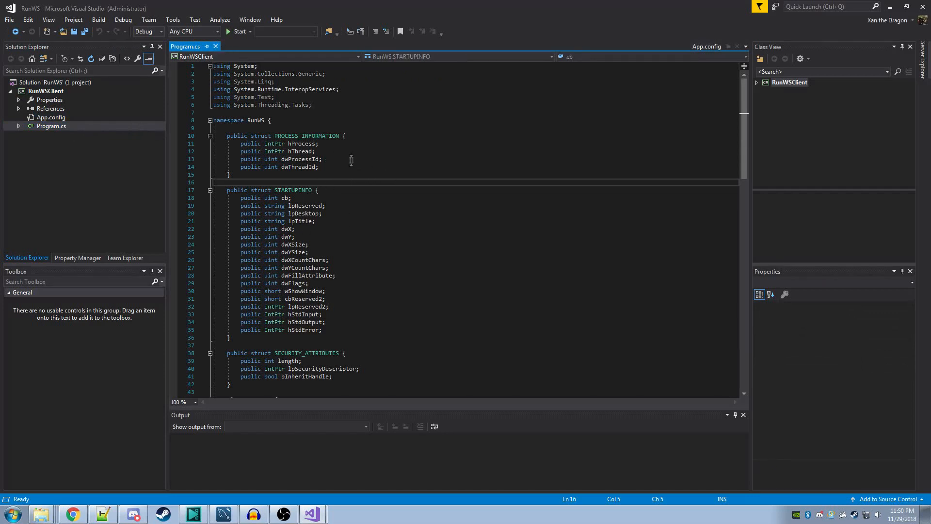
pyautogui.scroll(-3)
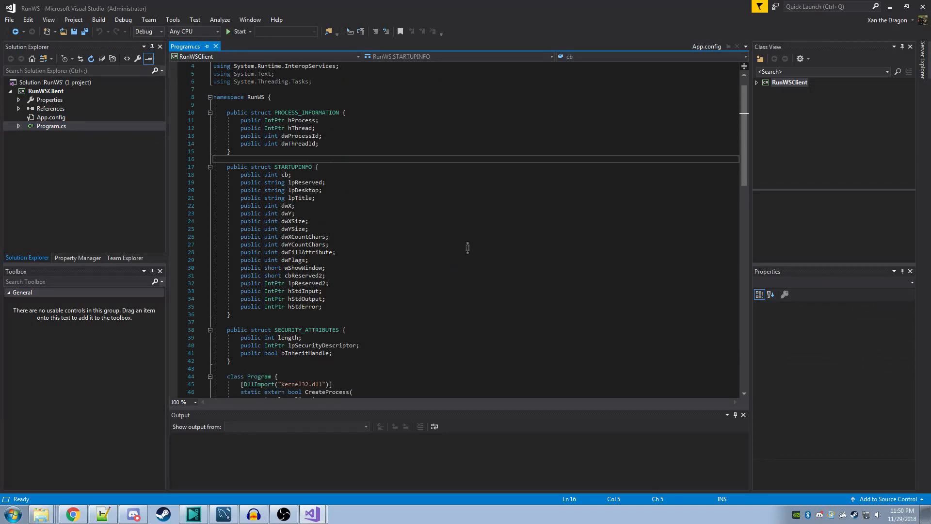
pyautogui.scroll(-3)
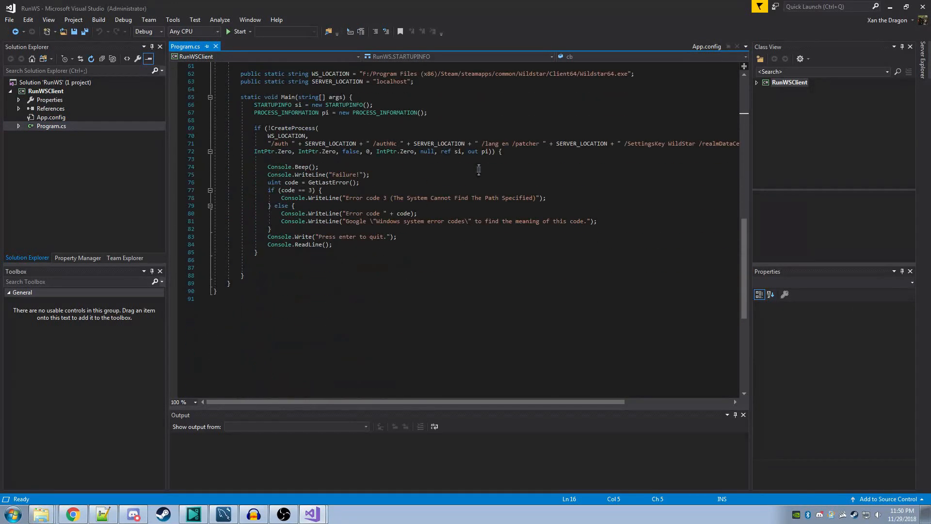
pyautogui.scroll(3)
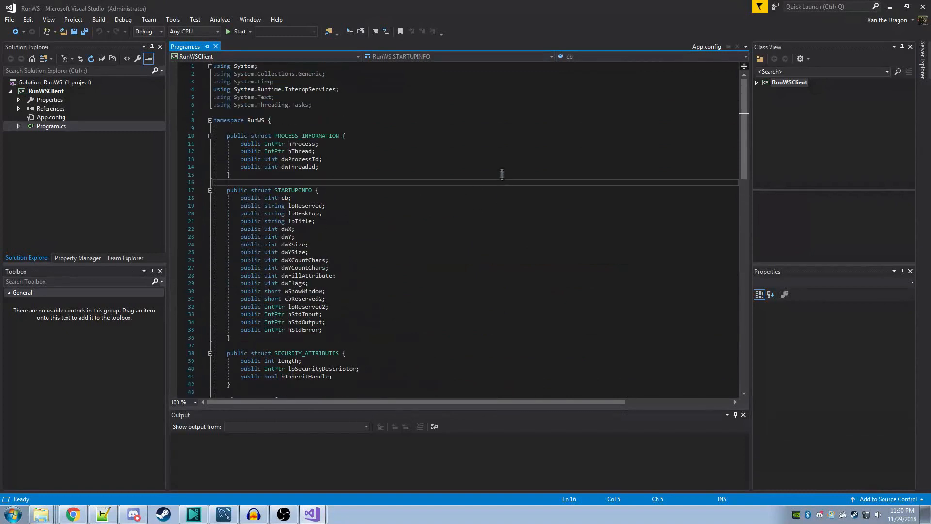
# - Scroll through Program.cs and select the WS_LOCATION line holding the Wildstar64.exe path
pyautogui.click(319, 167)
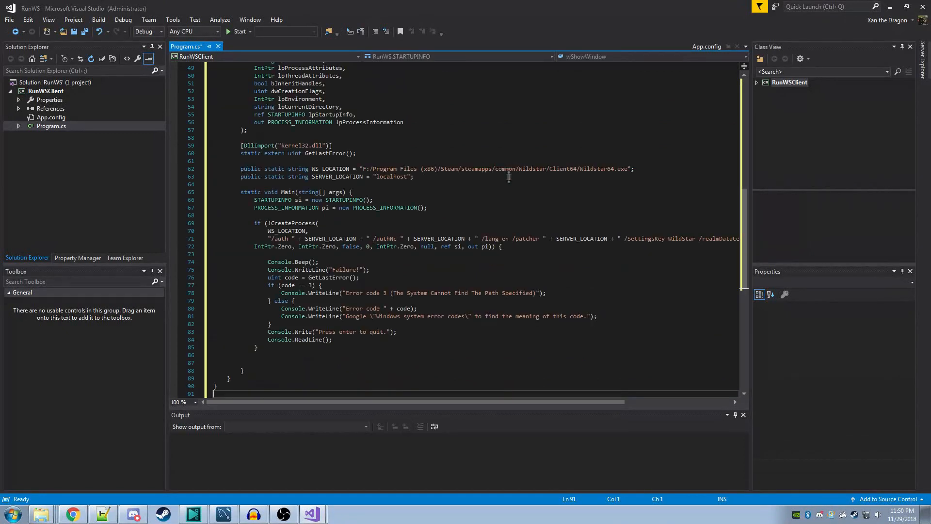
pyautogui.scroll(3)
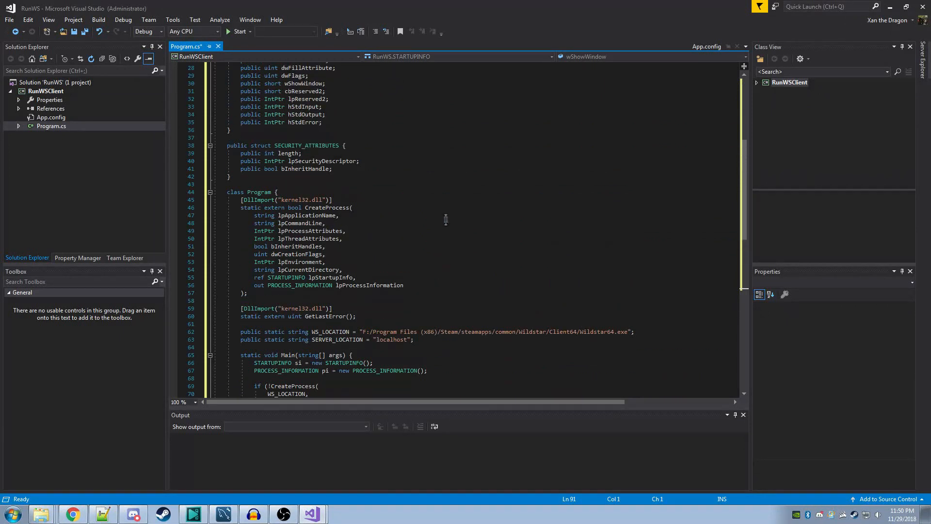
pyautogui.scroll(-3)
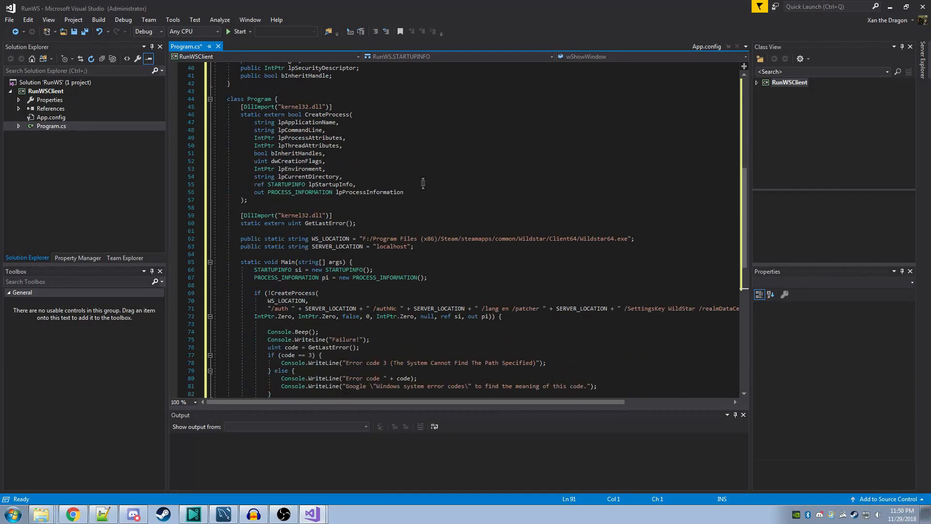
pyautogui.moveTo(219, 236)
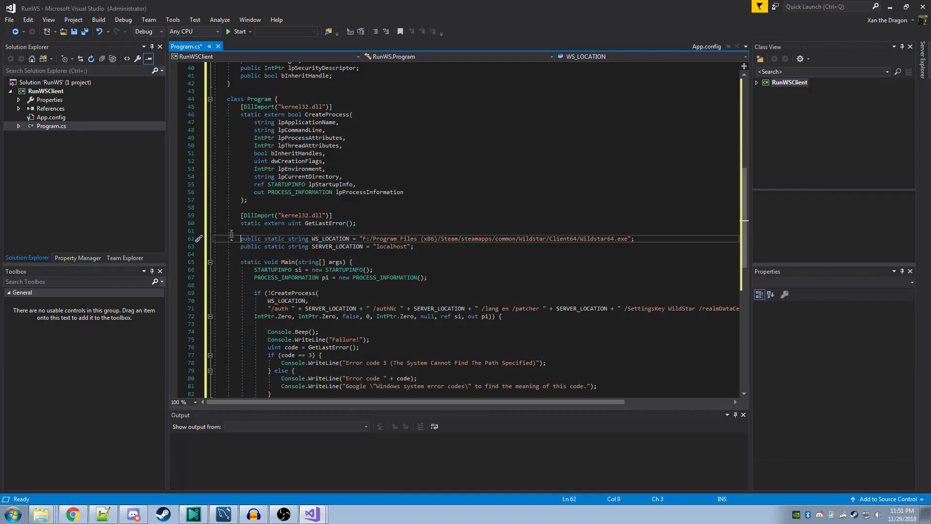
pyautogui.doubleClick(331, 238)
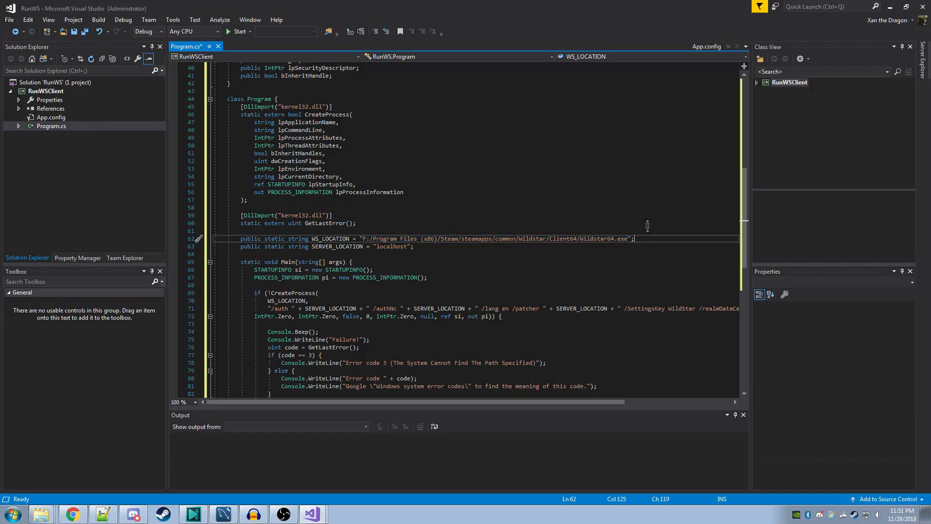
pyautogui.moveTo(447, 163)
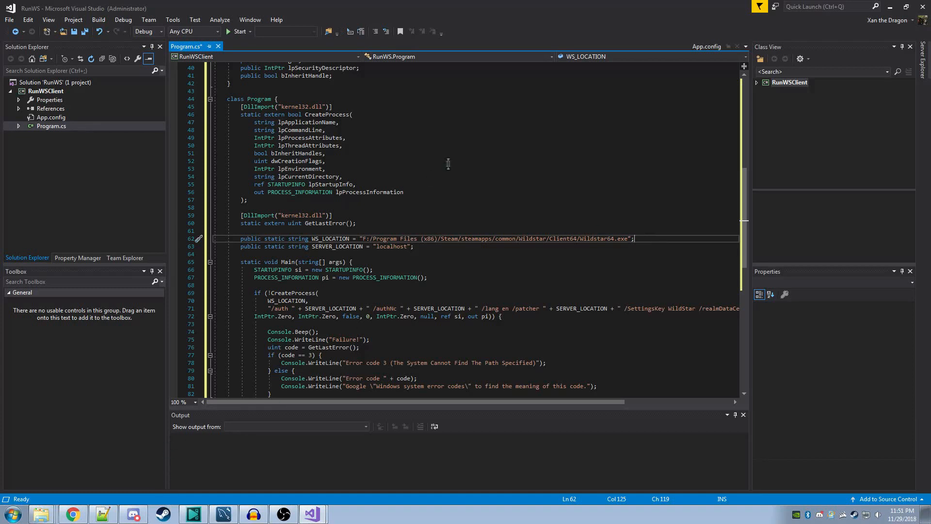
pyautogui.moveTo(659, 238)
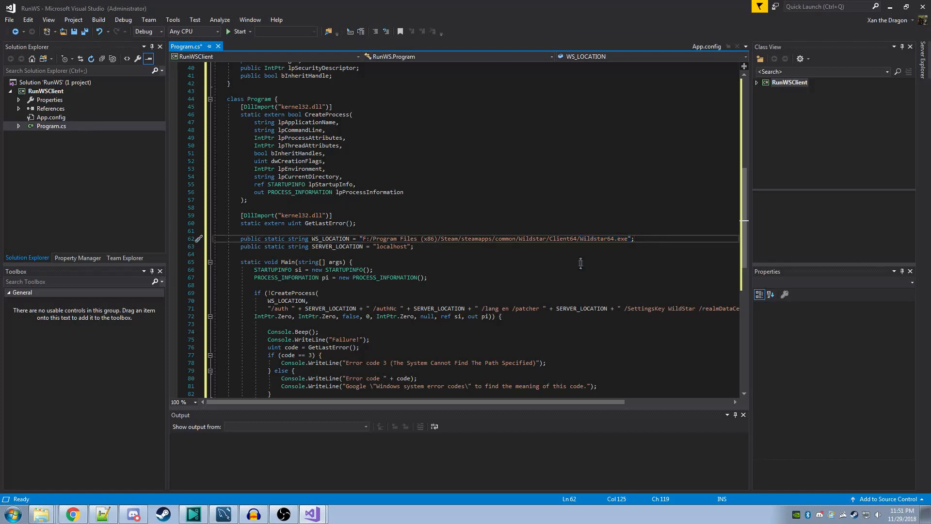
pyautogui.moveTo(533, 263)
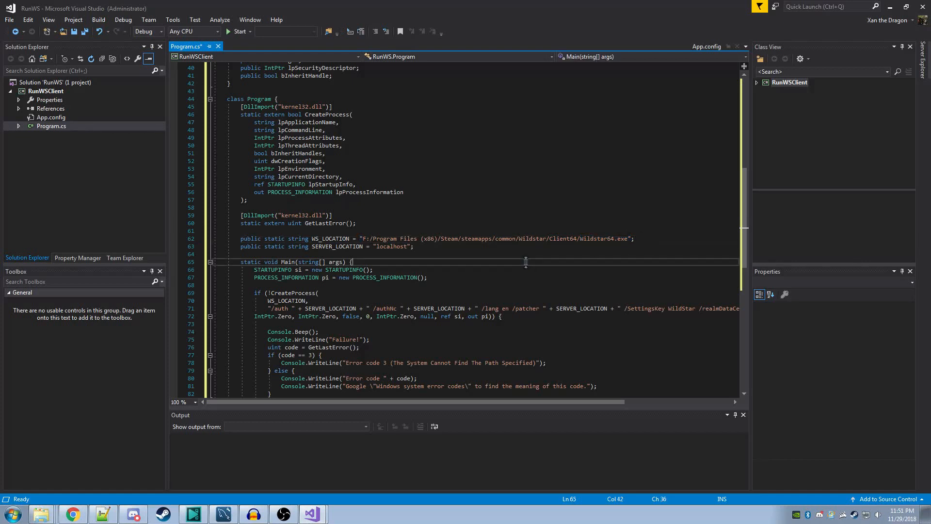
pyautogui.scroll(-3)
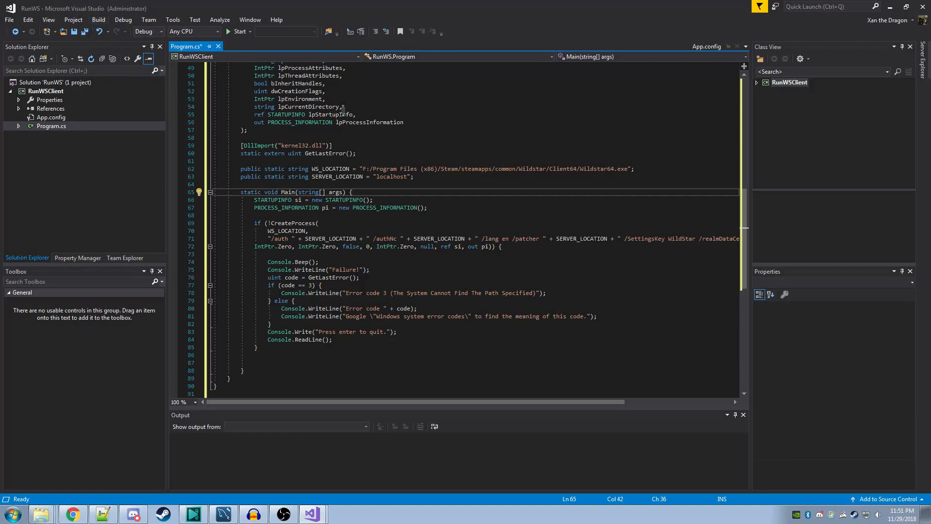
pyautogui.click(98, 20)
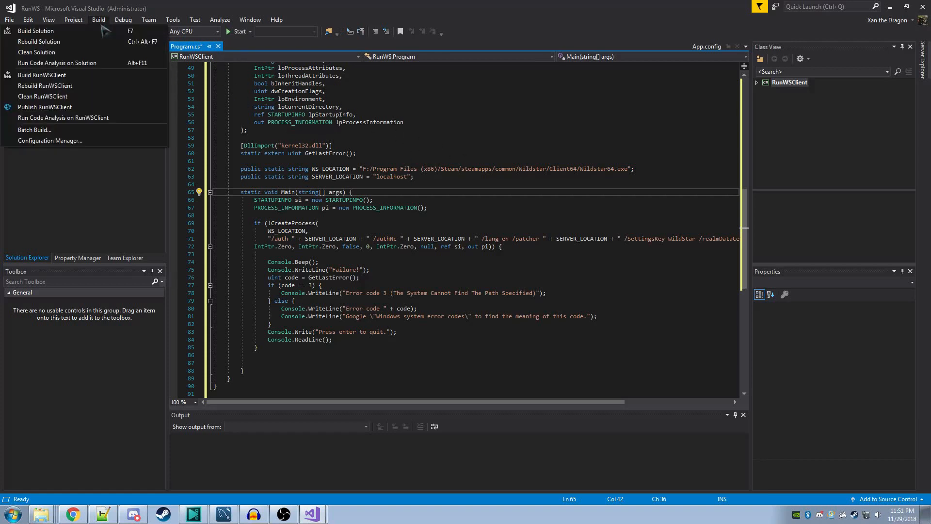
pyautogui.click(459, 143)
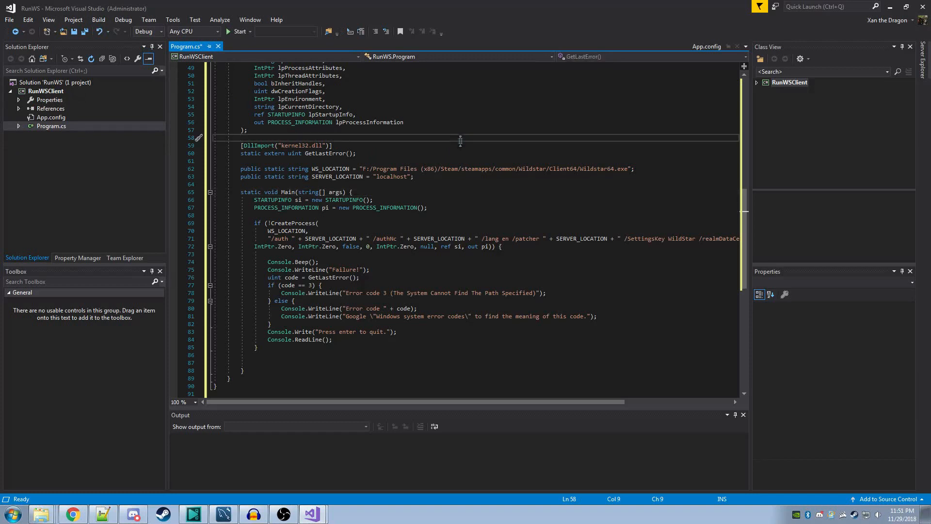
pyautogui.click(520, 184)
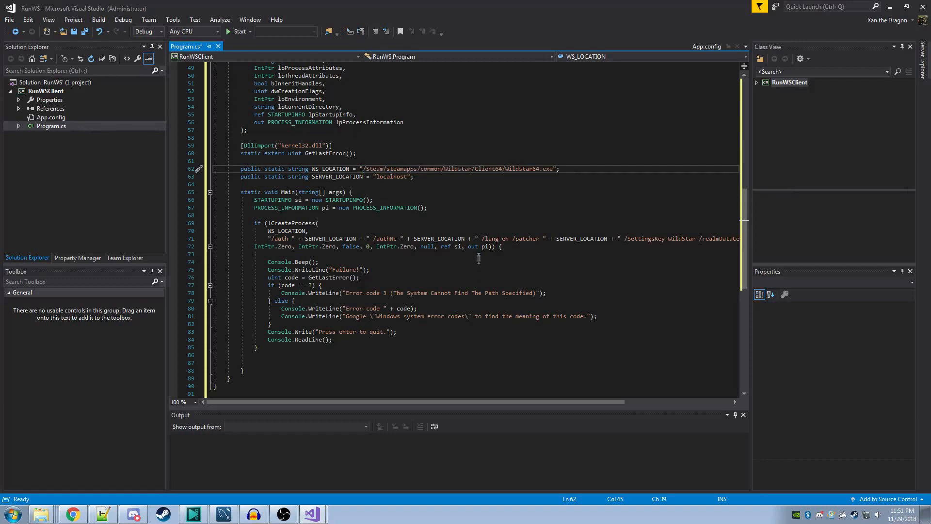
# - Save the shortened WS_LOCATION path and run RunWS, which fails with error code 3
pyautogui.press('ctrl+s')
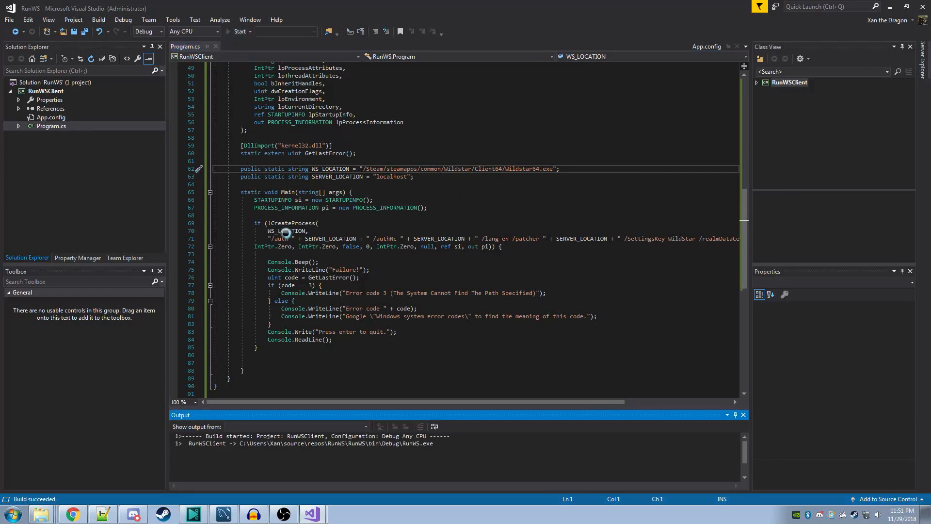
pyautogui.click(240, 32)
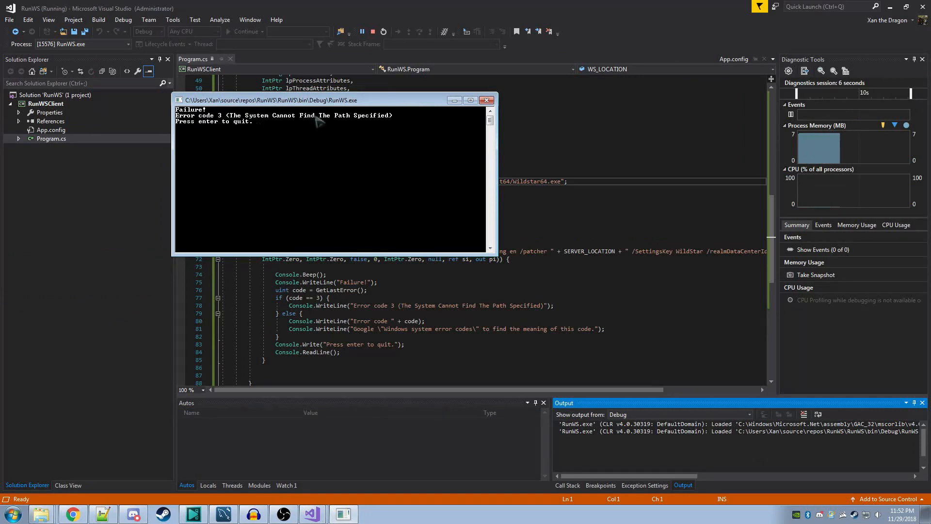
pyautogui.moveTo(381, 101)
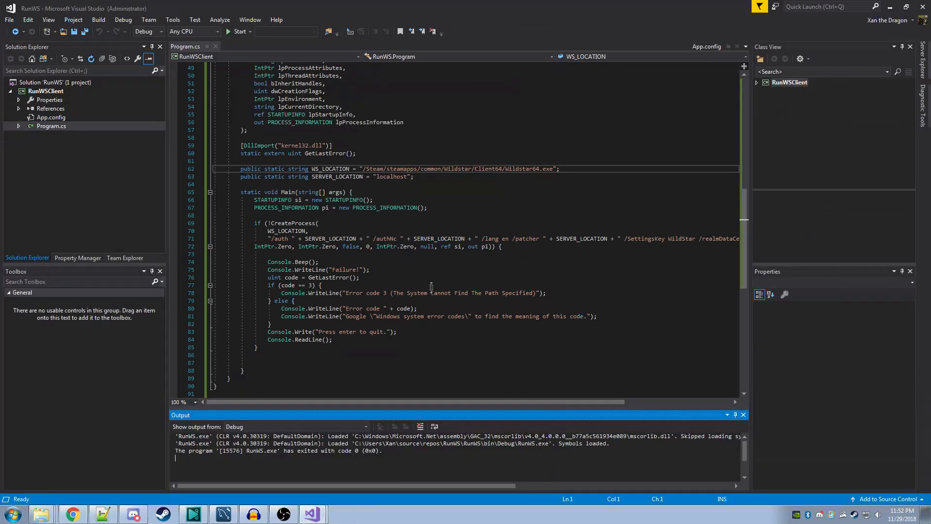
pyautogui.moveTo(605, 304)
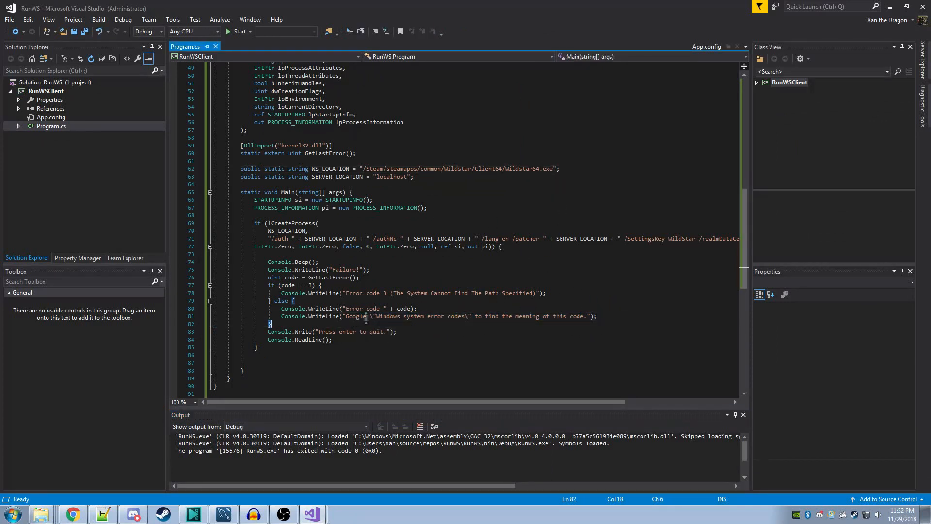
# - Save Program.cs with the full F: drive WS_LOCATION path and rerun RunWS, exiting with code 0
pyautogui.click(321, 285)
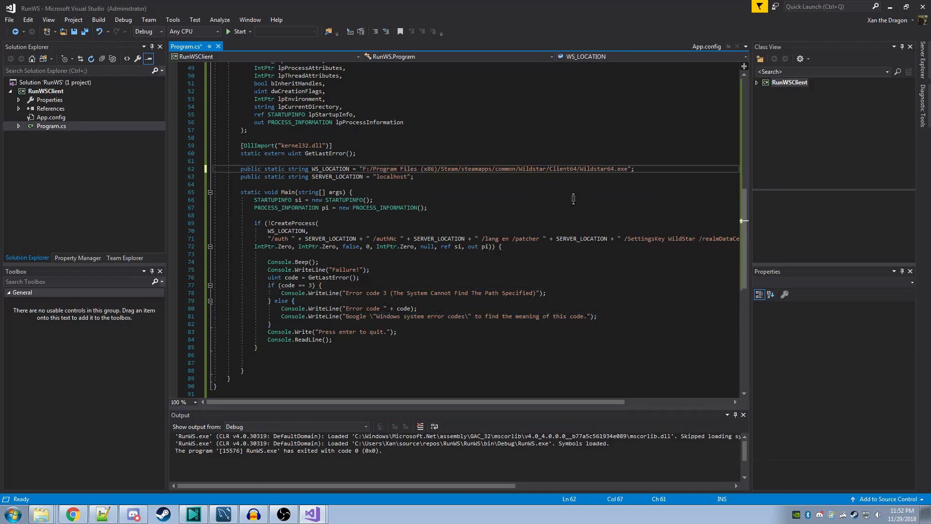
pyautogui.press('ctrl+s')
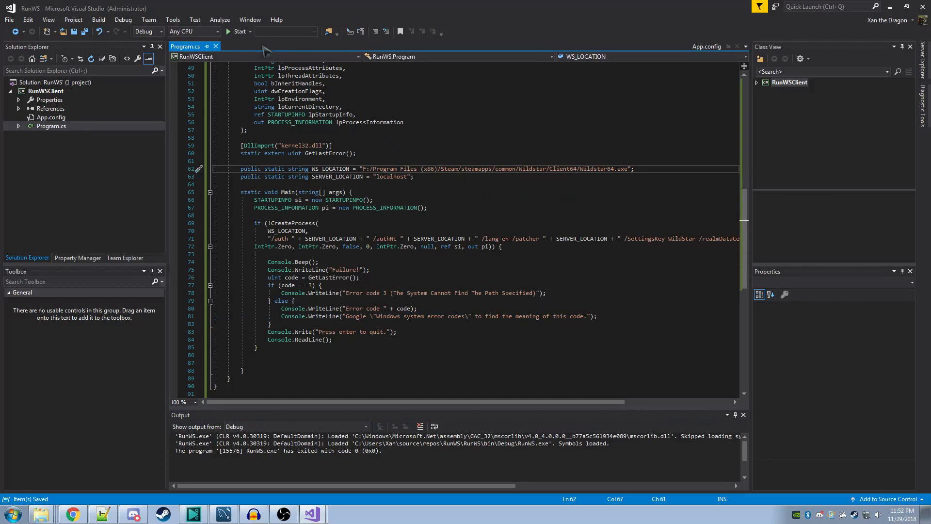
pyautogui.moveTo(236, 33)
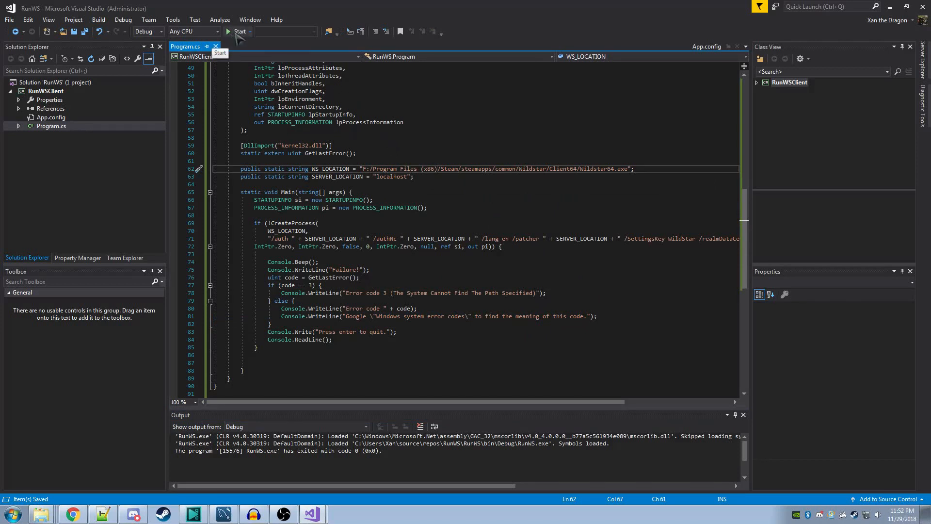
pyautogui.click(239, 32)
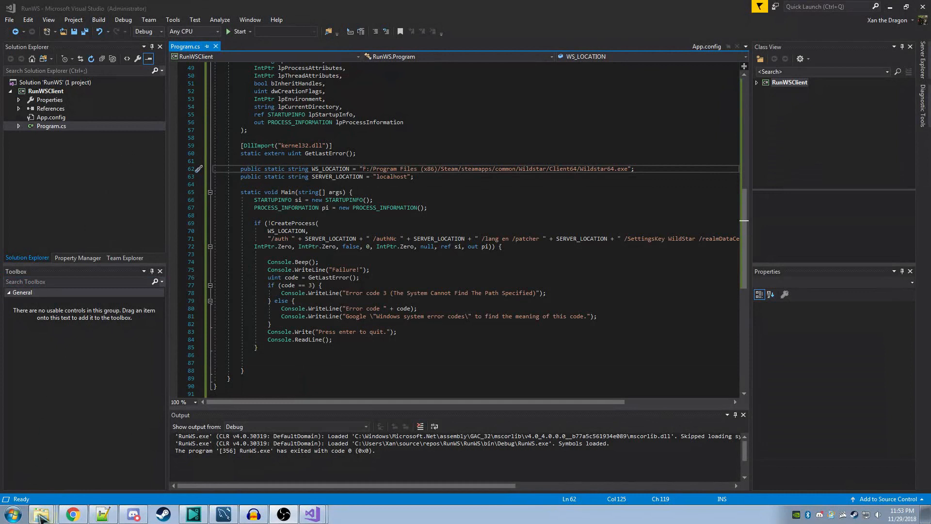
# - Open NexusForever Programs under WILDSTAR SERVER EMULATOR and launch the WildStar Mod Launcher
pyautogui.click(41, 513)
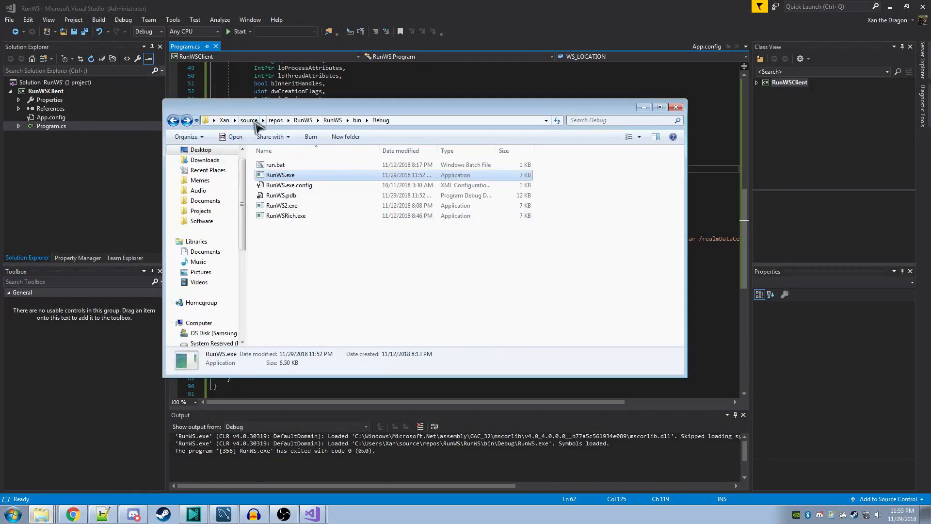
pyautogui.click(174, 120)
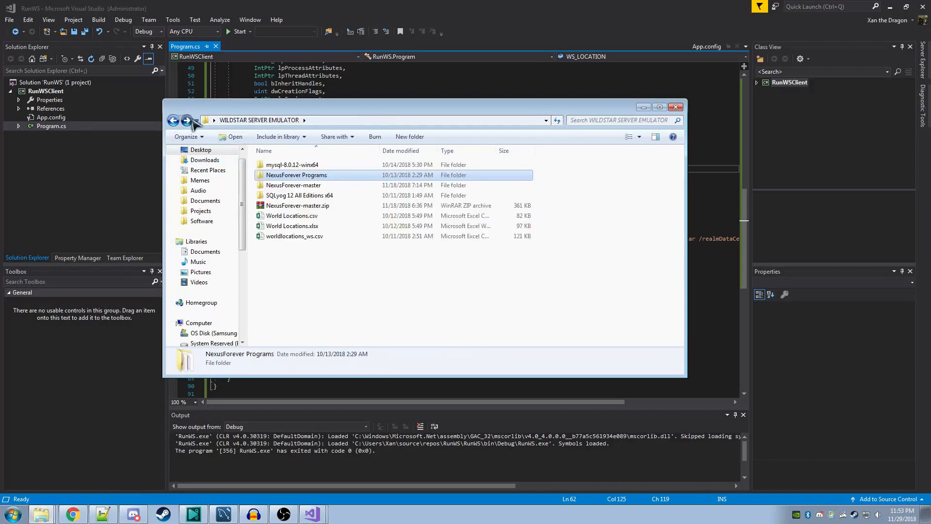
pyautogui.doubleClick(296, 175)
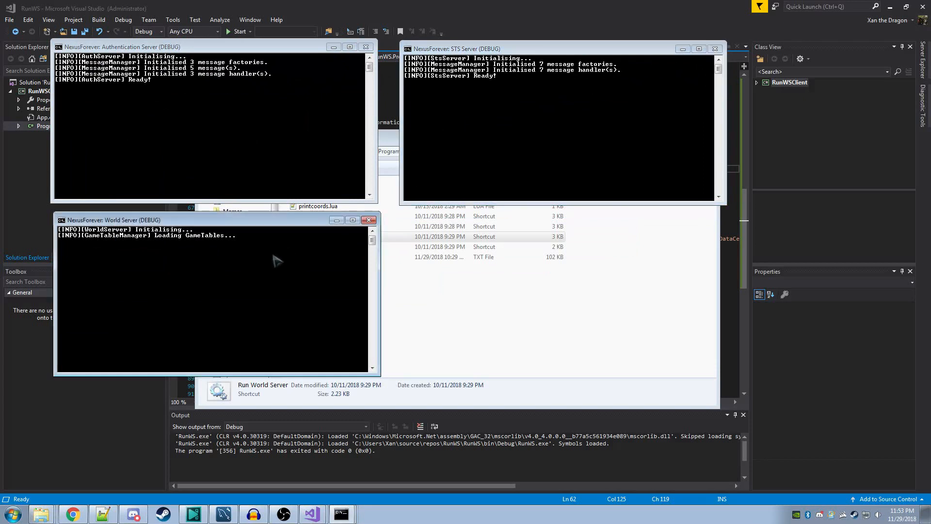
pyautogui.moveTo(232, 228)
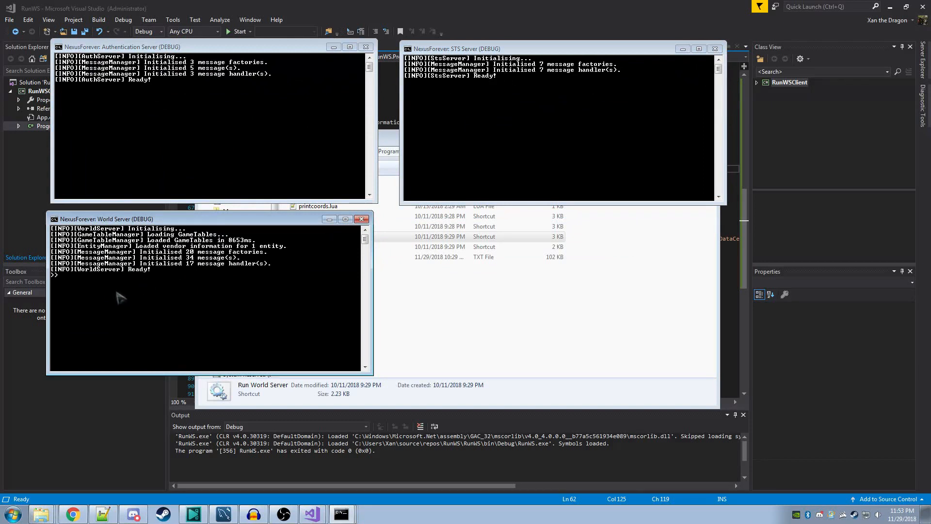
pyautogui.moveTo(172, 308)
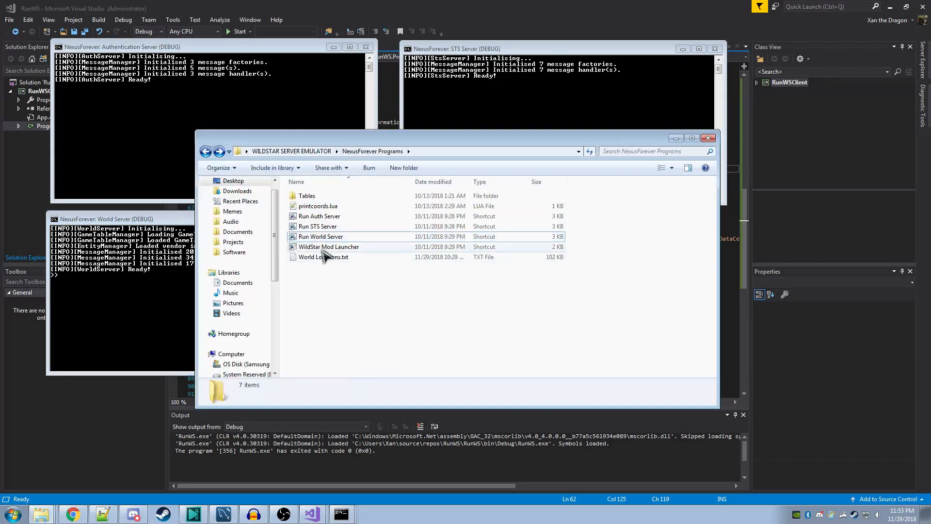
pyautogui.click(329, 246)
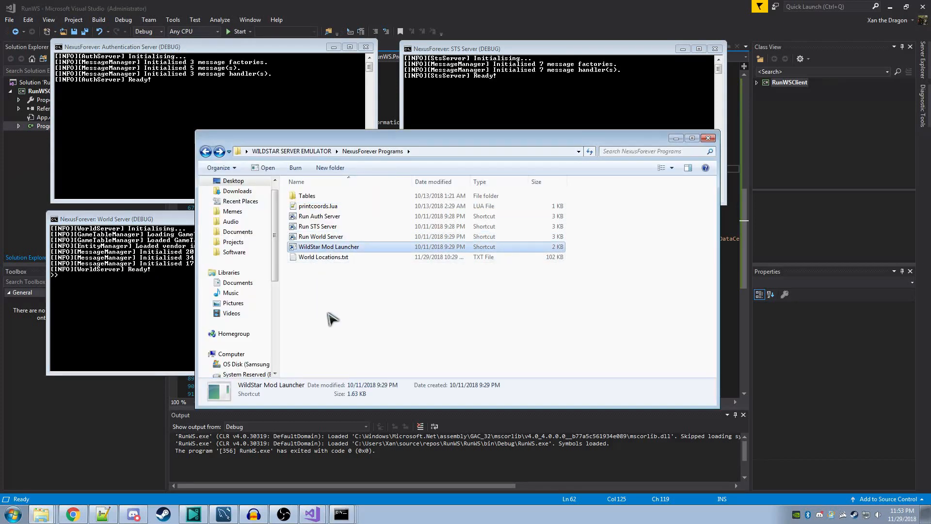
pyautogui.doubleClick(329, 247)
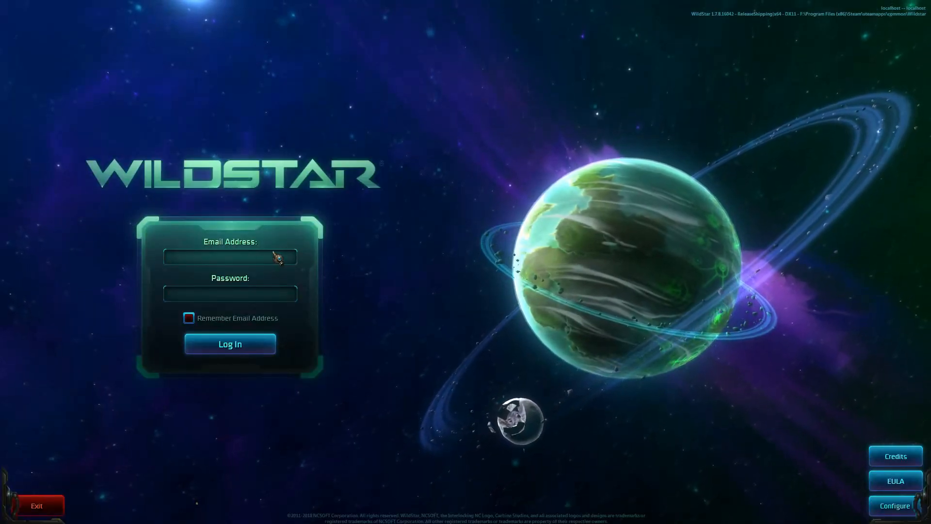
# - Enter account 'joe' and its password, then log in to the local server
pyautogui.click(230, 256)
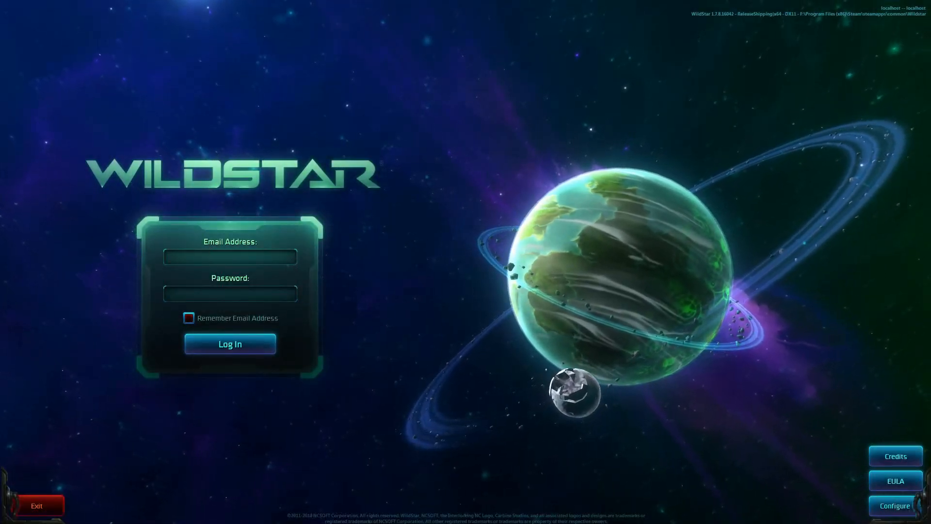
pyautogui.write('joe')
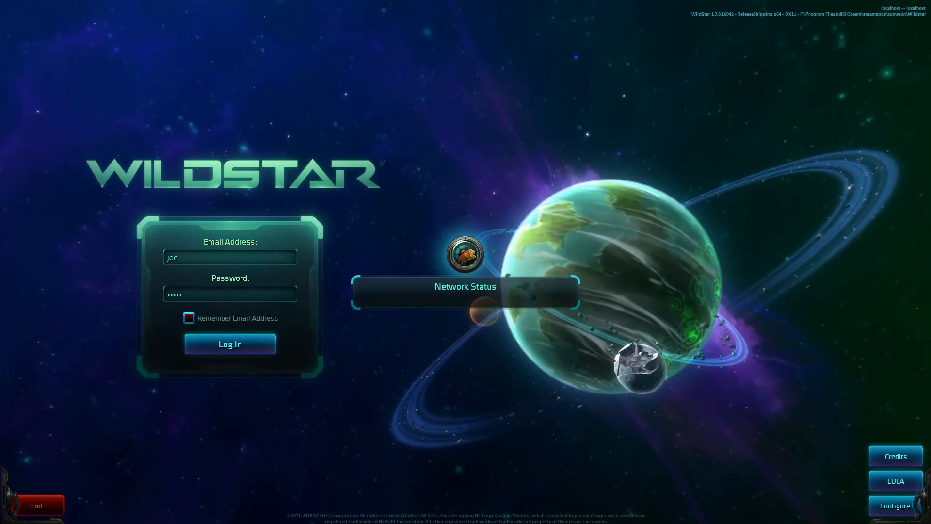
pyautogui.click(229, 343)
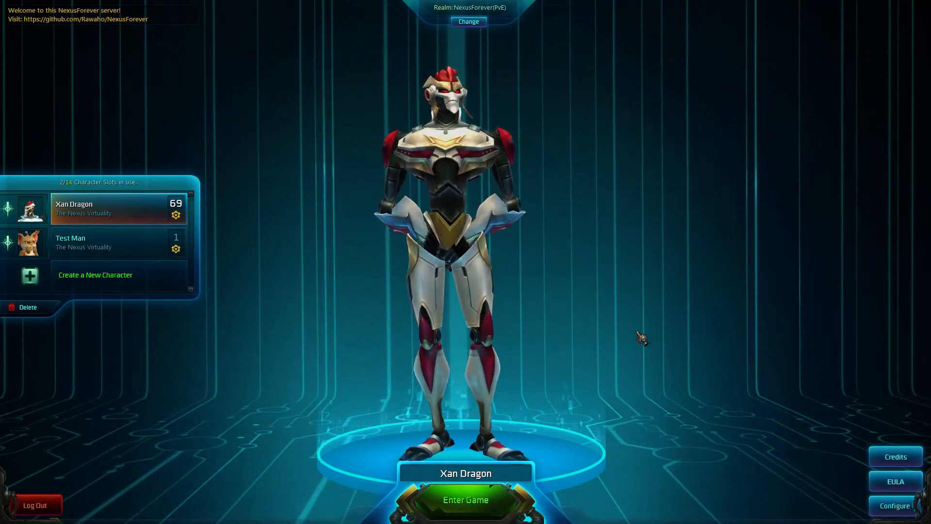
pyautogui.moveTo(210, 230)
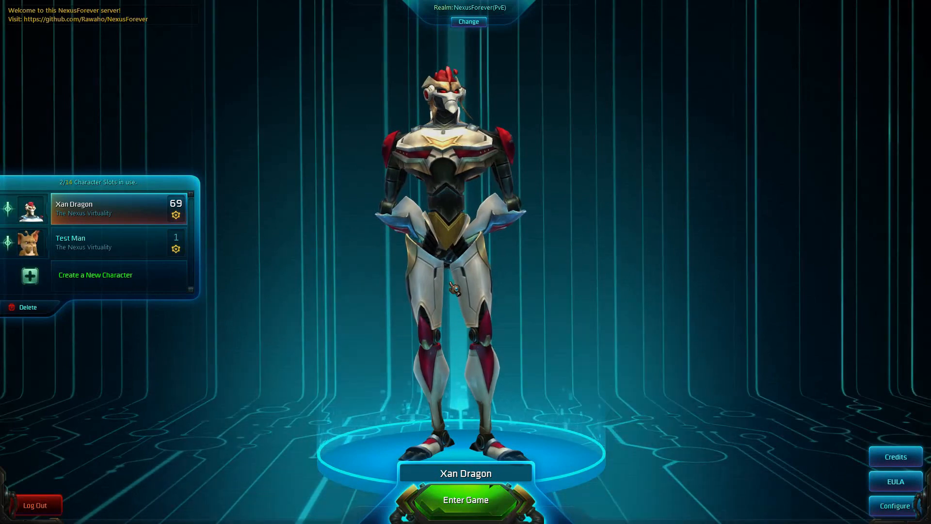
# - Enter the game world as the level 69 character Xan Dragon
pyautogui.click(465, 499)
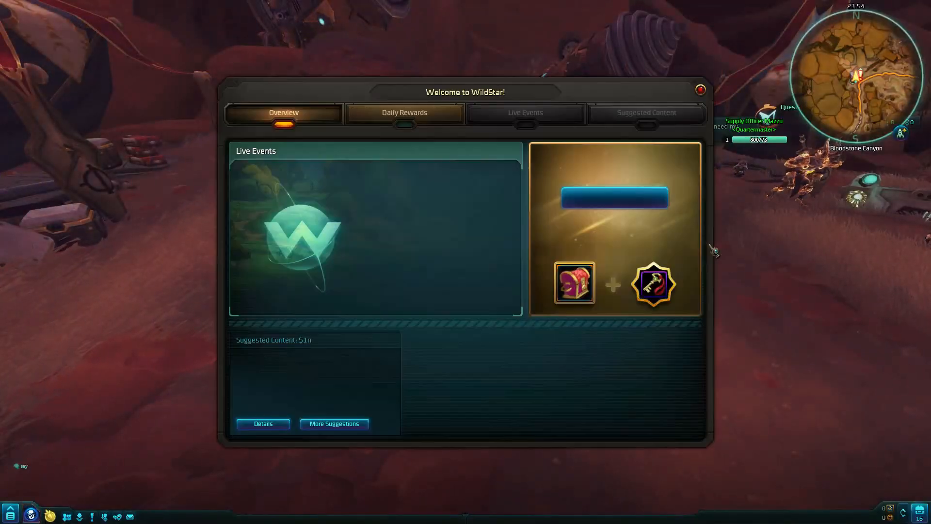
# - Dismiss the Welcome to WildStar window and walk Xan Dragon forward in Bloodstone Canyon
pyautogui.click(700, 90)
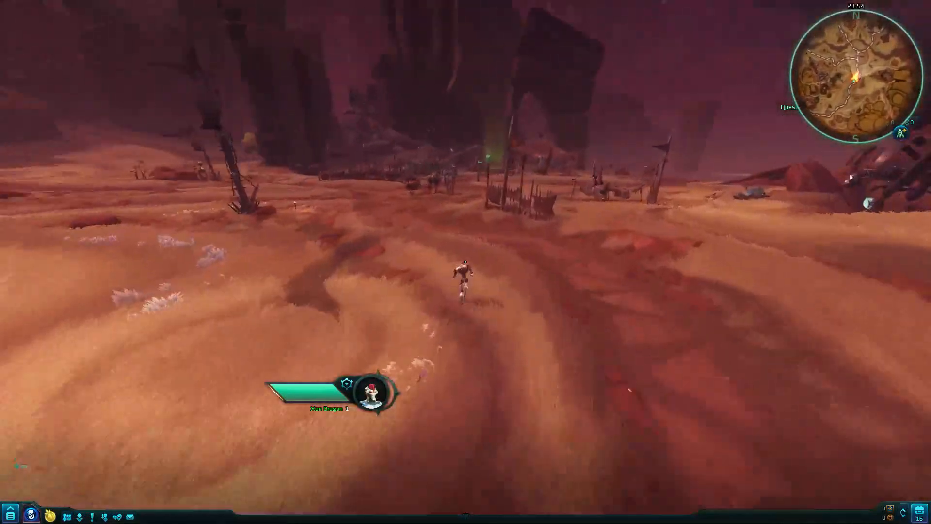
pyautogui.press('w')
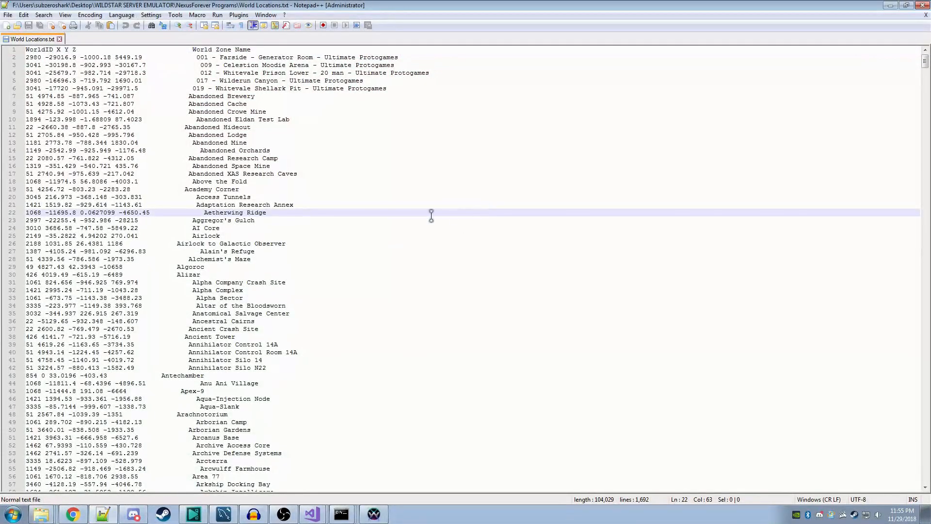
# - Scroll World Locations.txt down to the Drybone Cavern coordinates entry
pyautogui.scroll(-3)
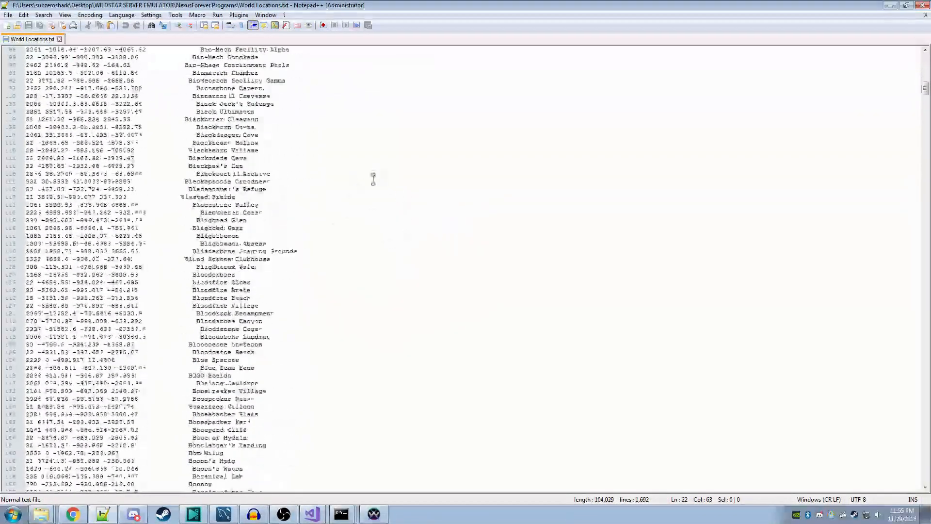
pyautogui.scroll(-3)
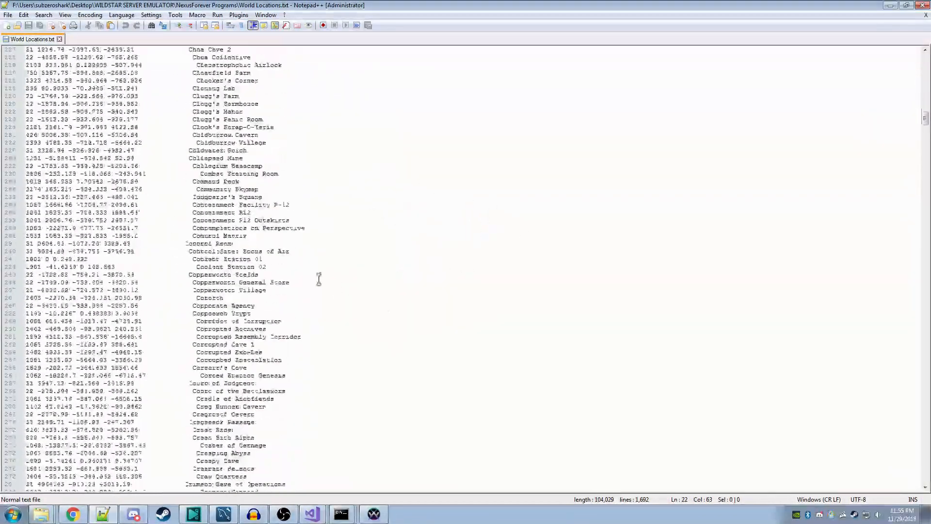
pyautogui.scroll(-3)
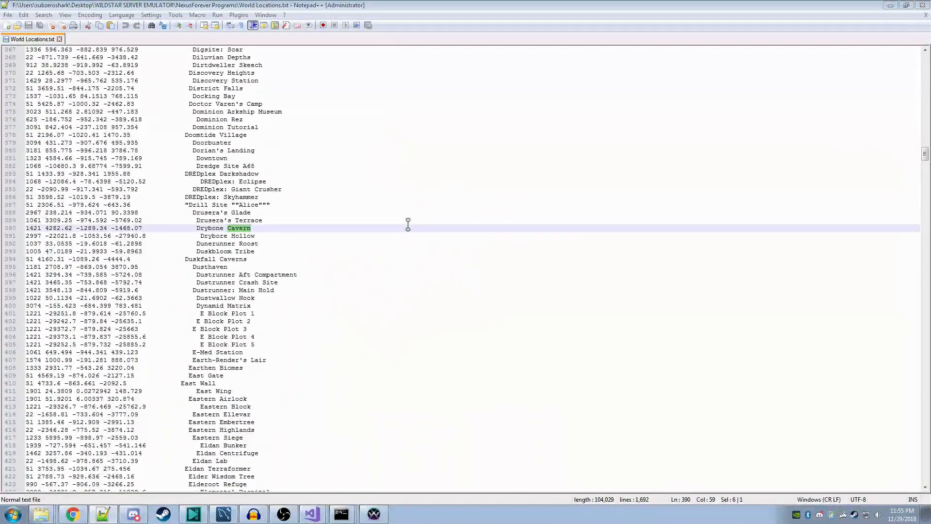
pyautogui.scroll(-3)
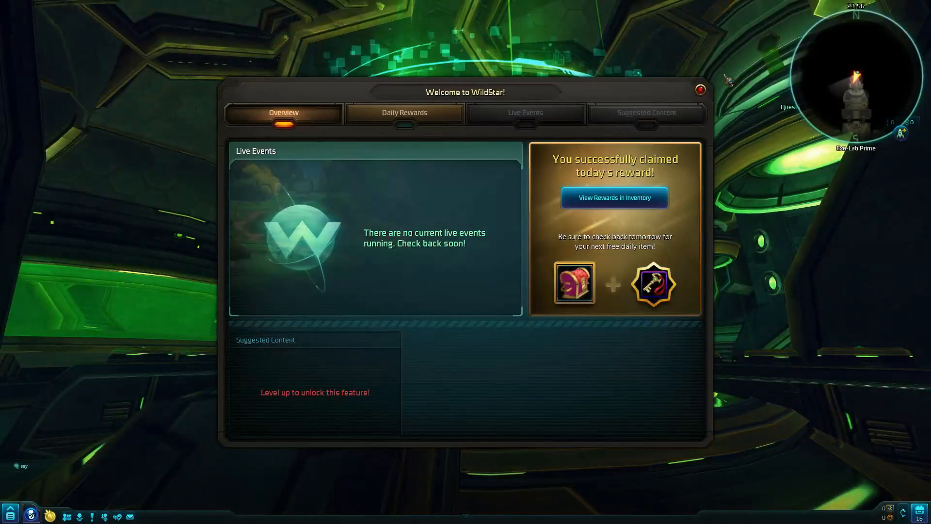
# - Dismiss the welcome window at Exo-Lab Prime, then again after arriving at Genesis Chamber
pyautogui.click(699, 90)
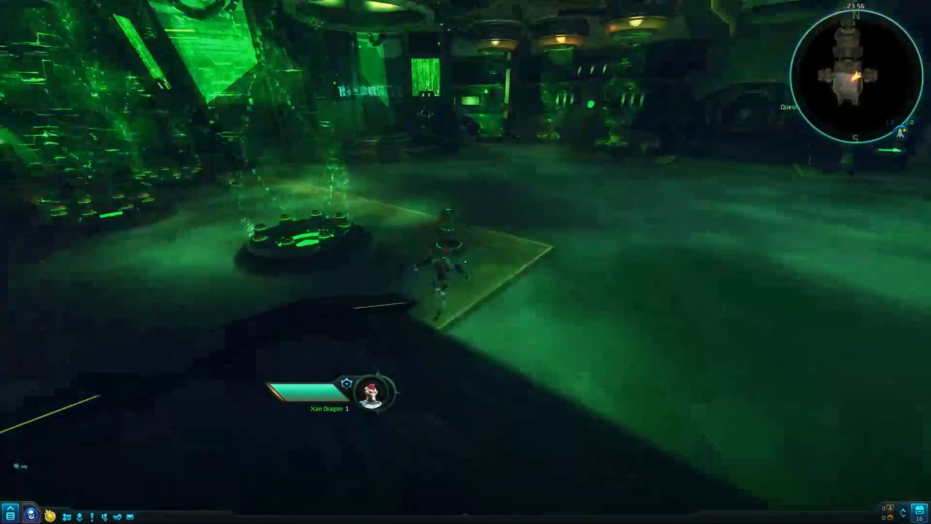
pyautogui.click(9, 513)
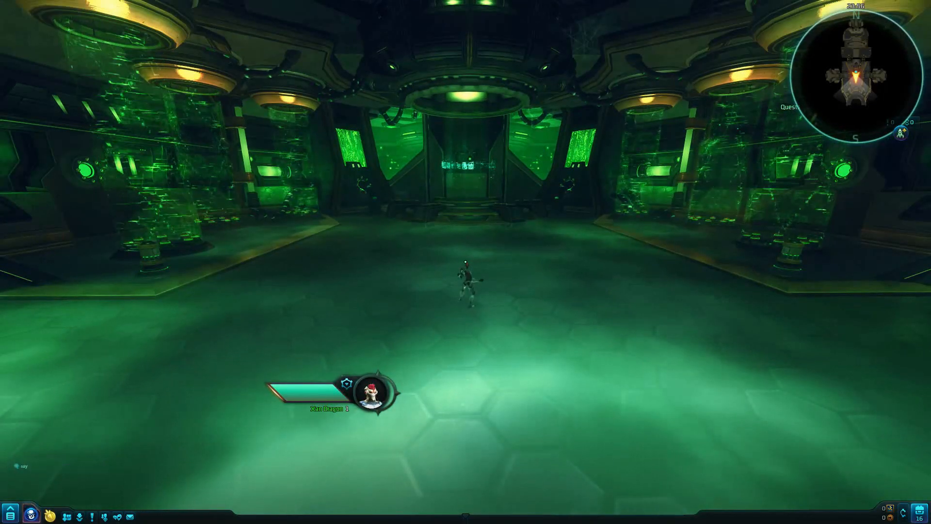
pyautogui.click(10, 512)
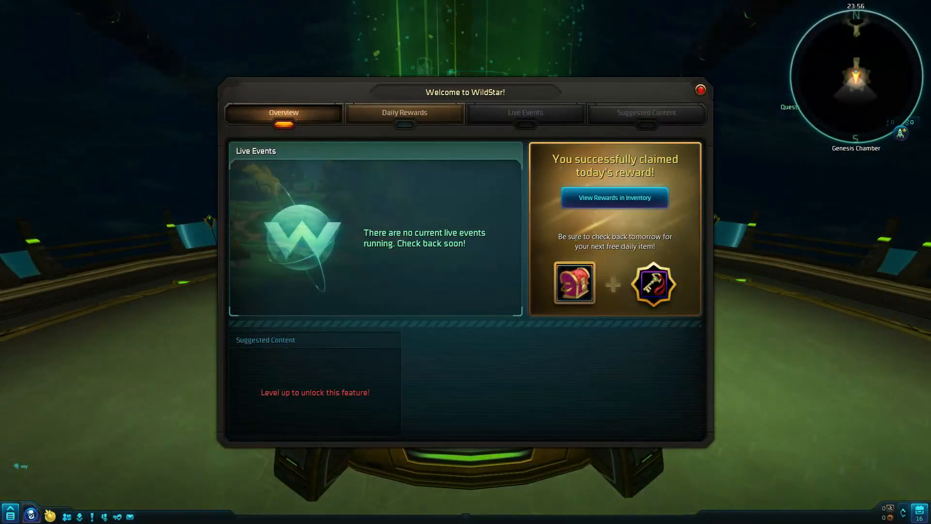
pyautogui.click(699, 91)
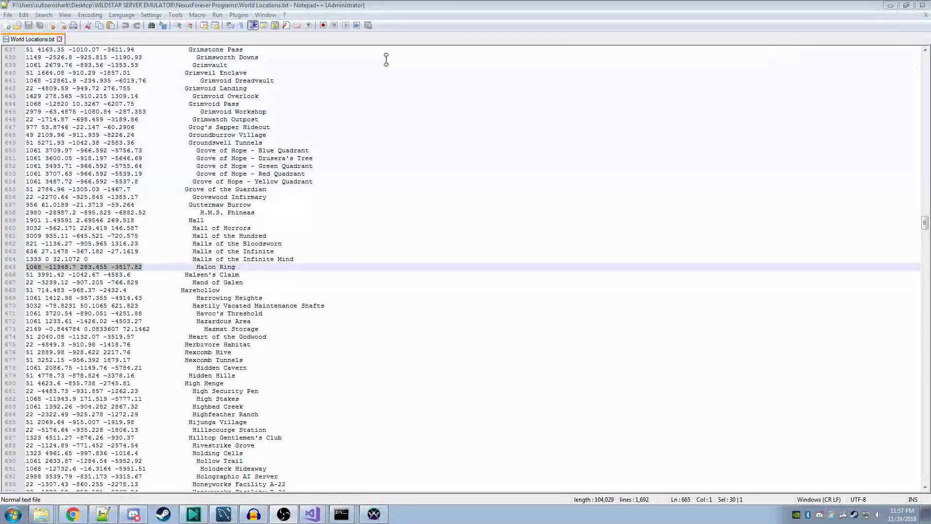
pyautogui.moveTo(294, 292)
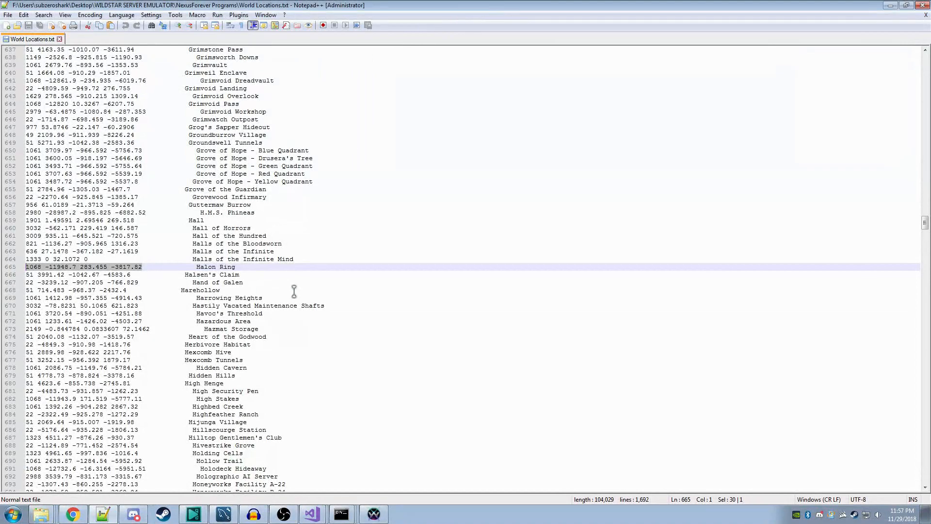